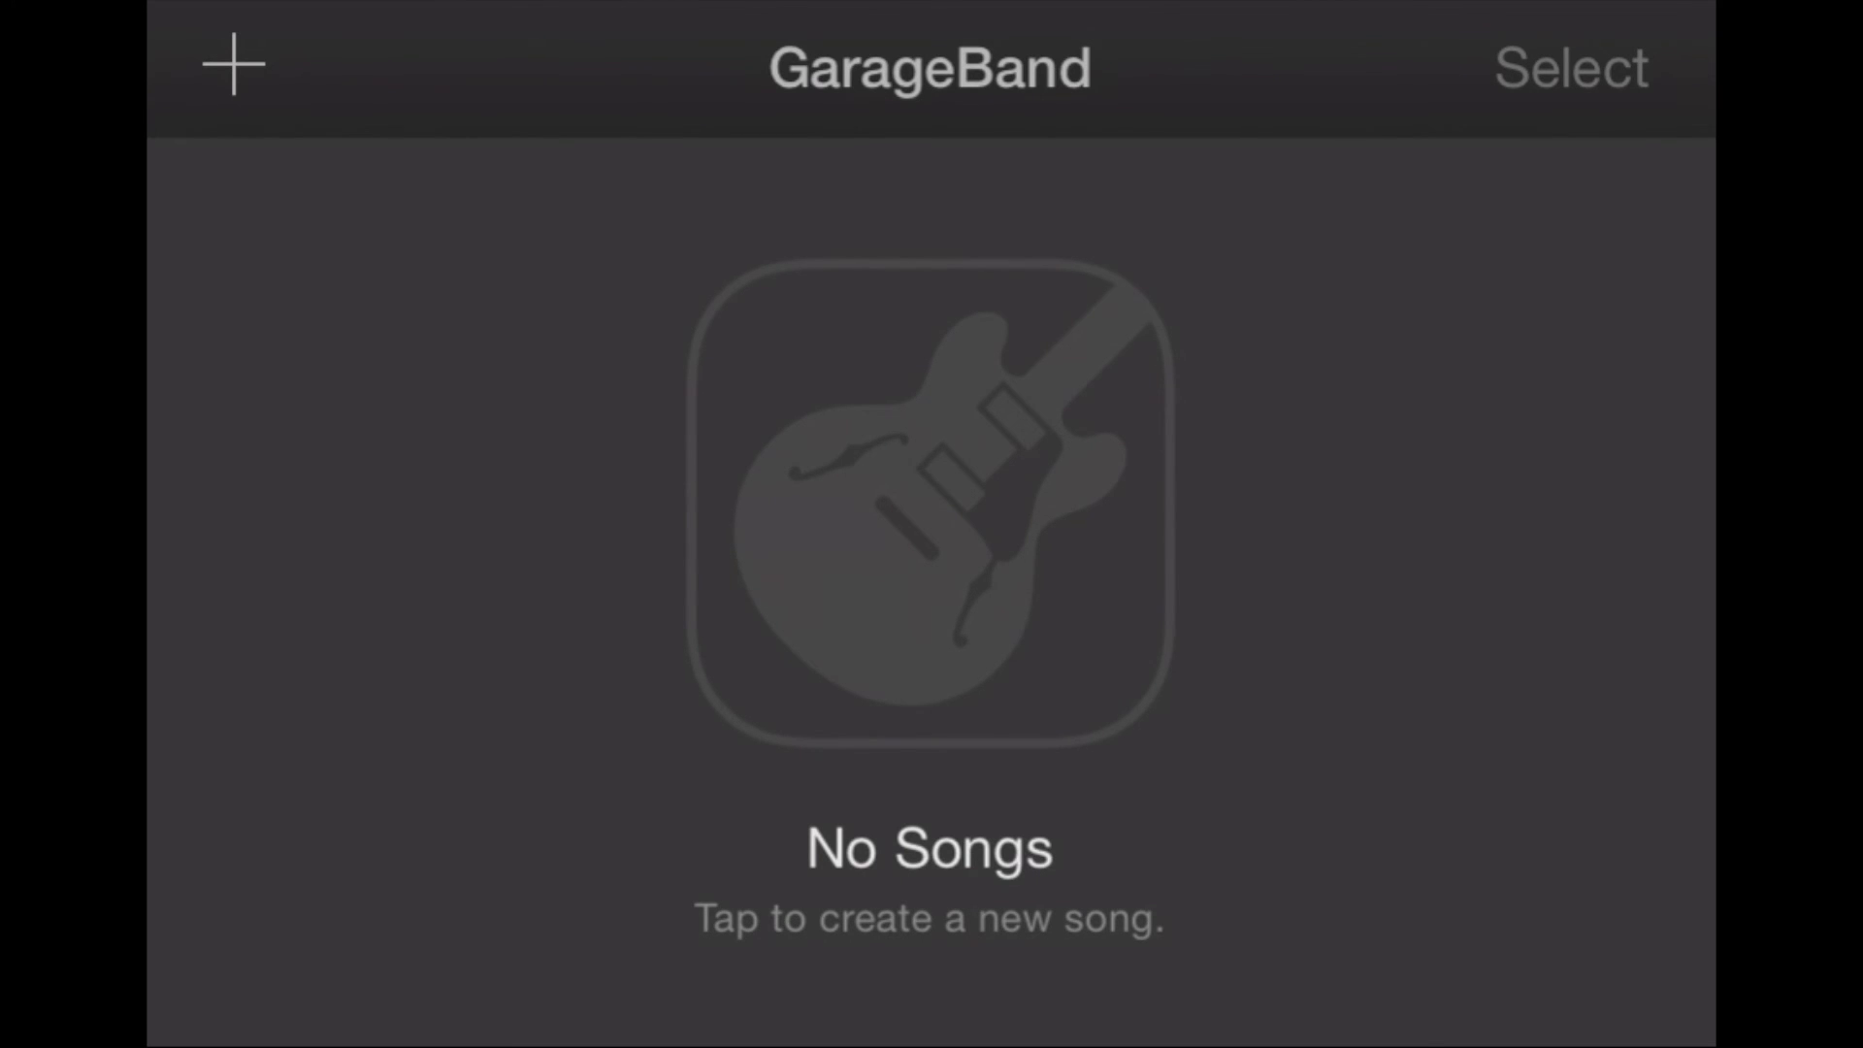
# Step: Start a new Drums song and show its Song Sections list with Section A at 8 bars
pyautogui.click(230, 66)
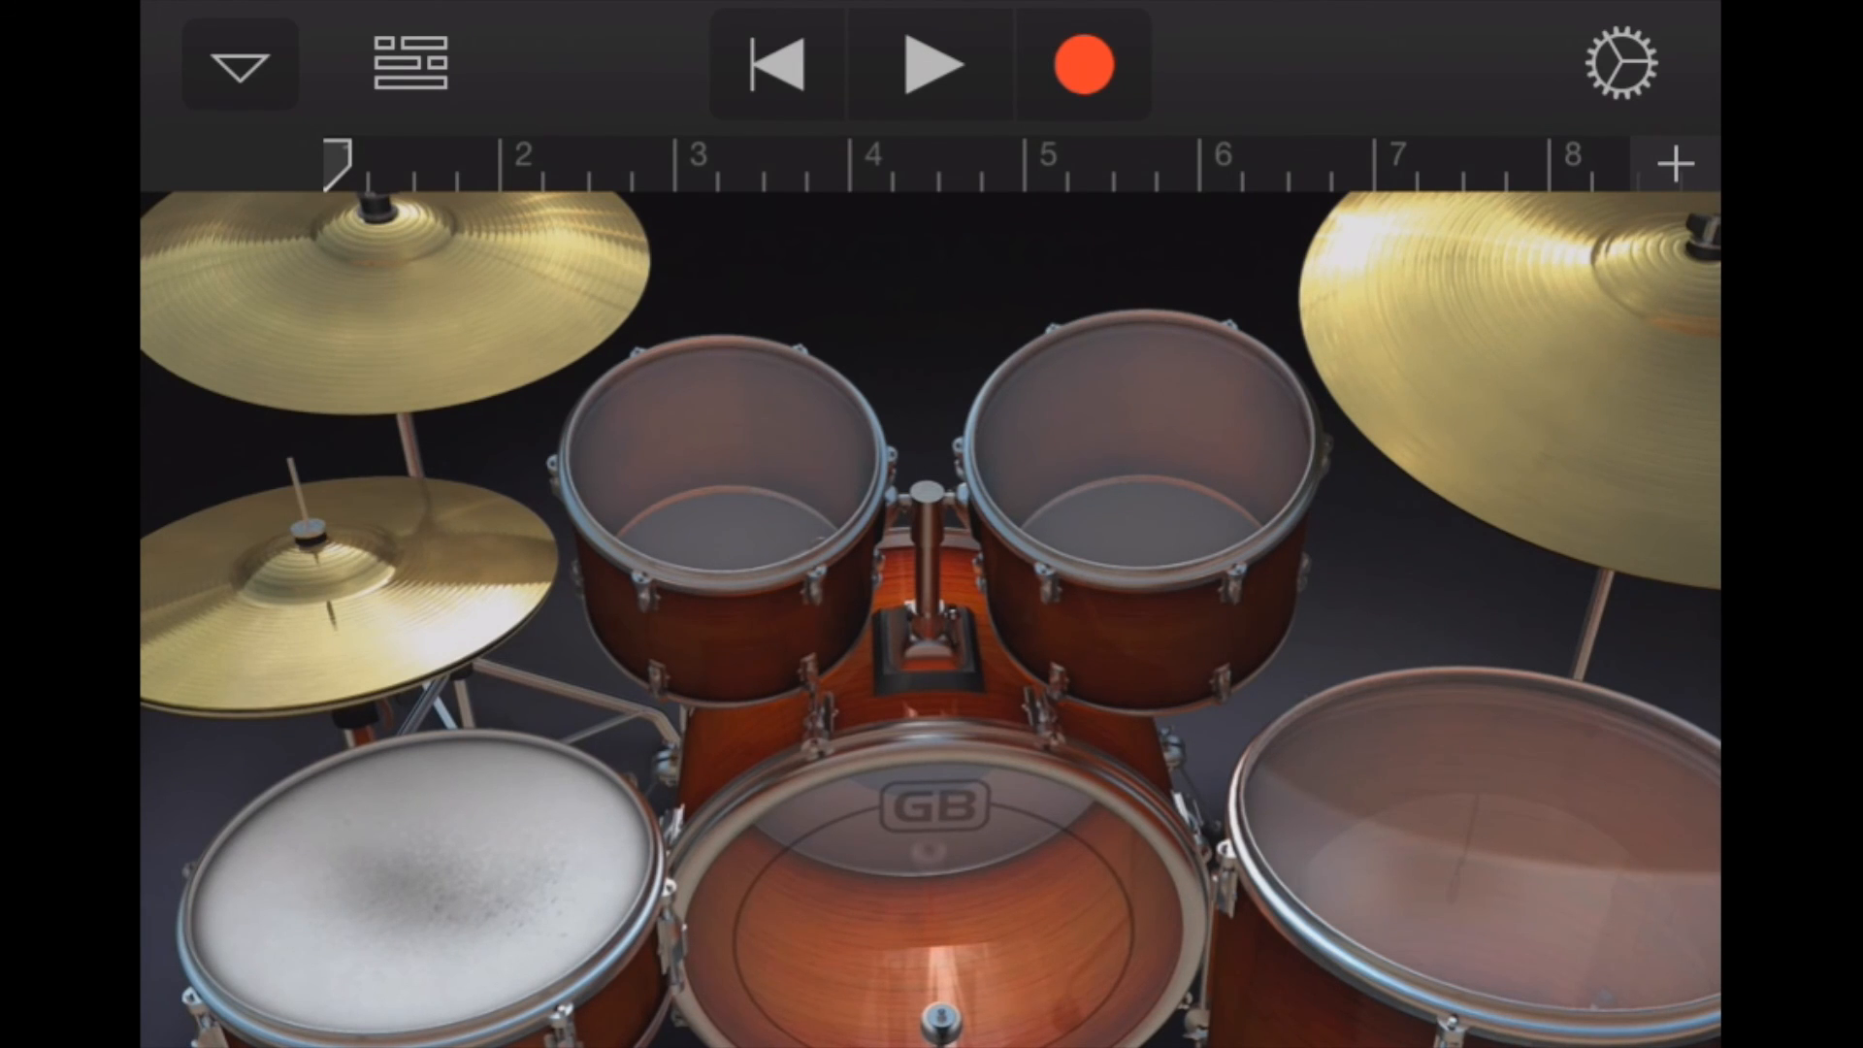
pyautogui.click(407, 62)
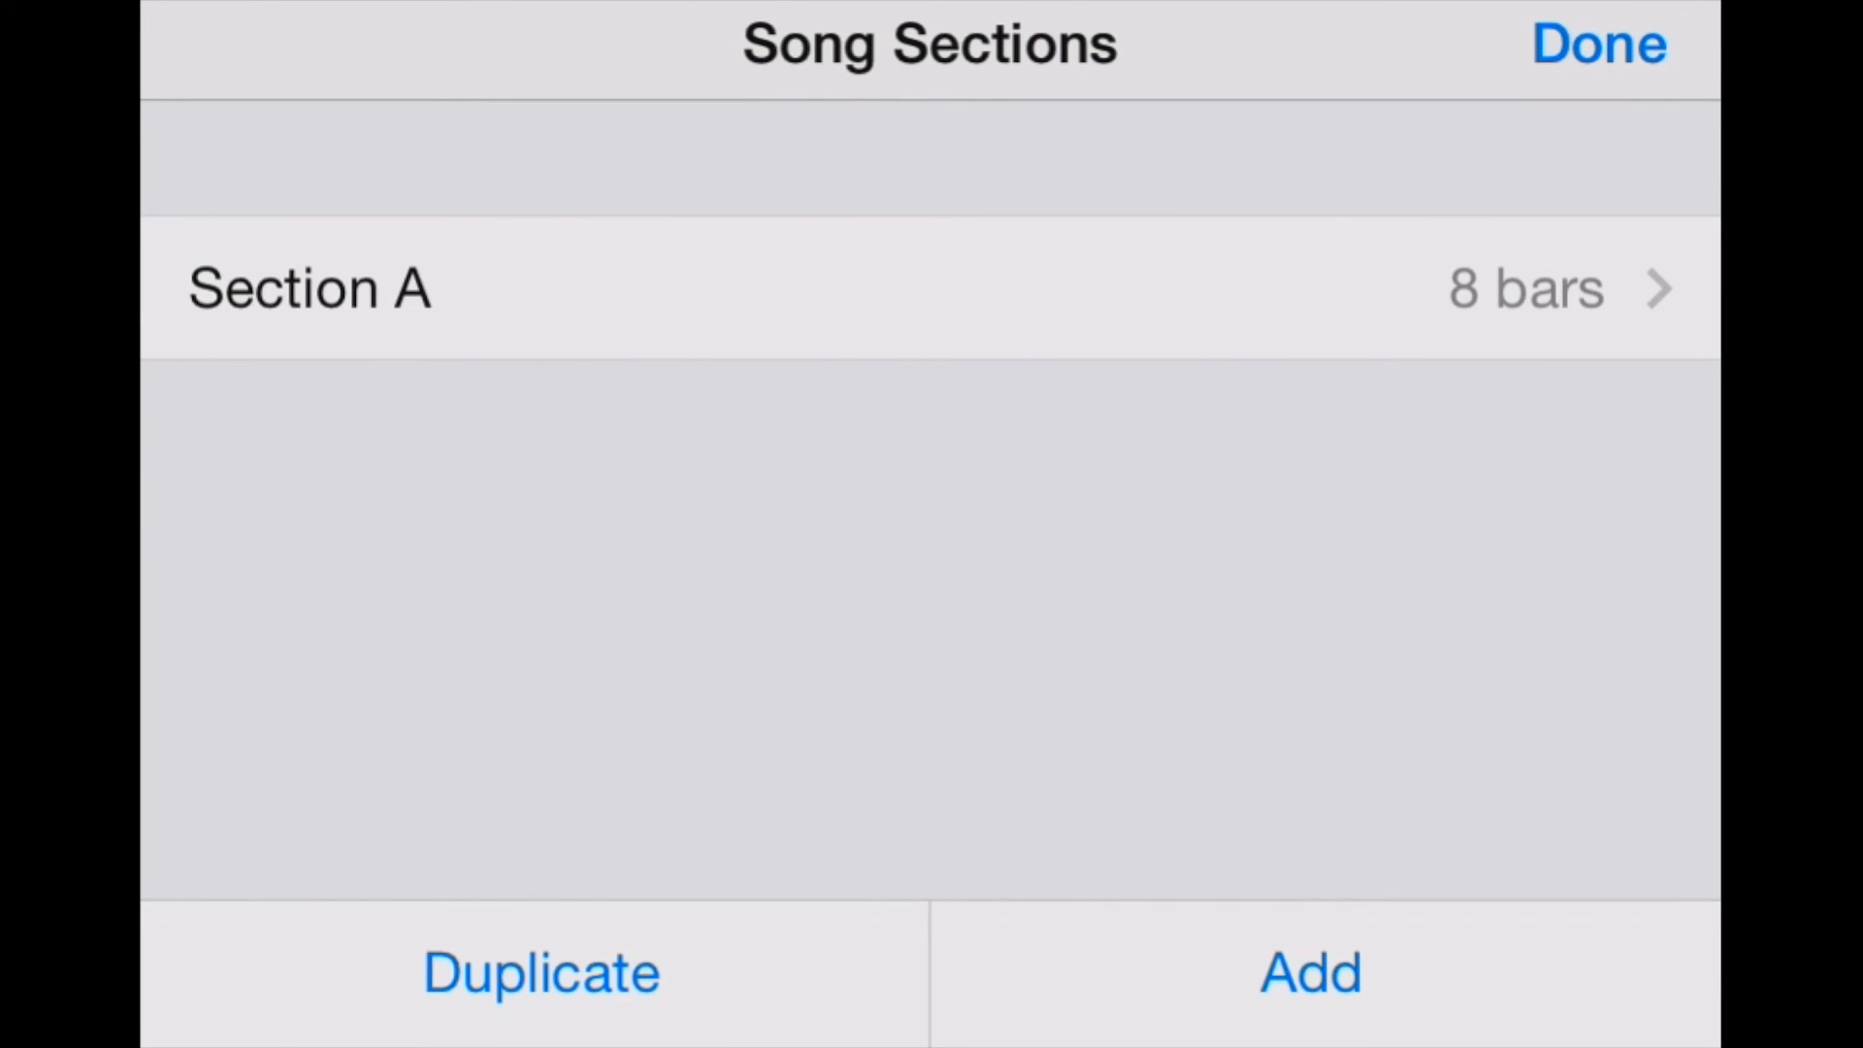
# Step: Set Section A to a manual length of 30 bars and return to the drum kit
pyautogui.click(1597, 45)
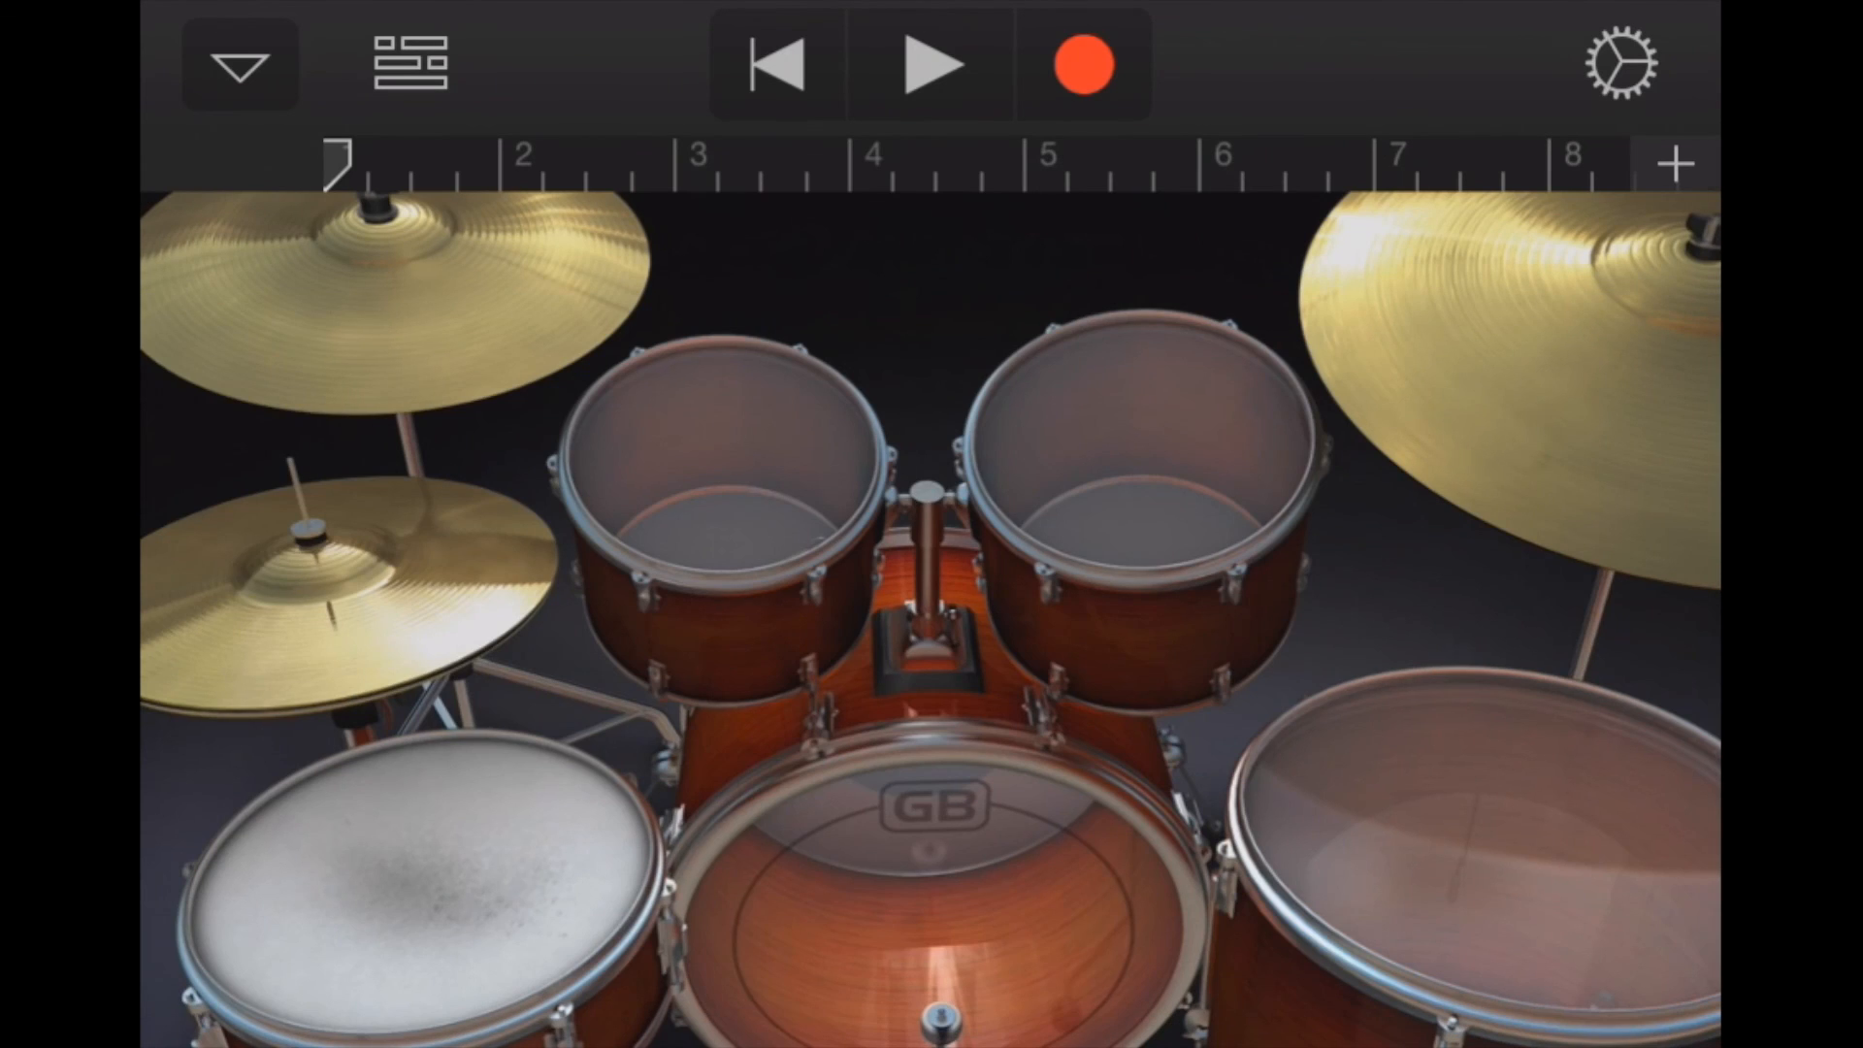
pyautogui.click(408, 62)
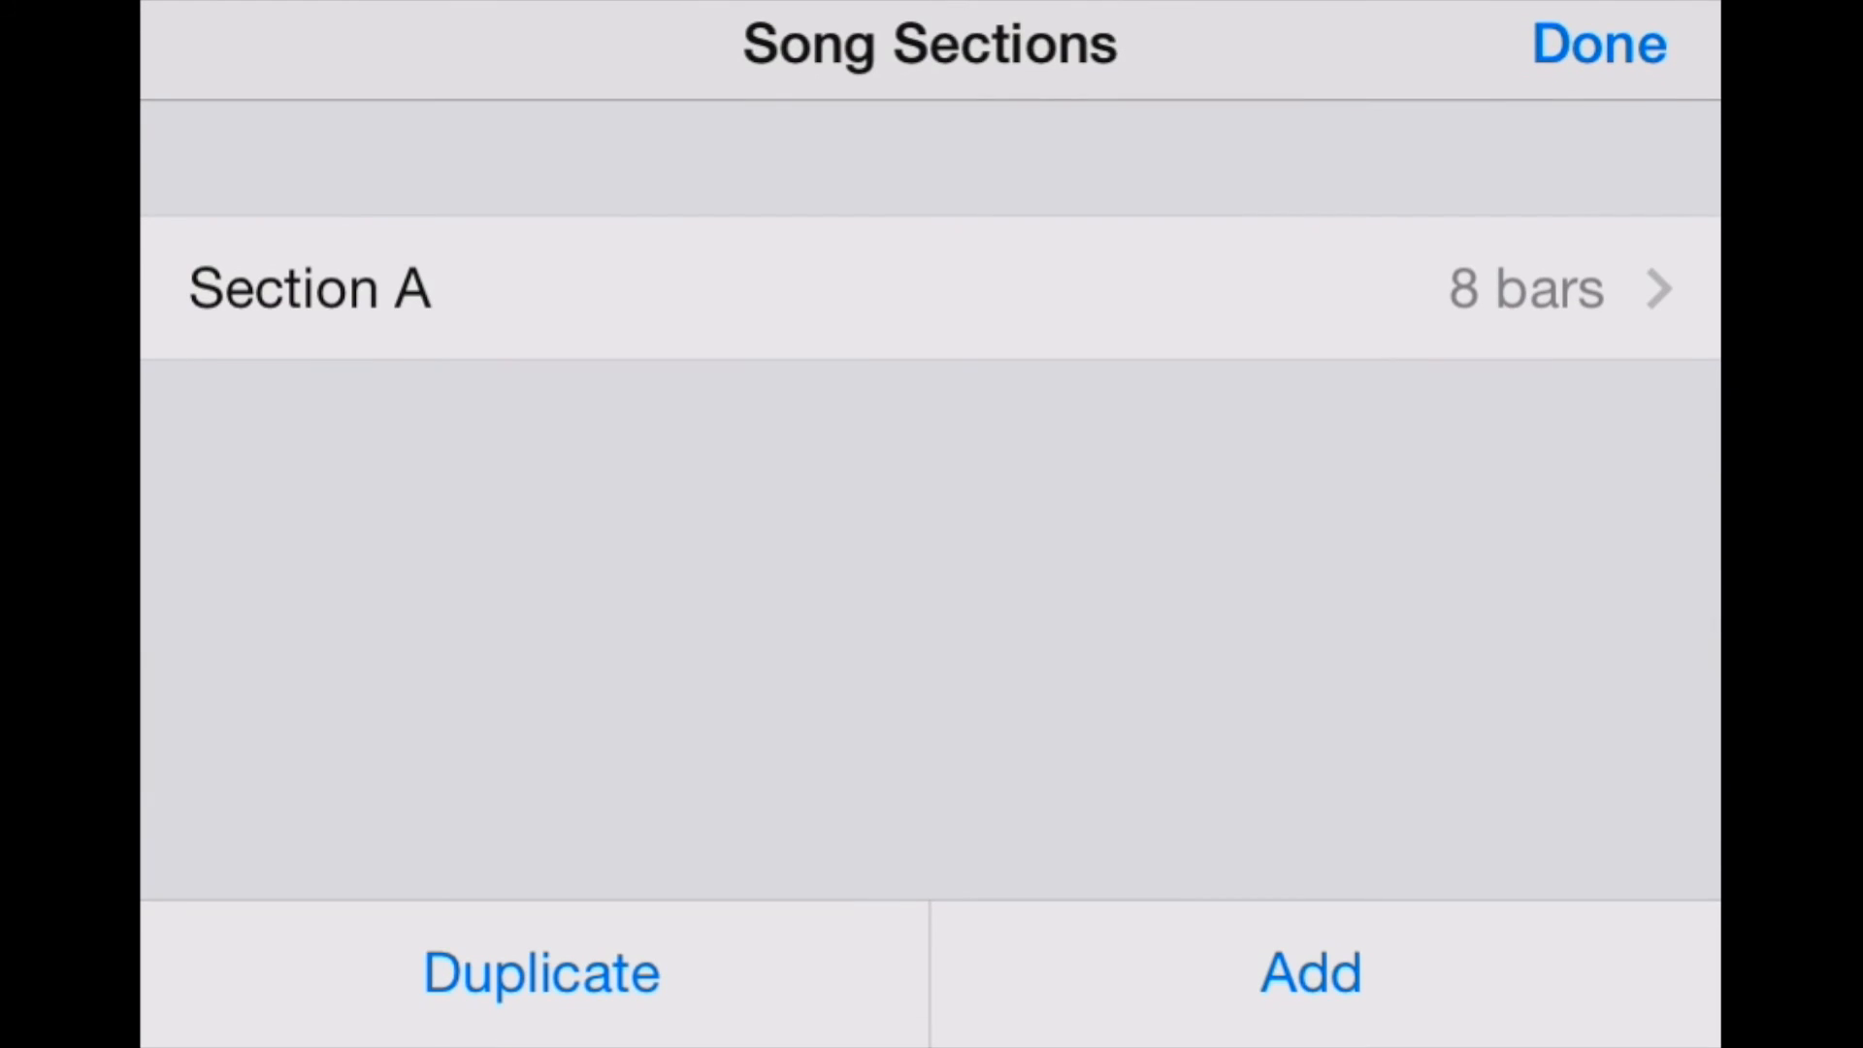
pyautogui.click(832, 289)
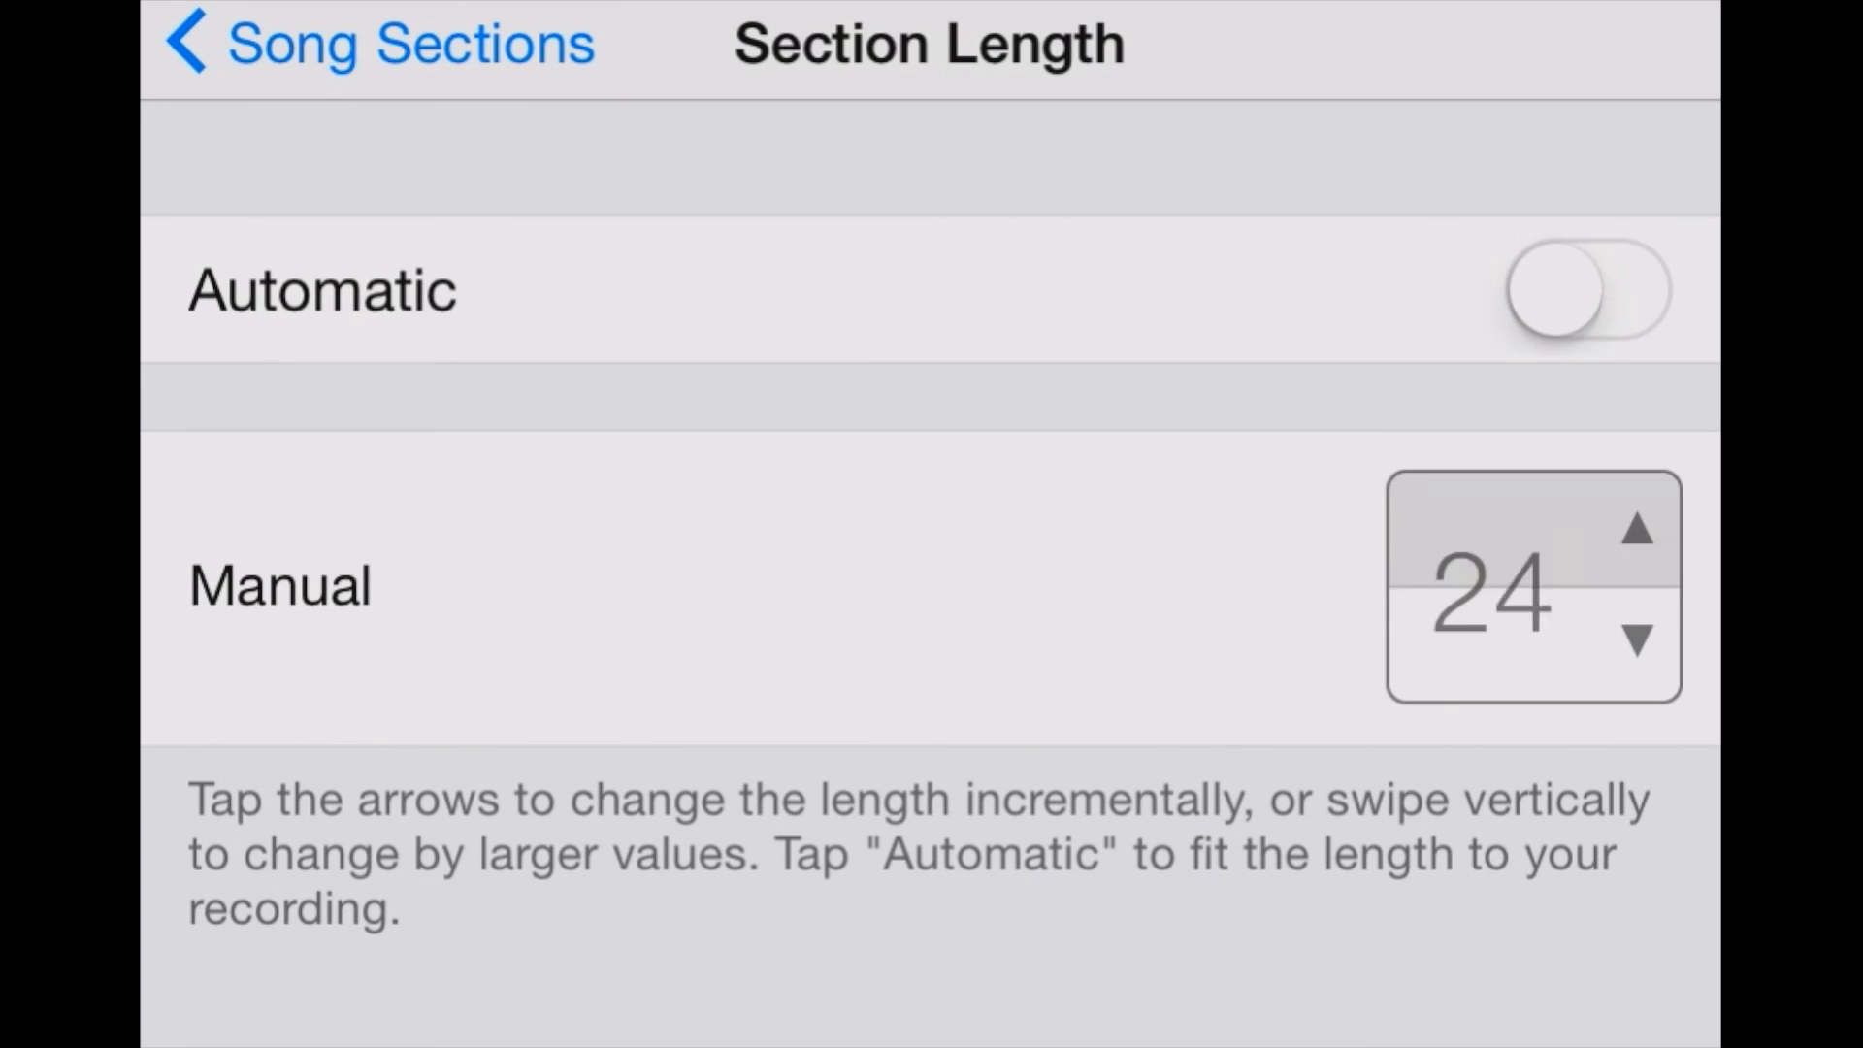
pyautogui.click(1642, 532)
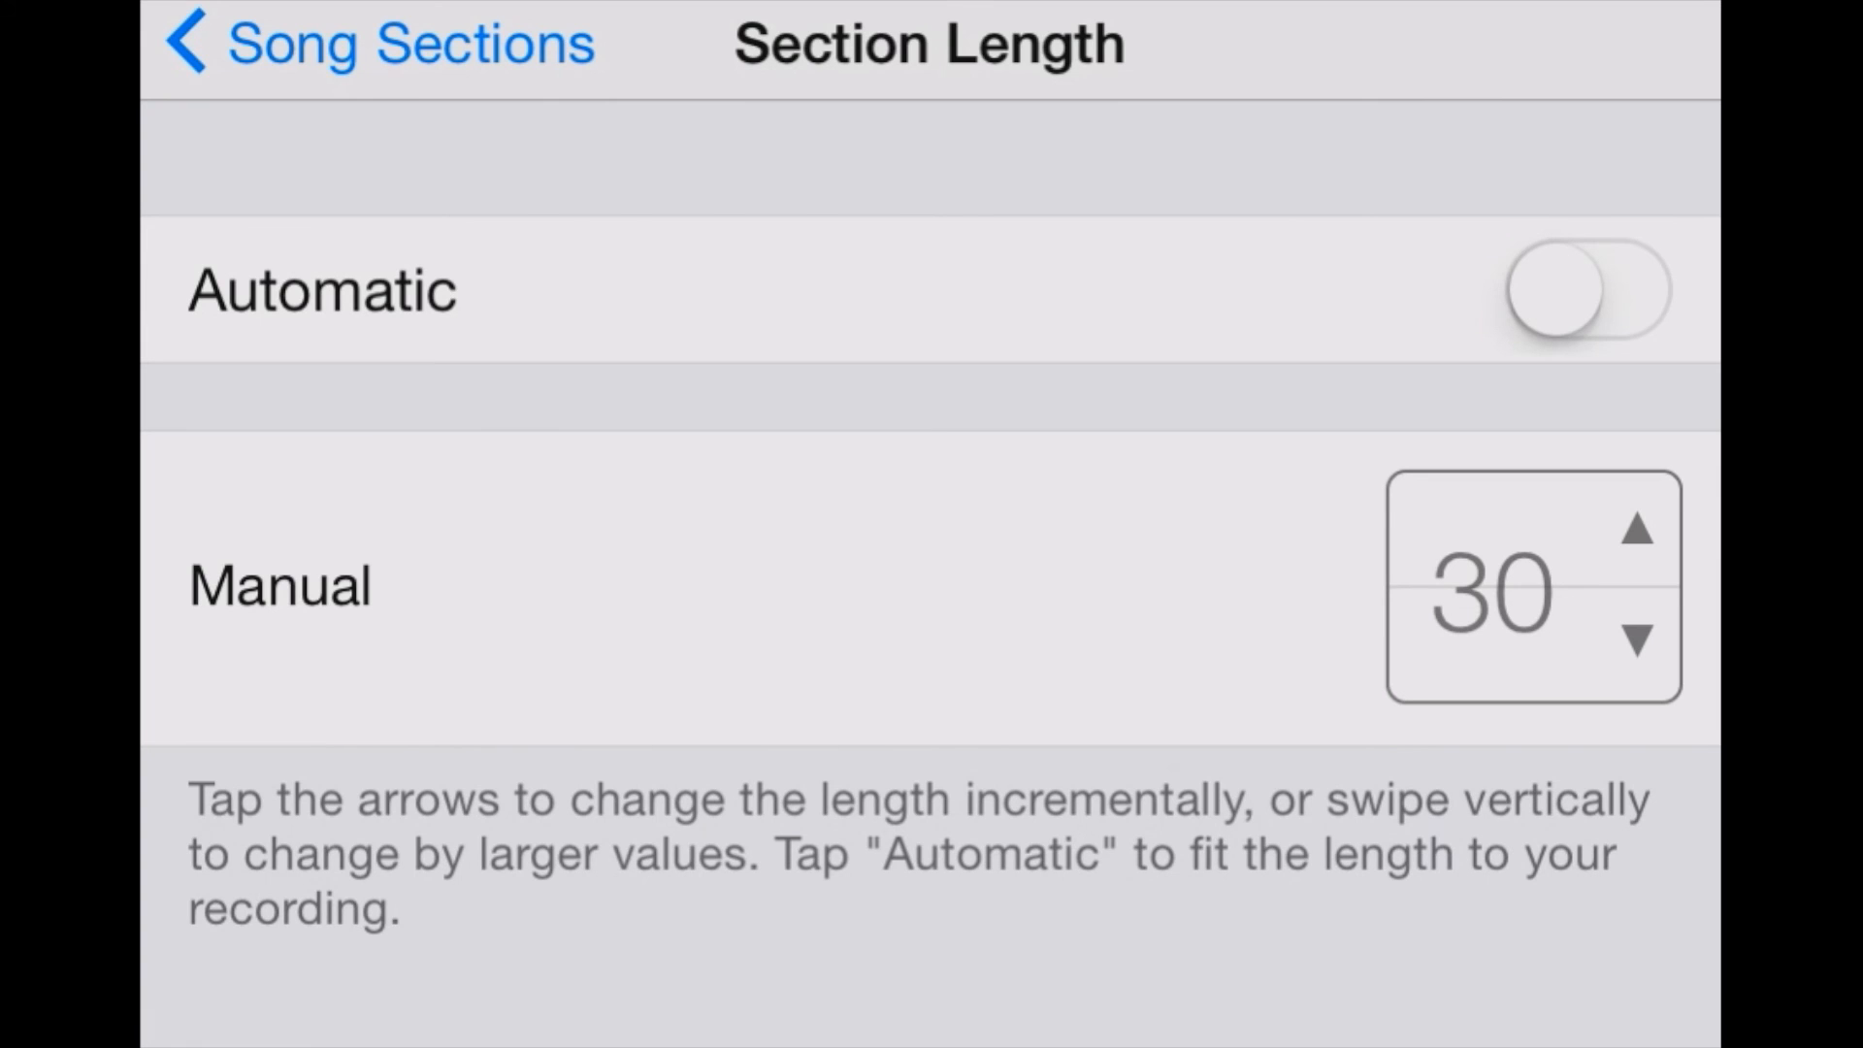
pyautogui.click(368, 45)
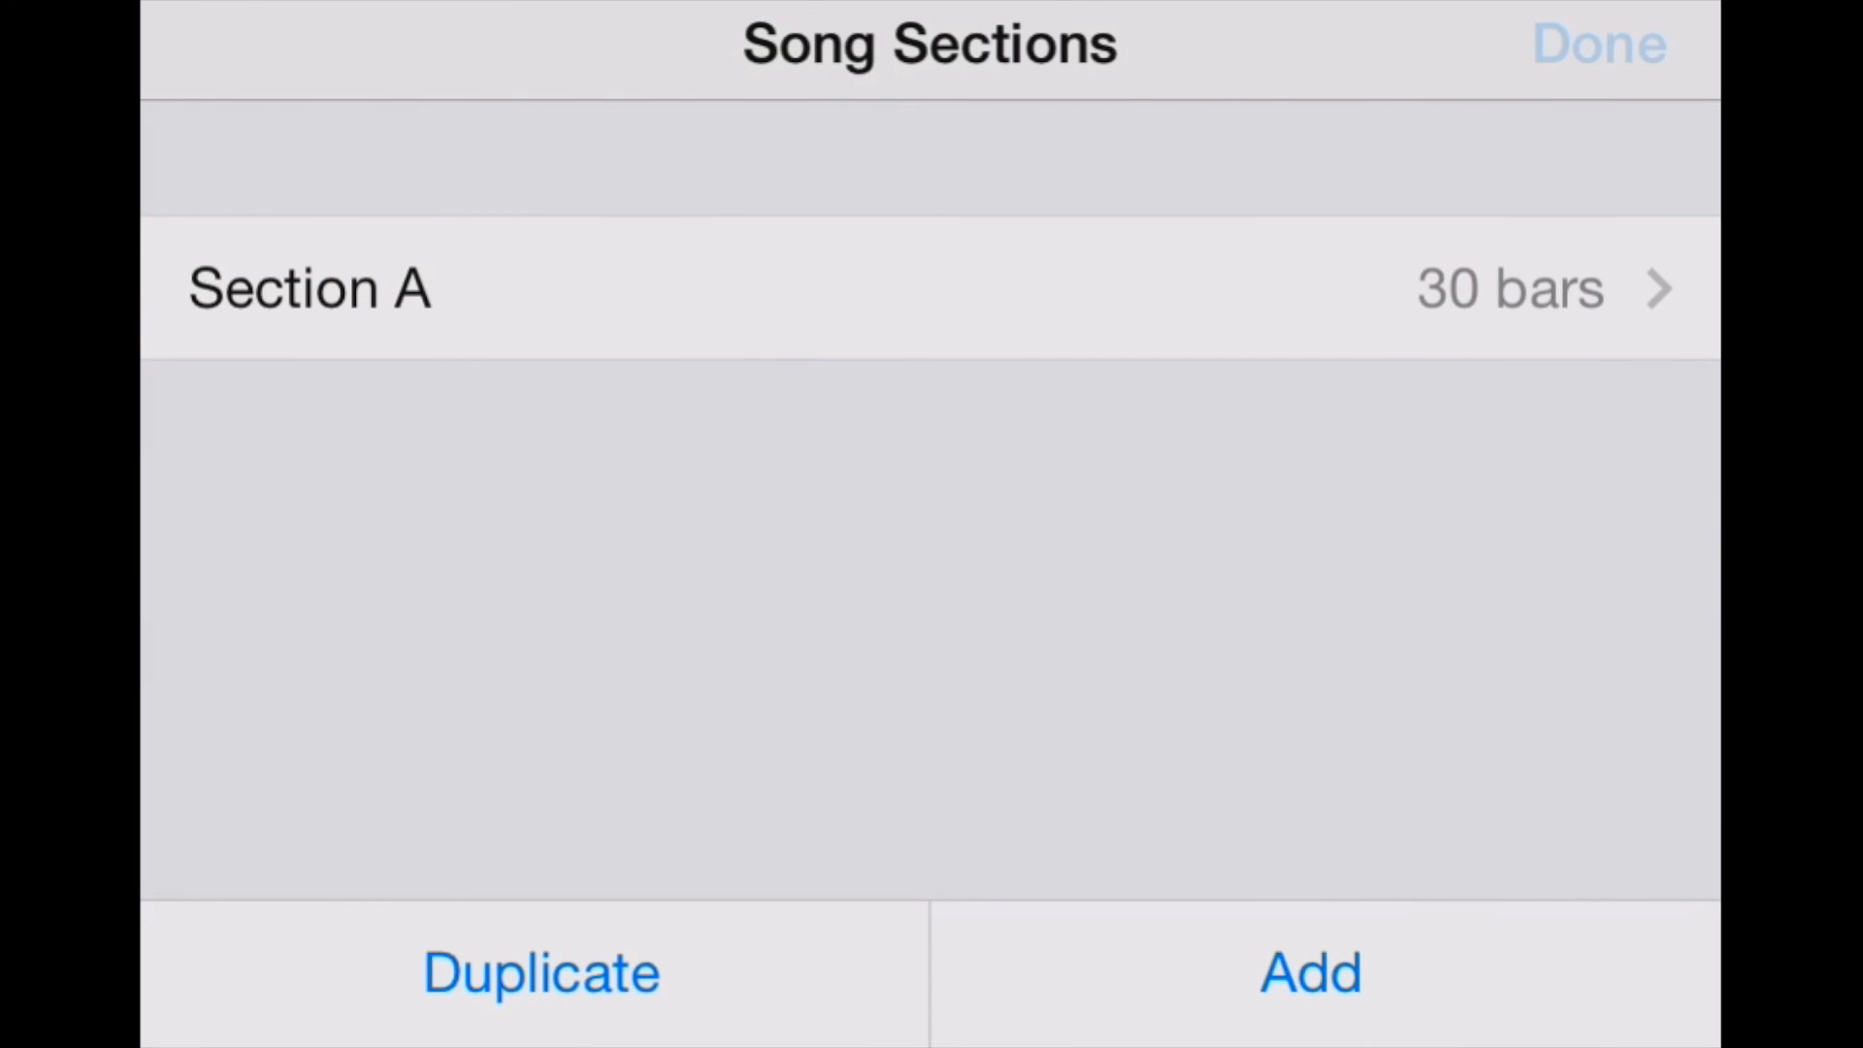
pyautogui.click(1596, 45)
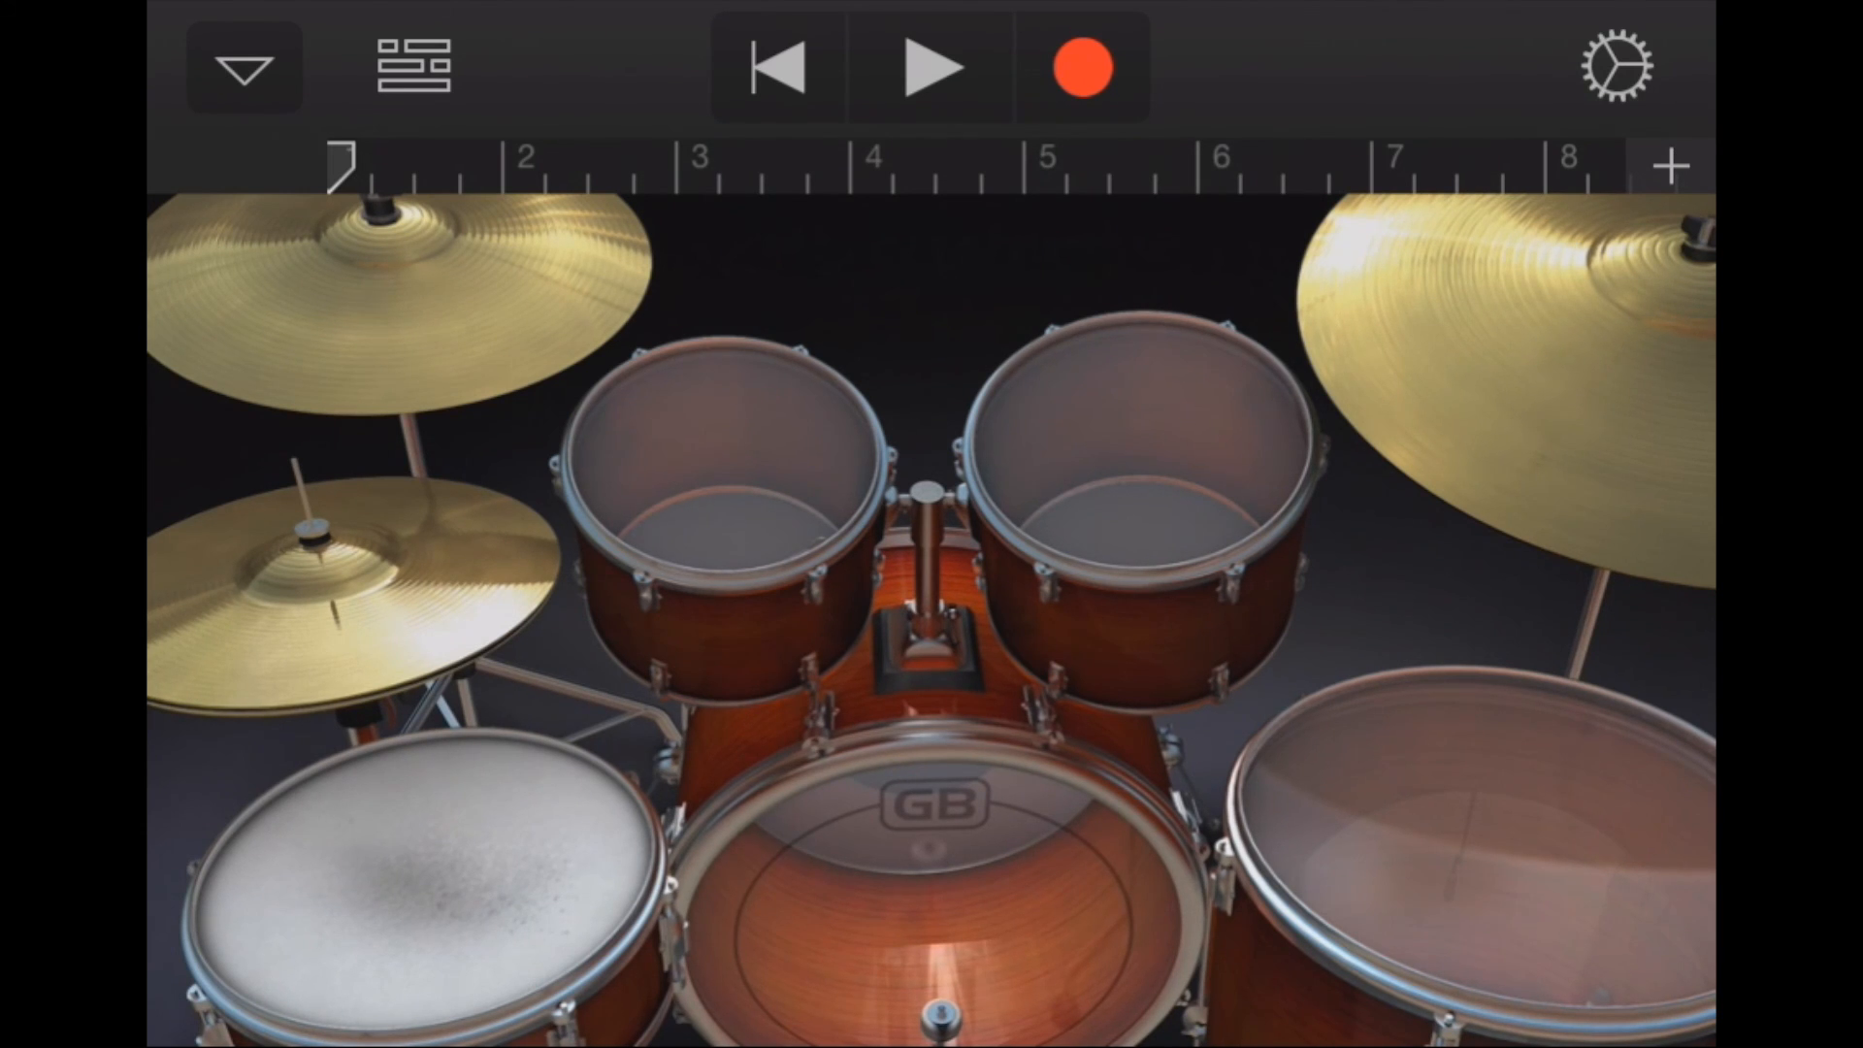
# Step: Switch to a Keyboard instrument and show the Tracks view with the empty piano track
pyautogui.click(245, 66)
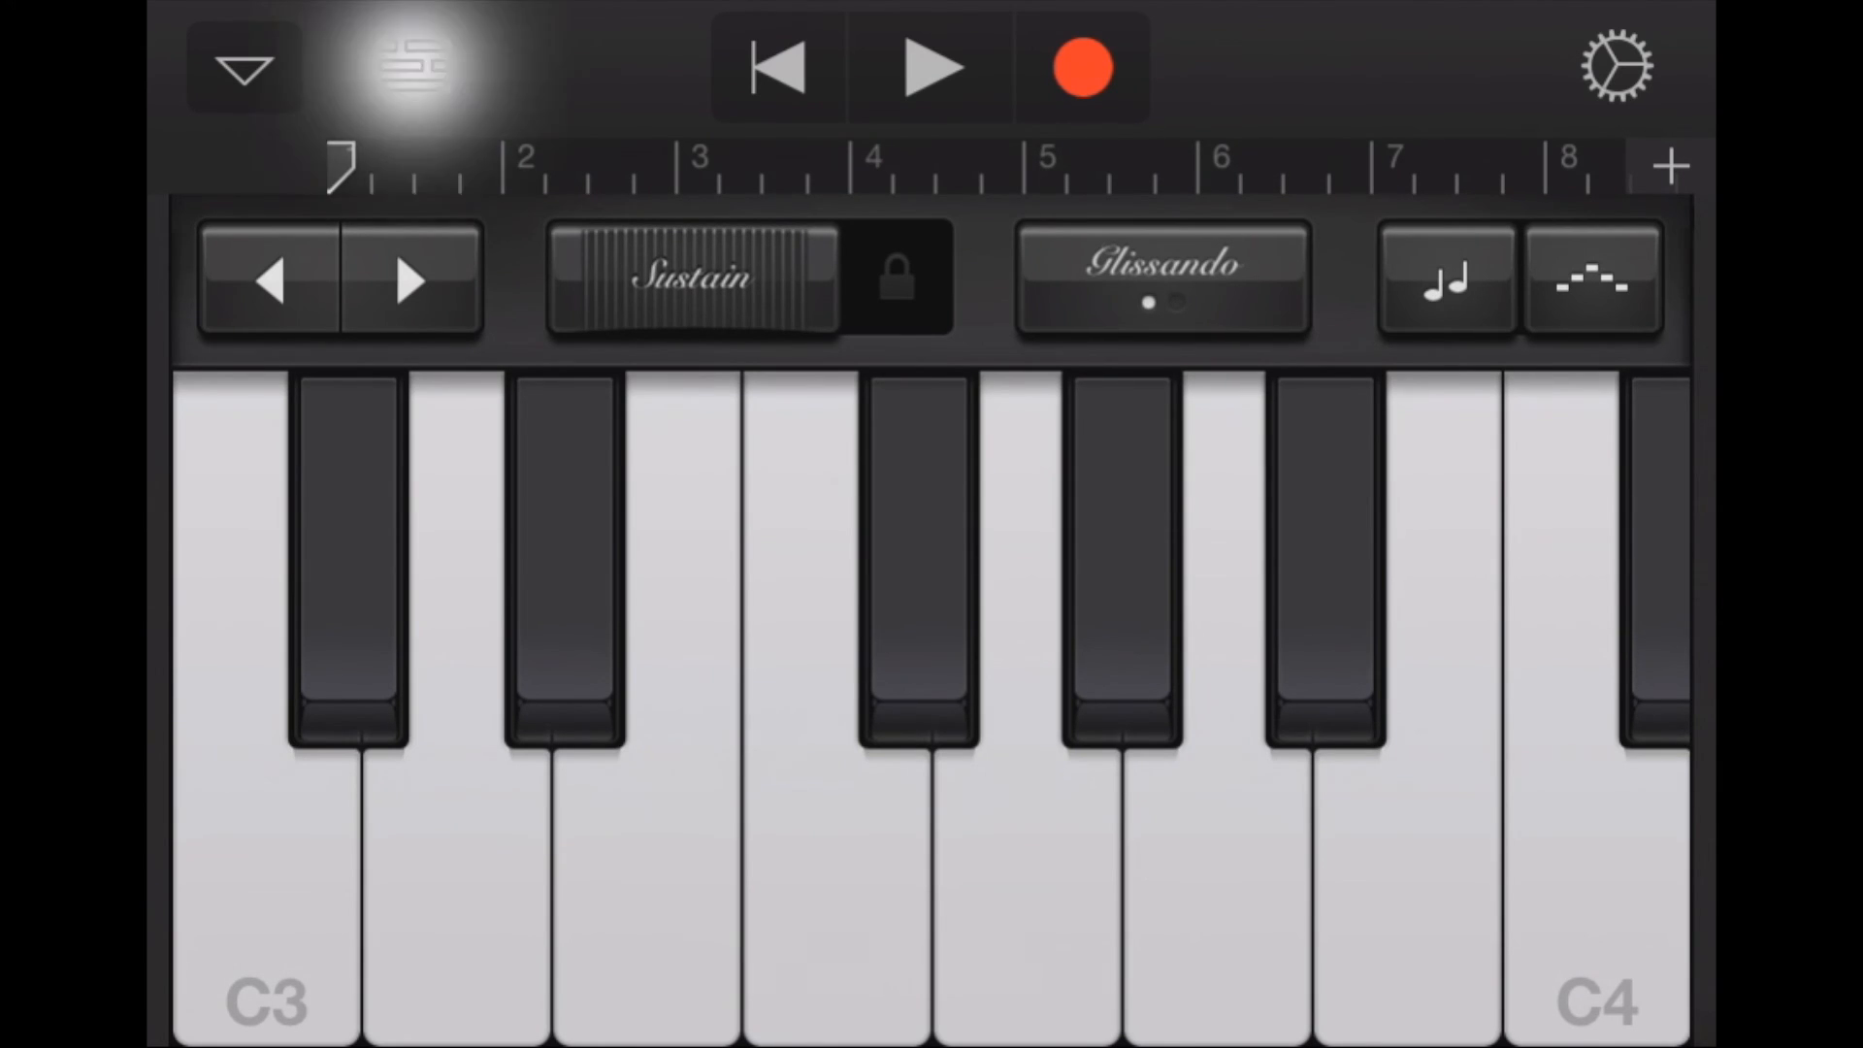
pyautogui.click(410, 66)
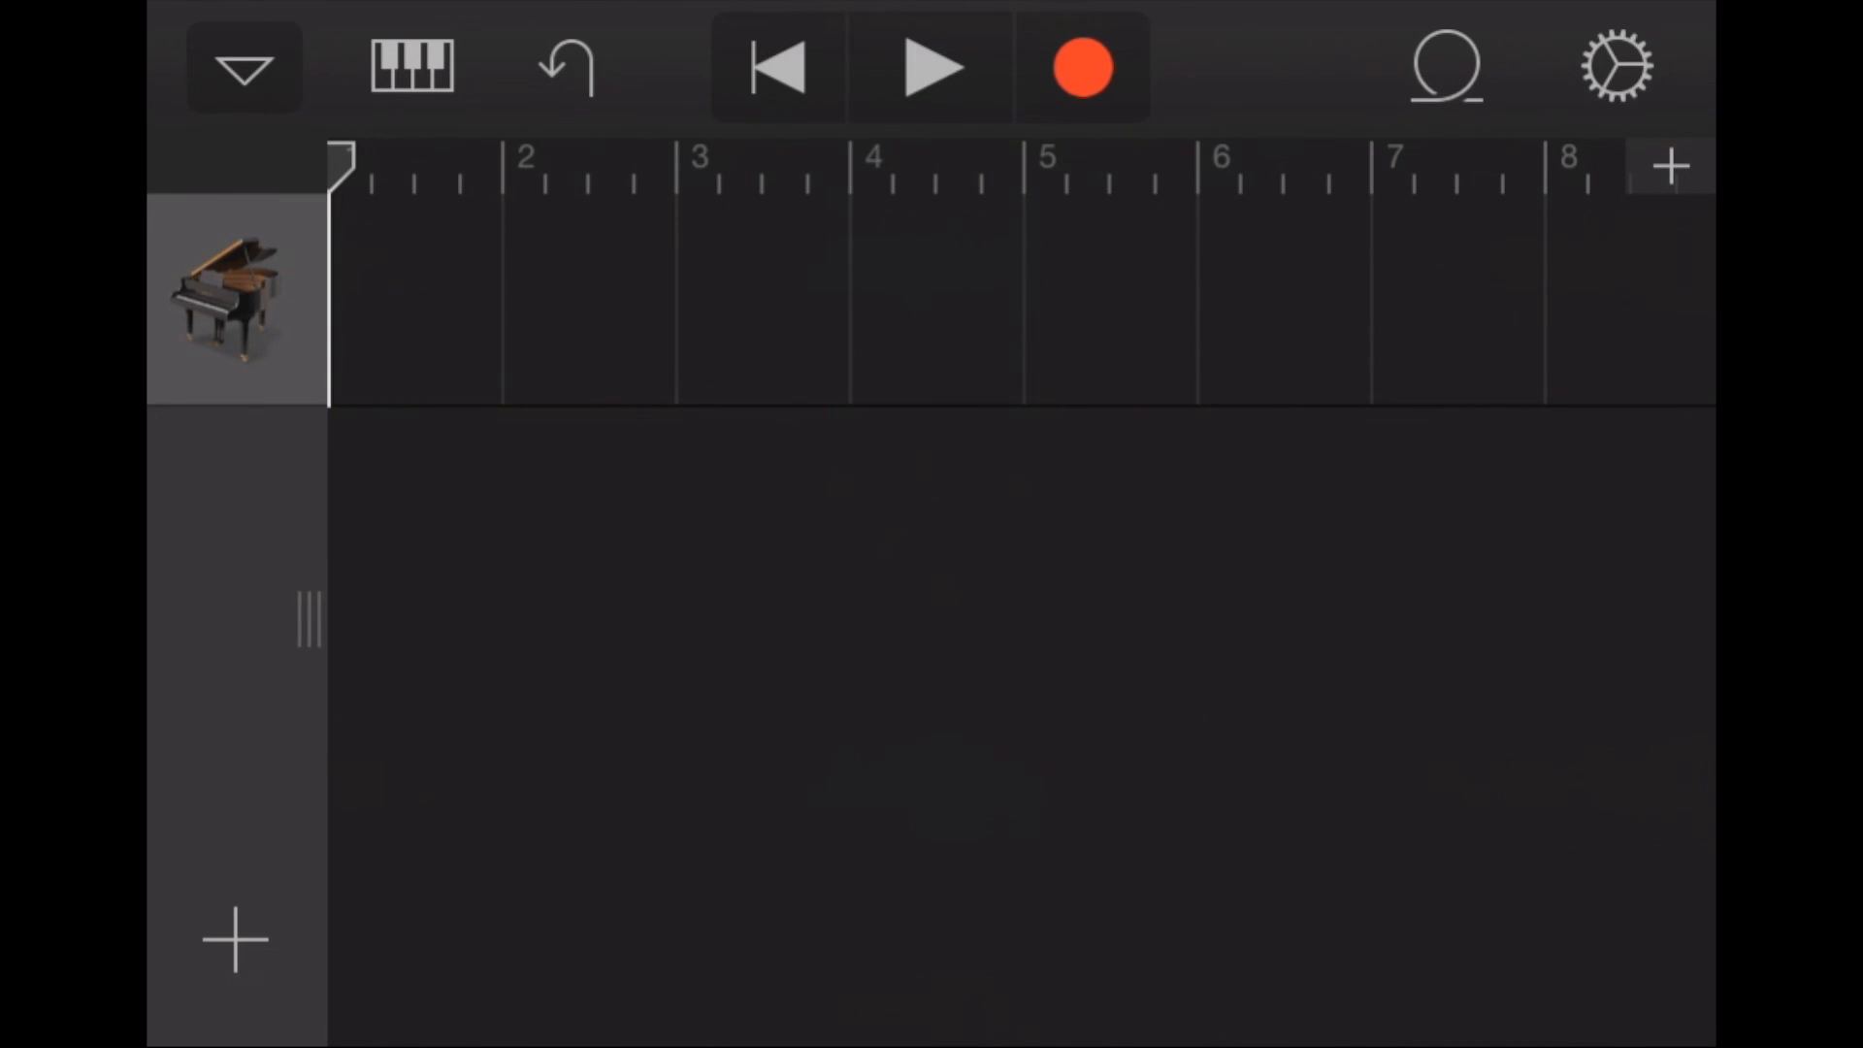
# Step: Browse the iPhone's music library playlists from the loop browser's Music tab
pyautogui.click(1443, 65)
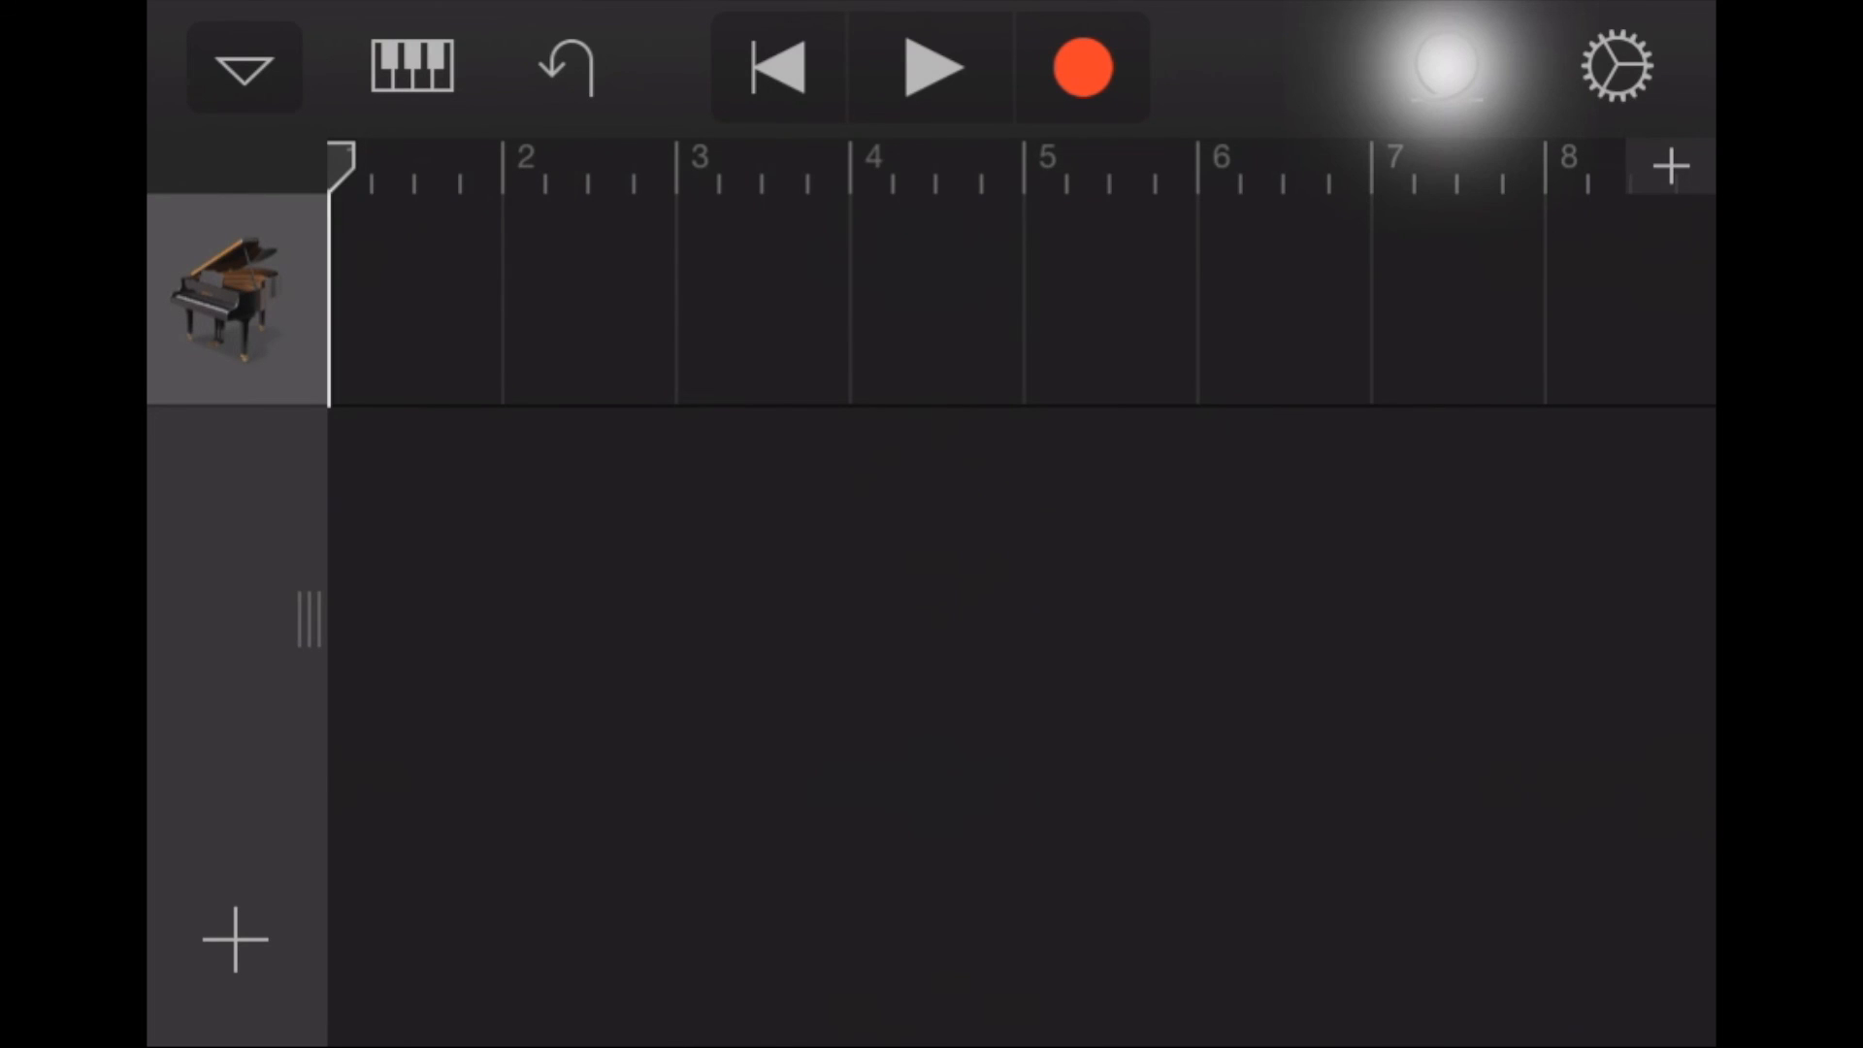
pyautogui.click(1670, 164)
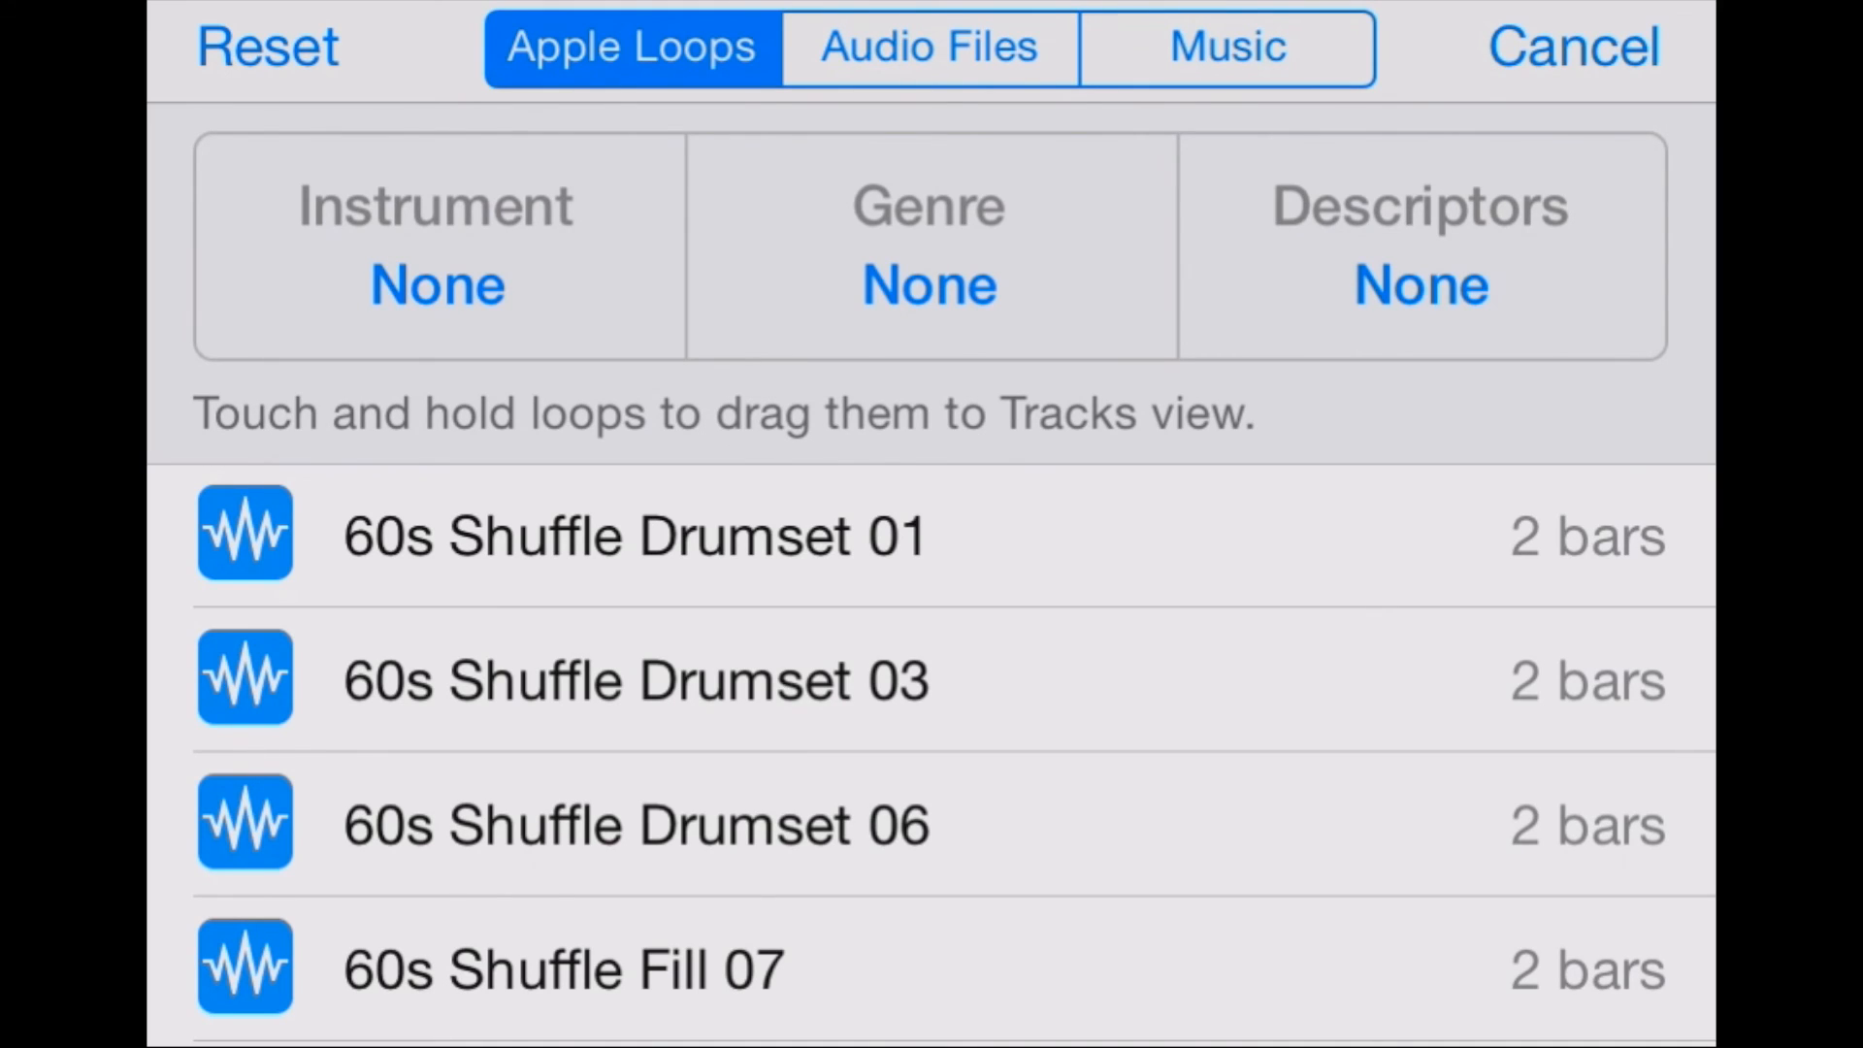
pyautogui.click(1226, 47)
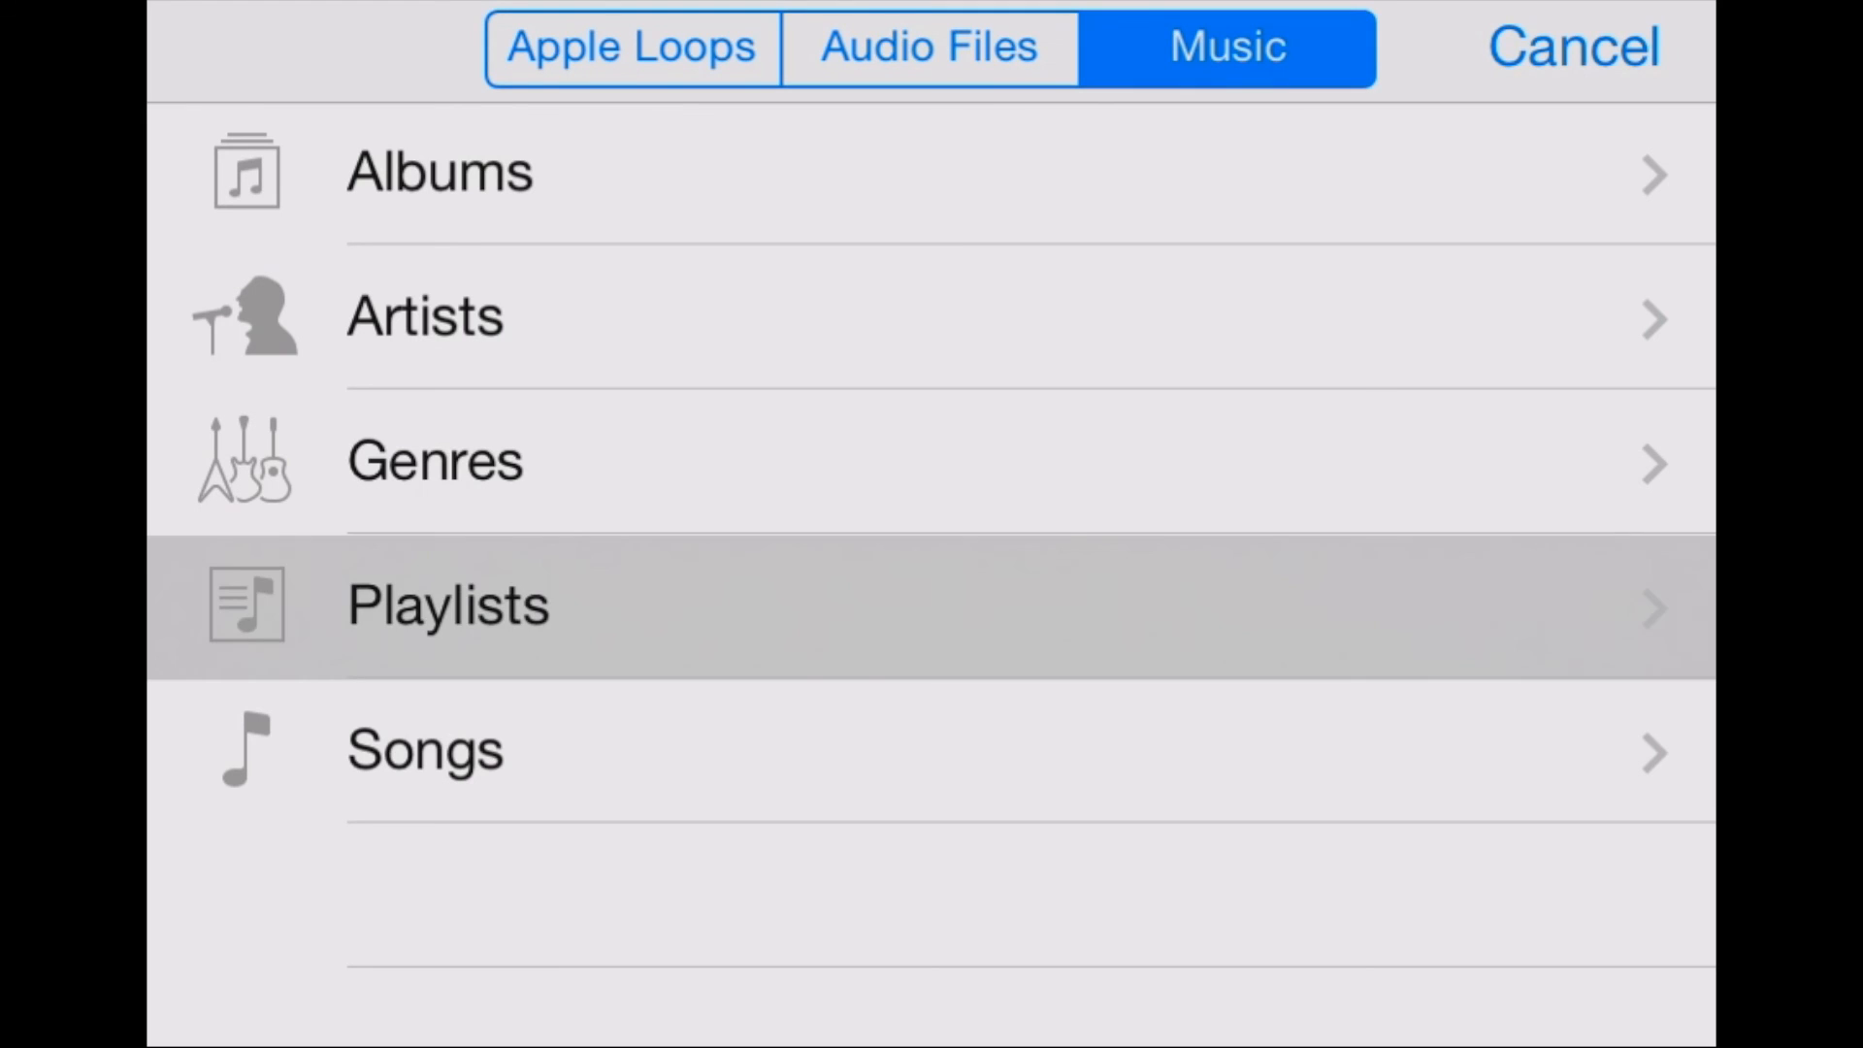
pyautogui.click(448, 605)
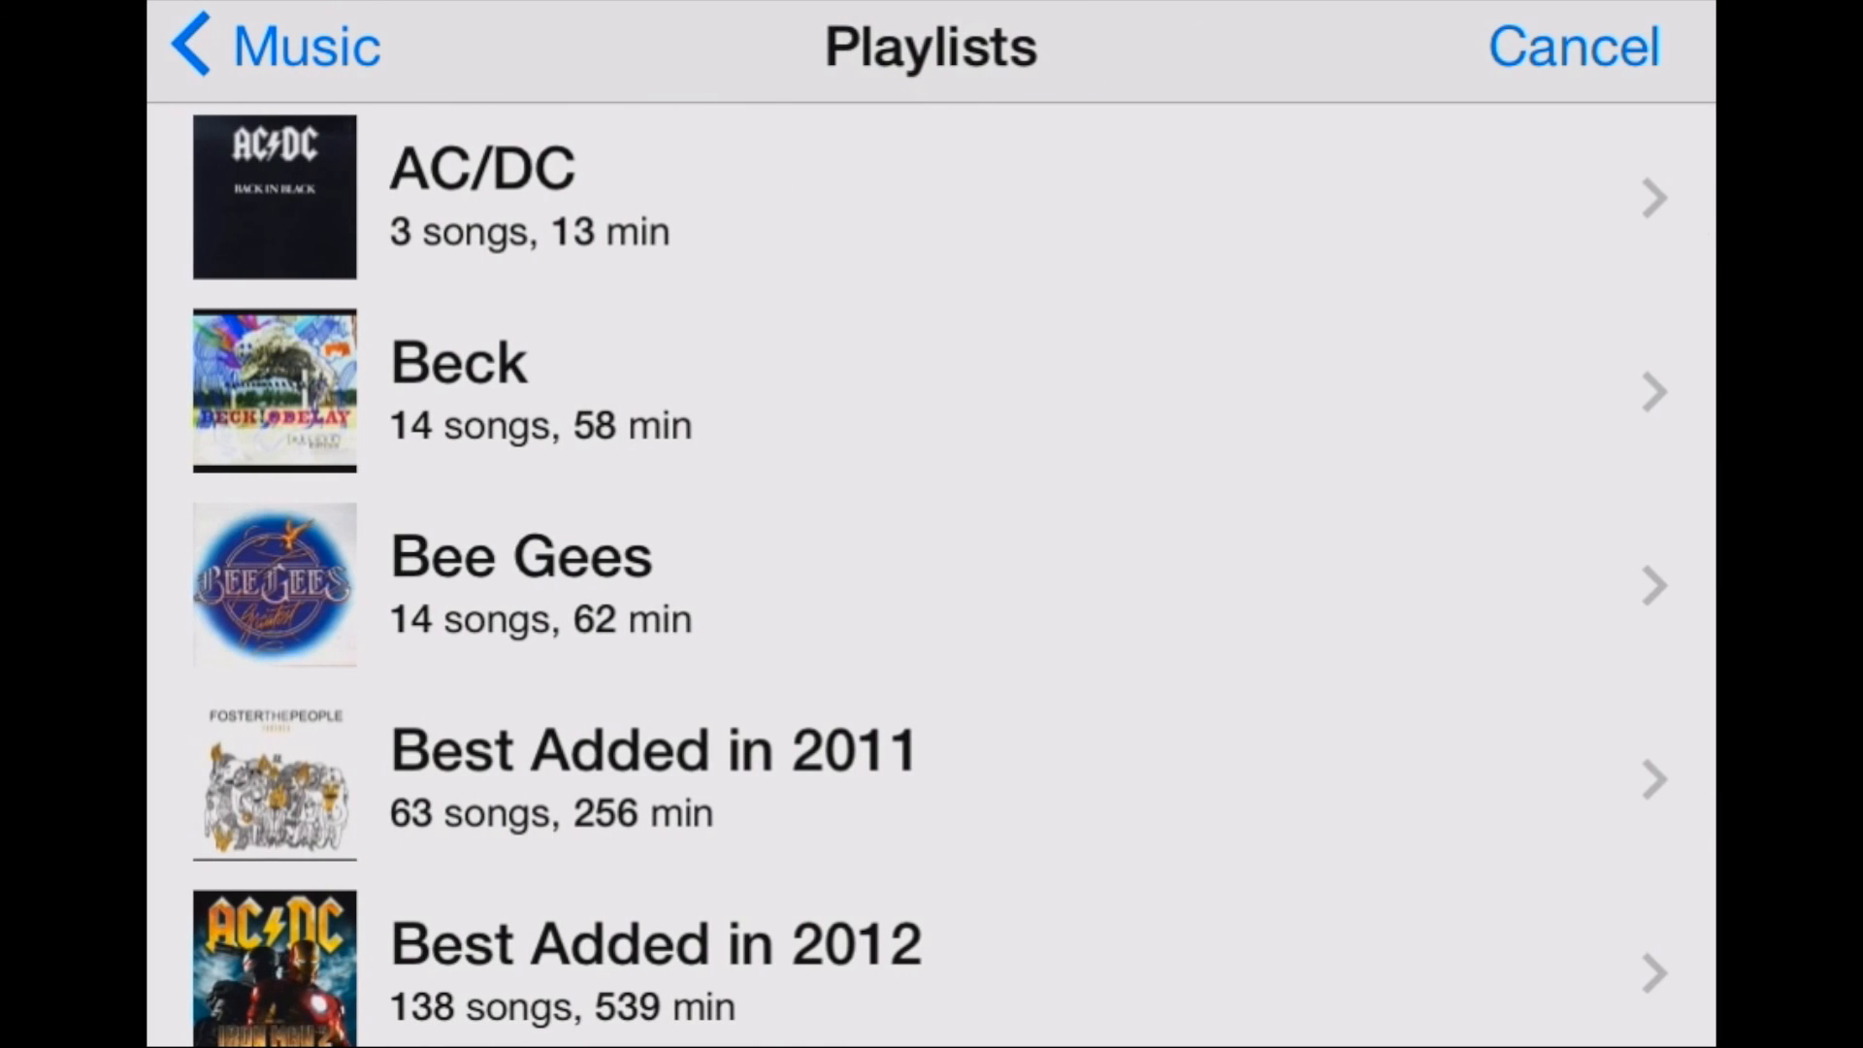
# Step: Locate and choose the Best This Month playlist
pyautogui.scroll(-3)
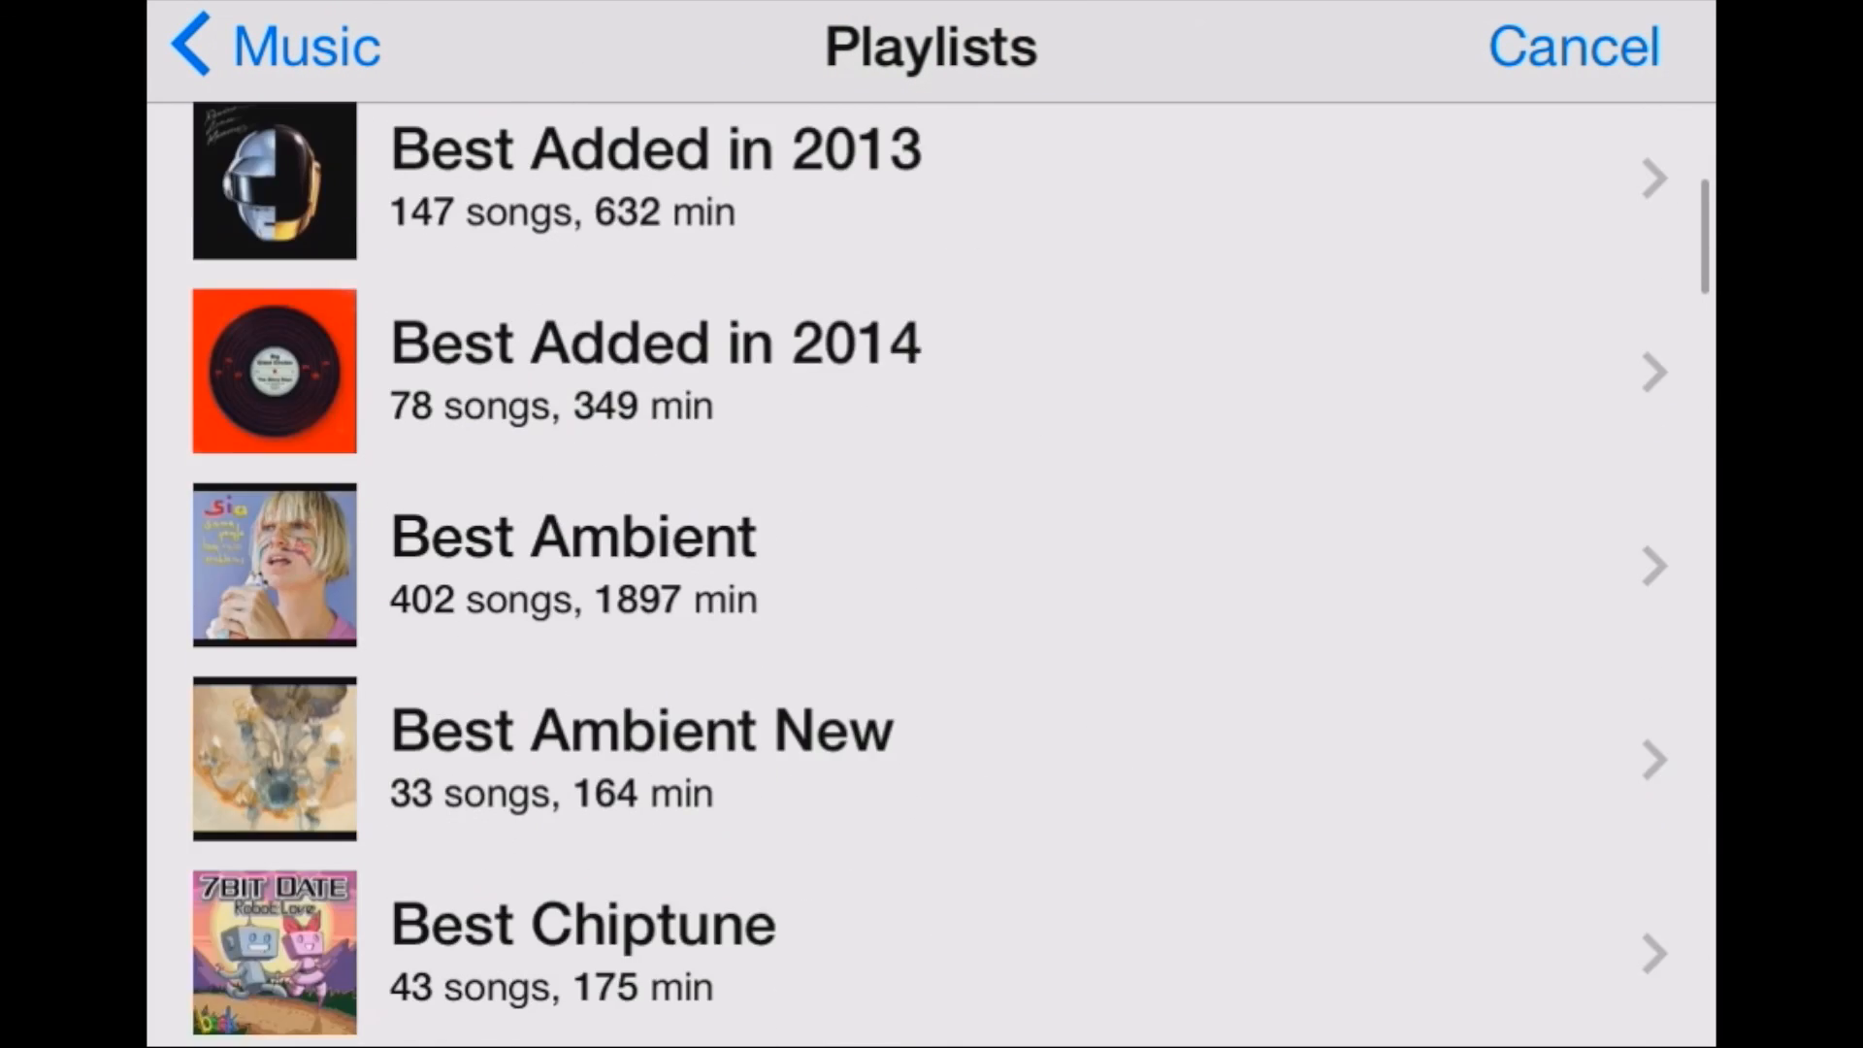
pyautogui.scroll(-3)
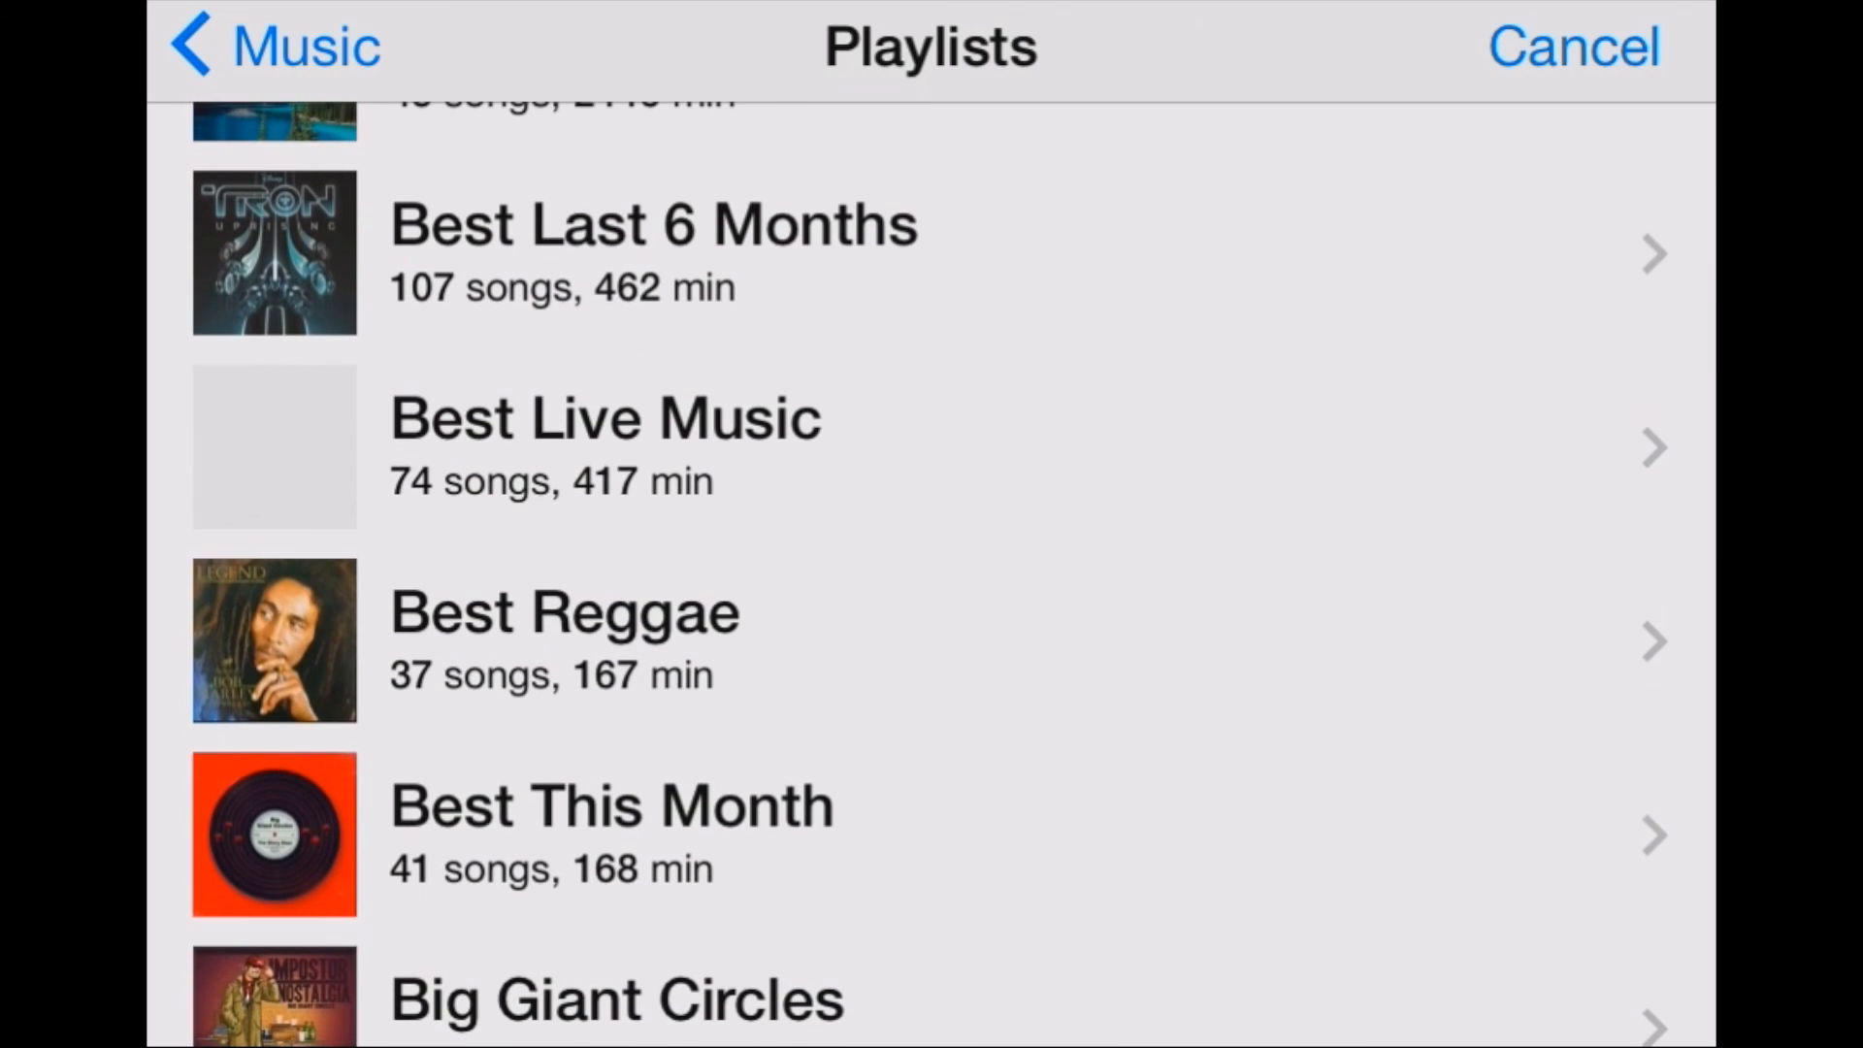
pyautogui.click(611, 805)
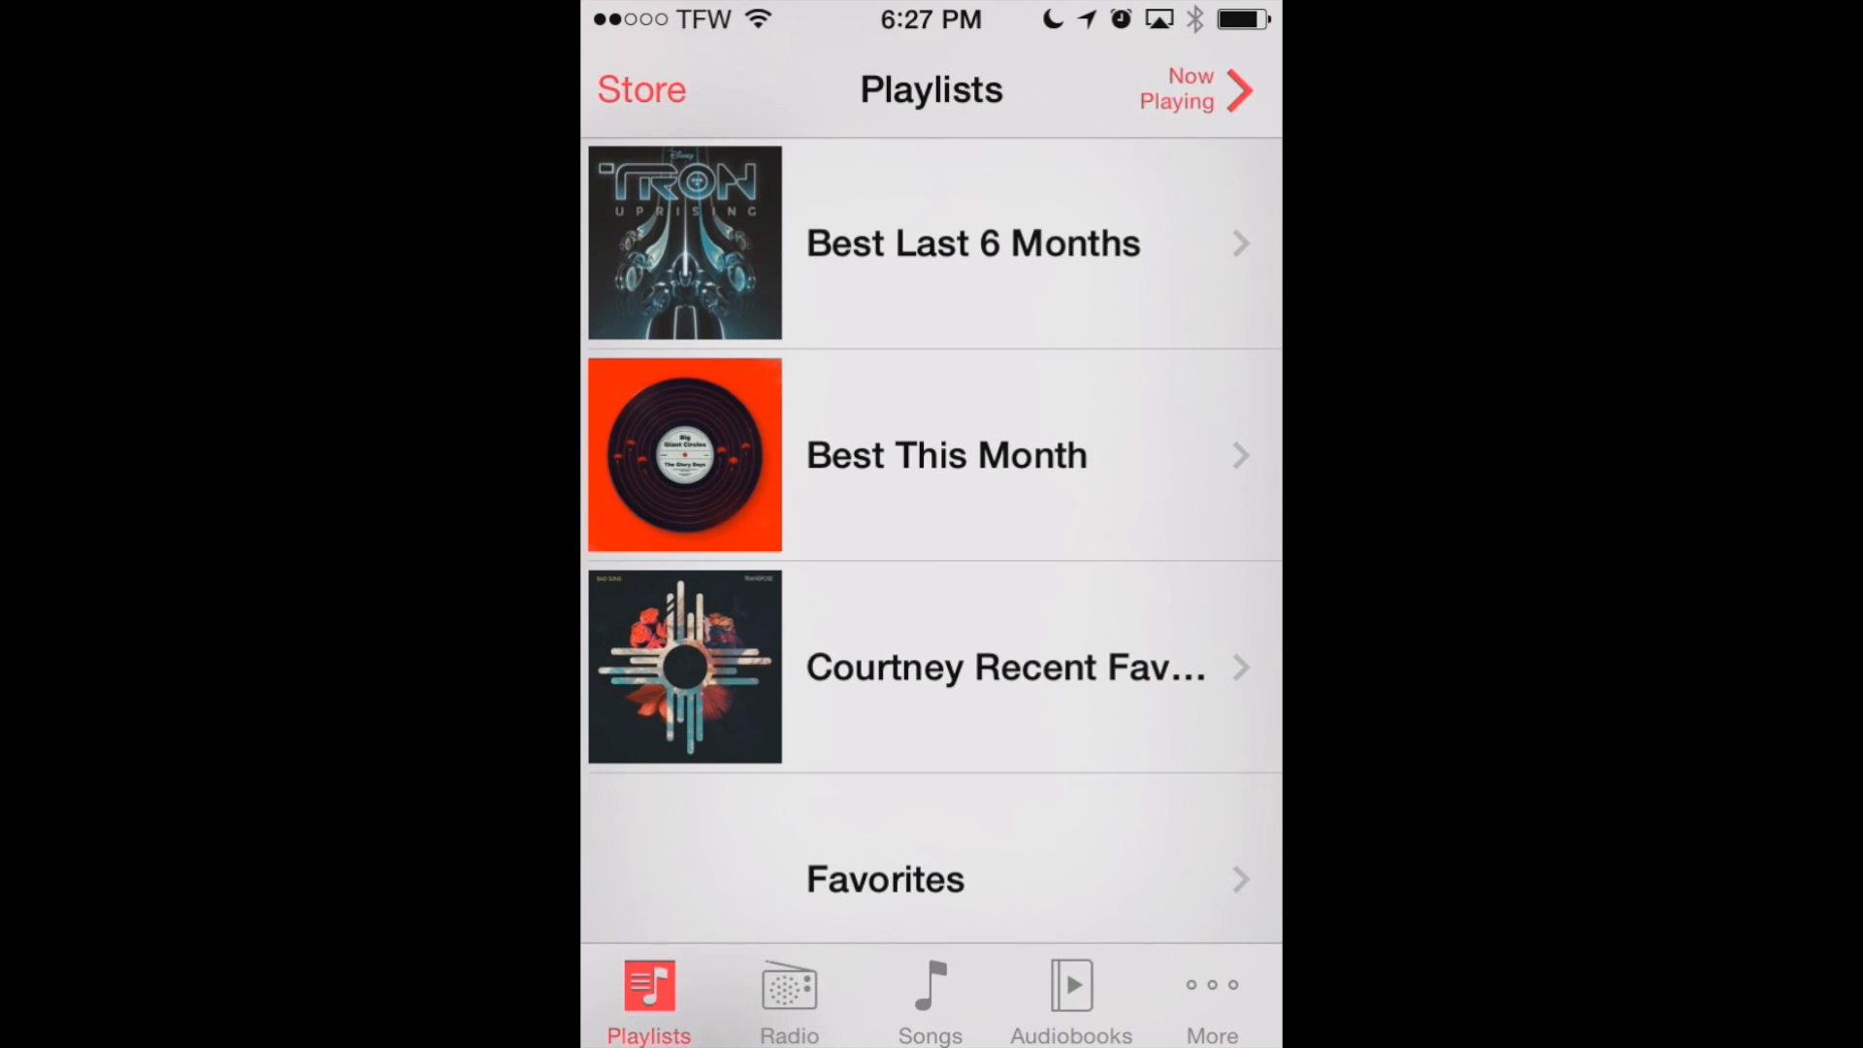
# Step: In Music, download Gront is a Muppet from the Best This Month playlist
pyautogui.click(945, 454)
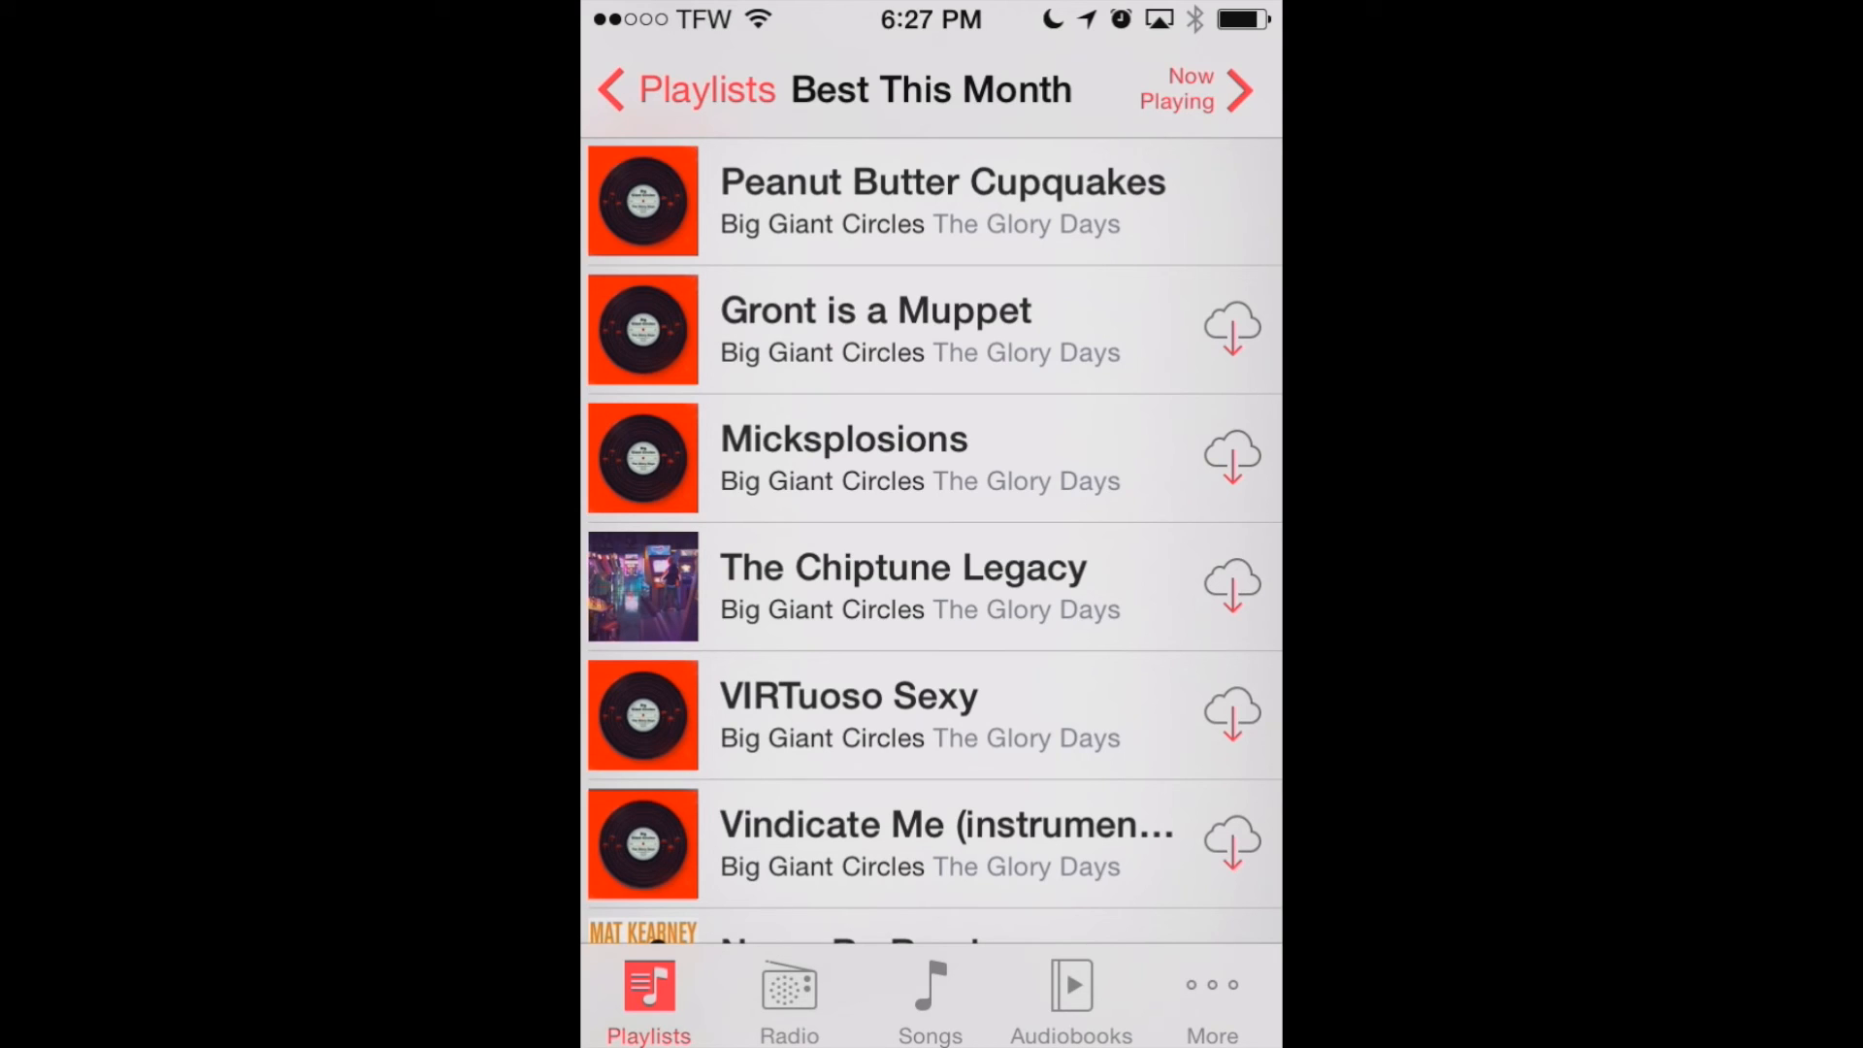
pyautogui.click(1232, 330)
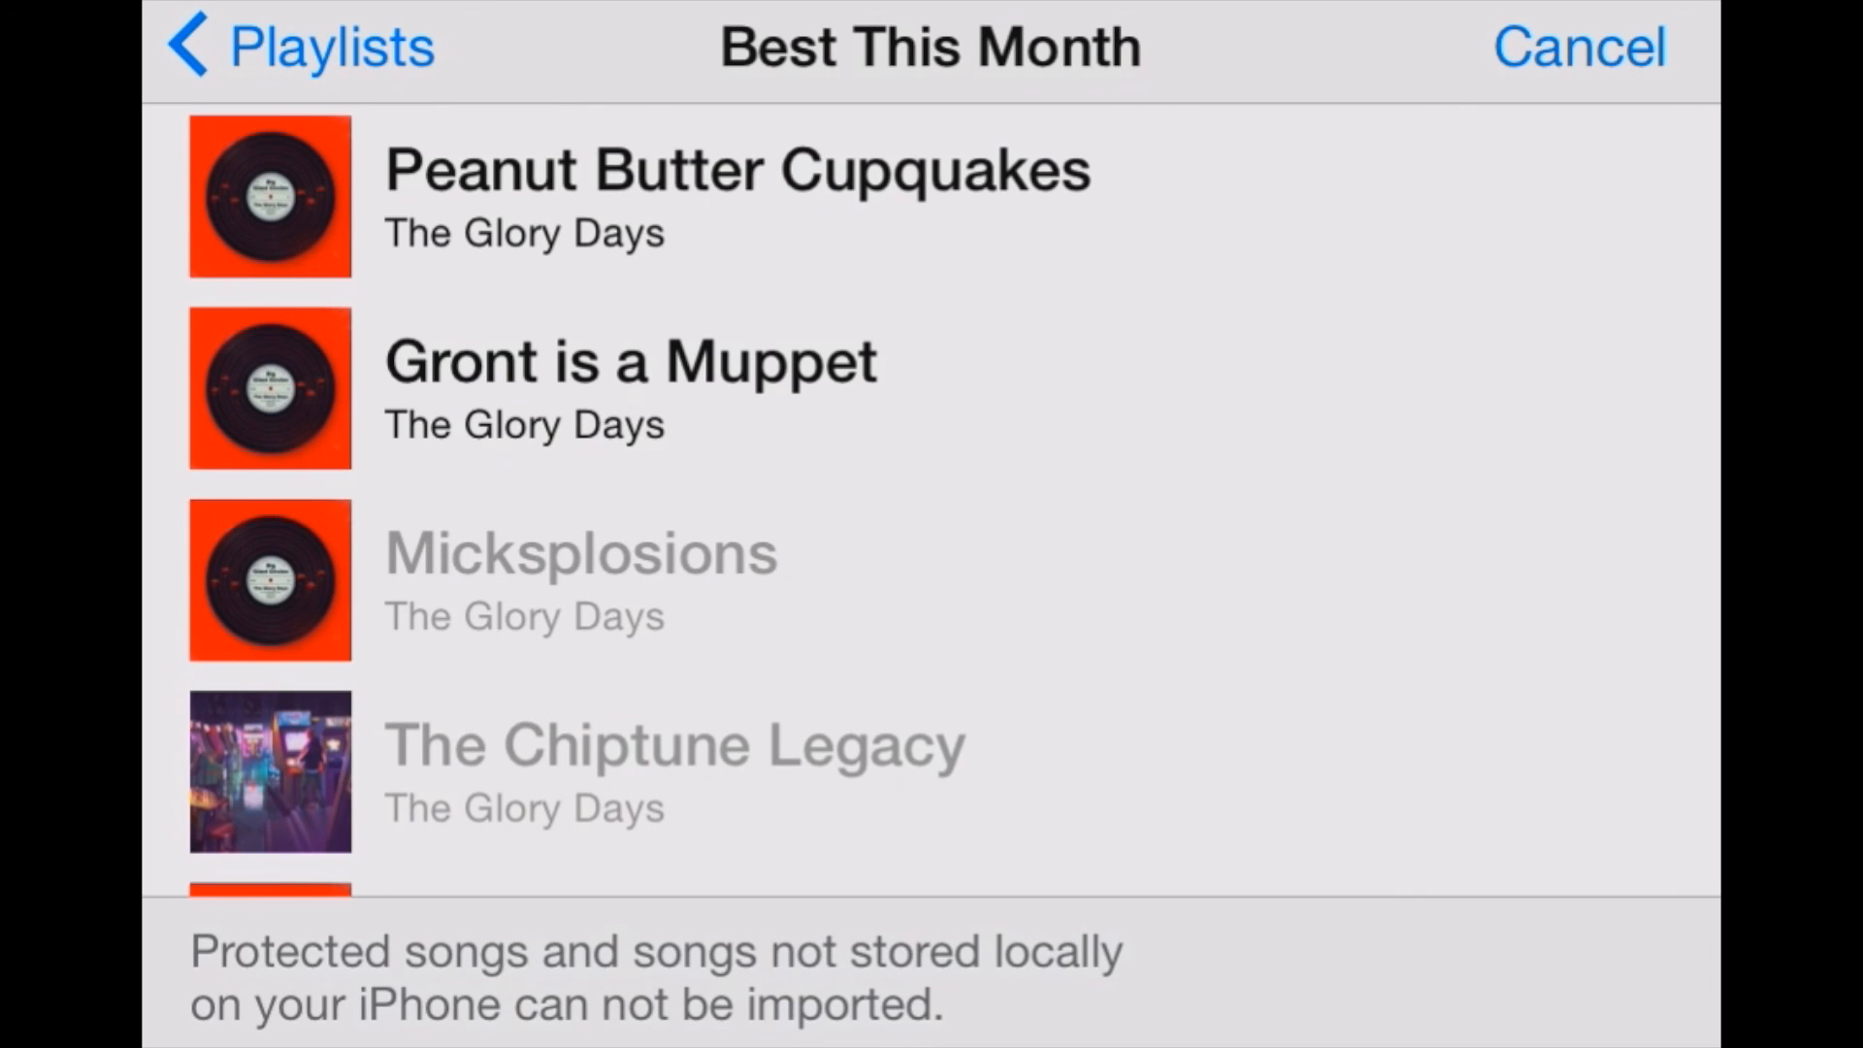
# Step: Import Gront is a Muppet as an audio region on a new track below the piano track
pyautogui.click(629, 362)
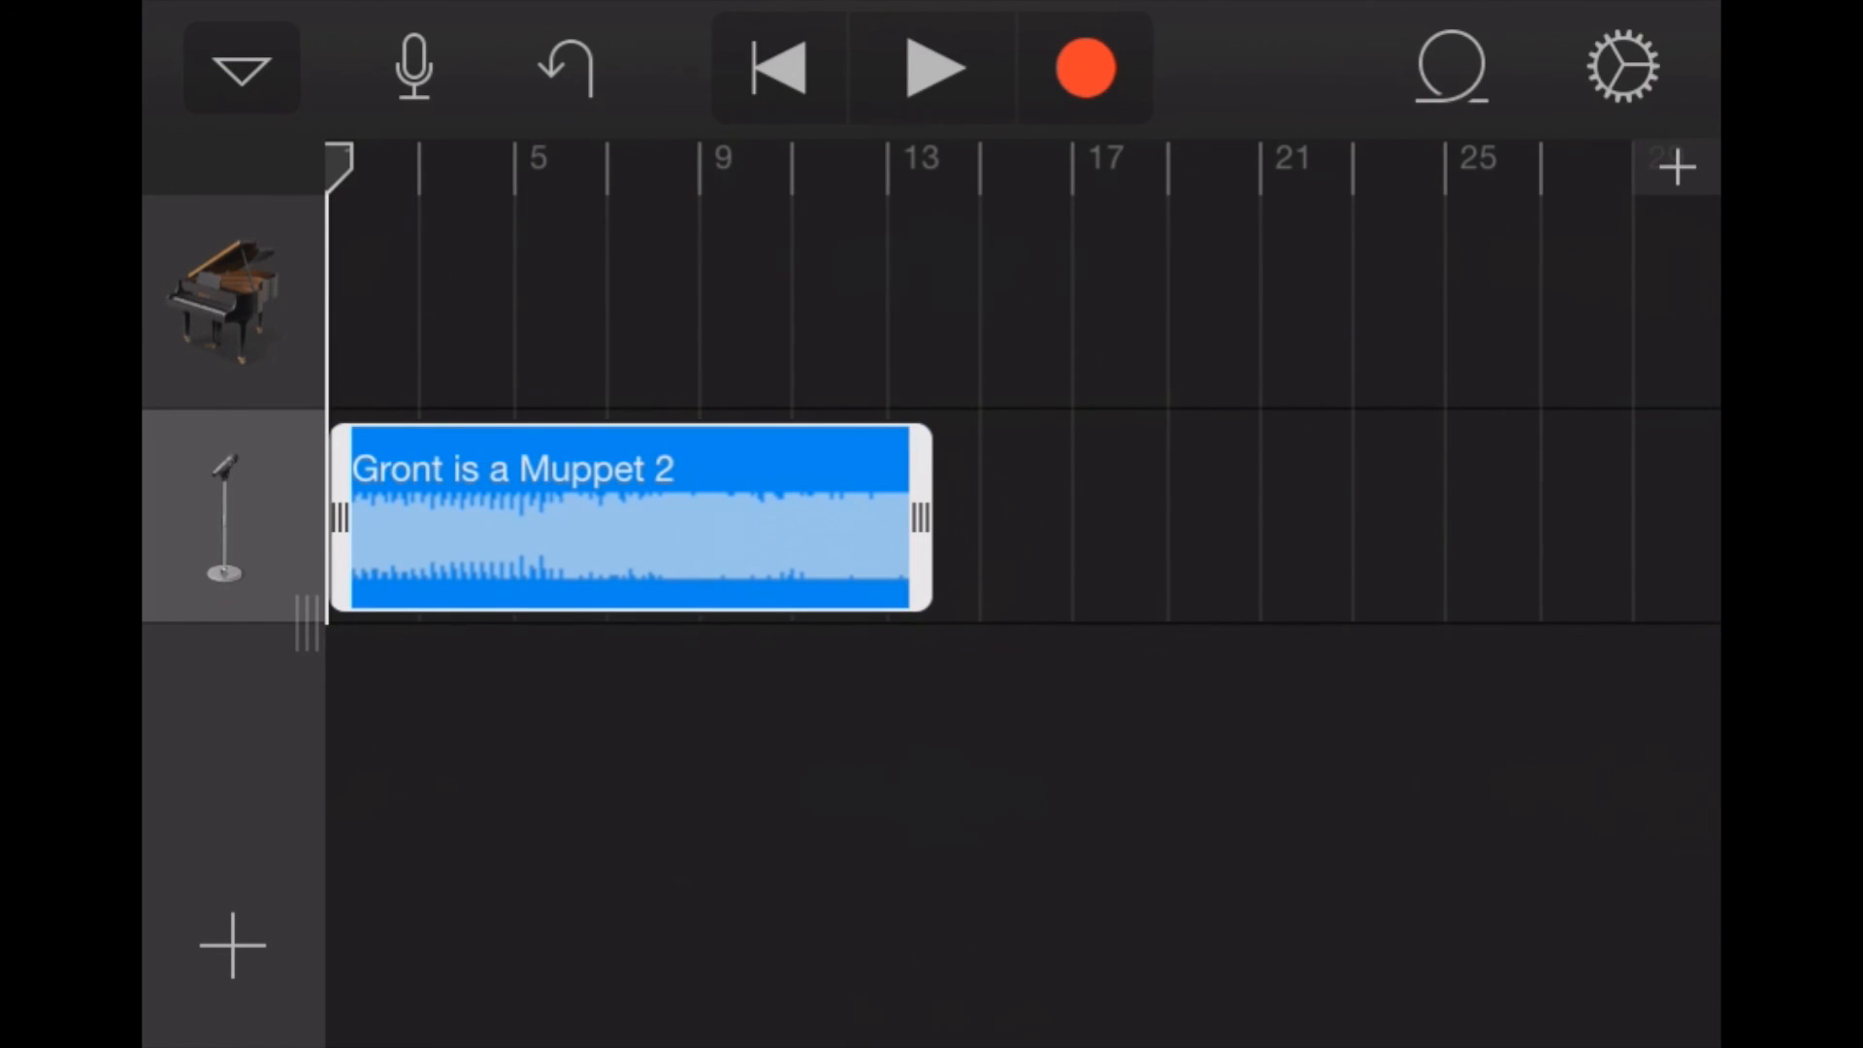
# Step: Preview the song with the imported audio, then stop playback
pyautogui.click(934, 68)
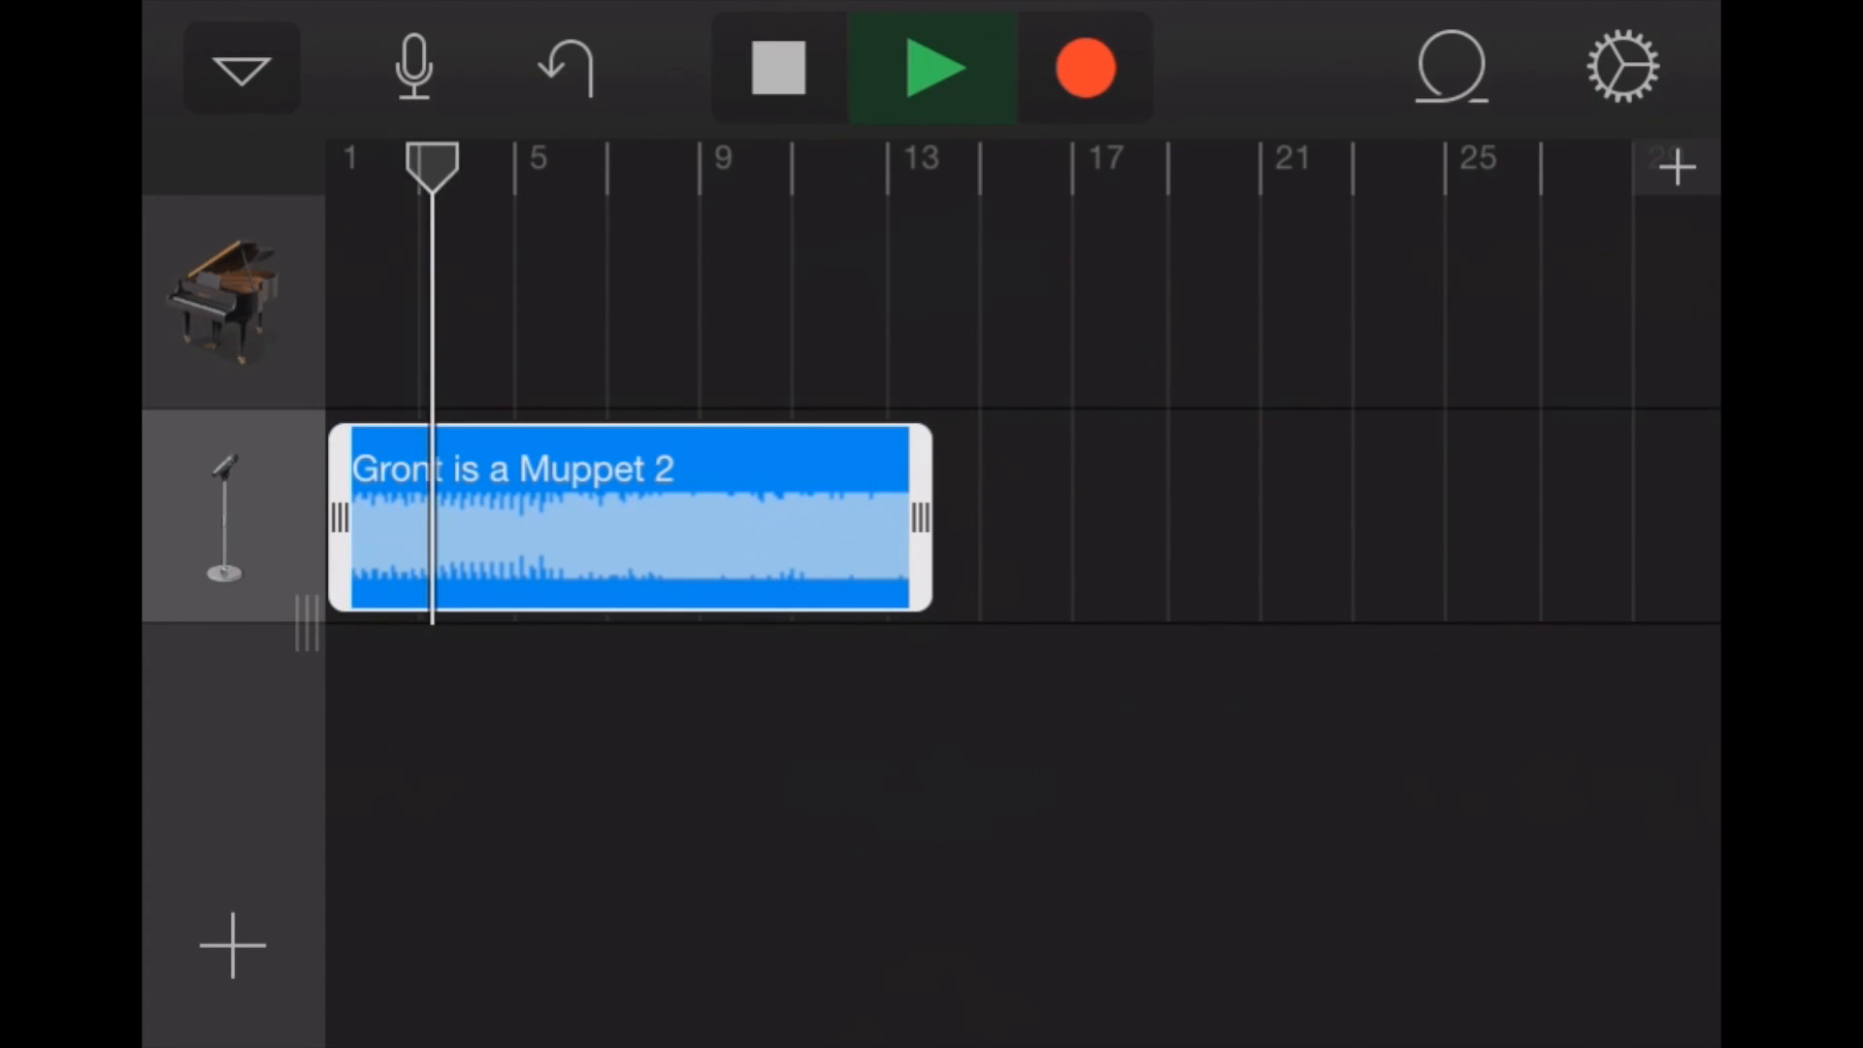
pyautogui.click(778, 66)
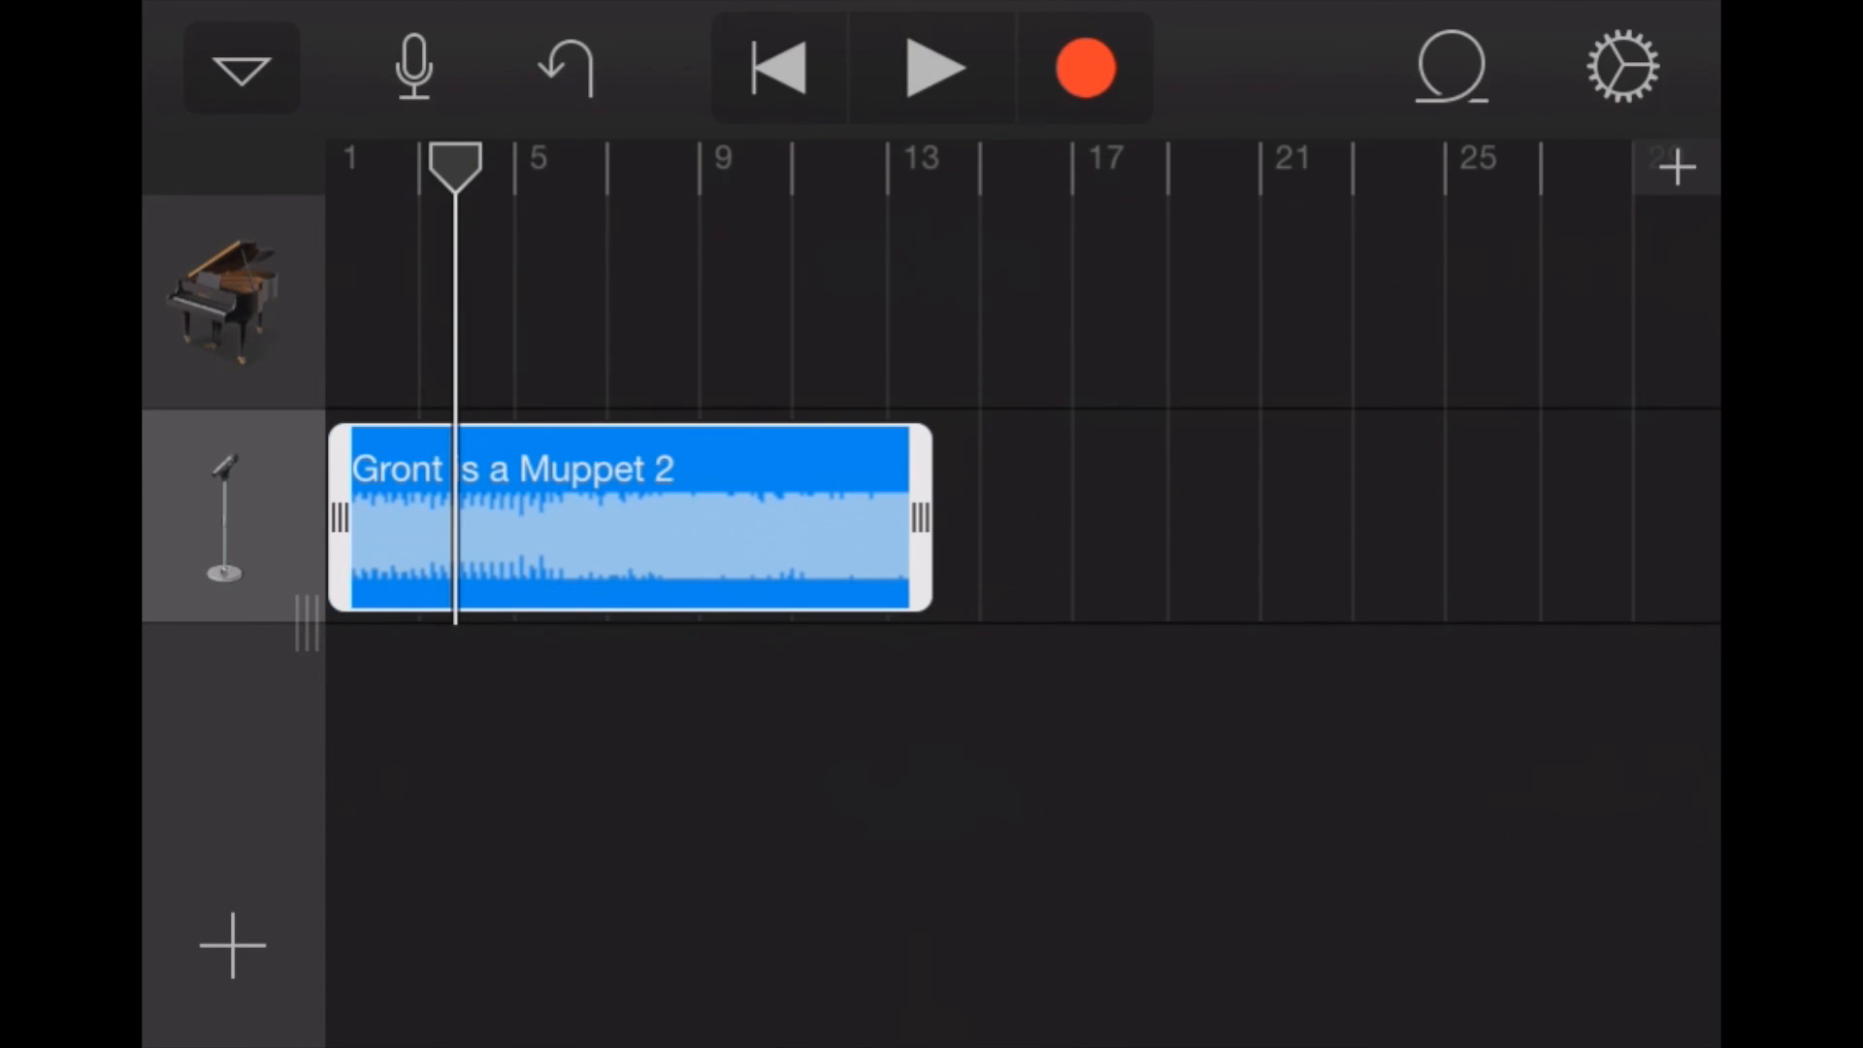
pyautogui.click(774, 68)
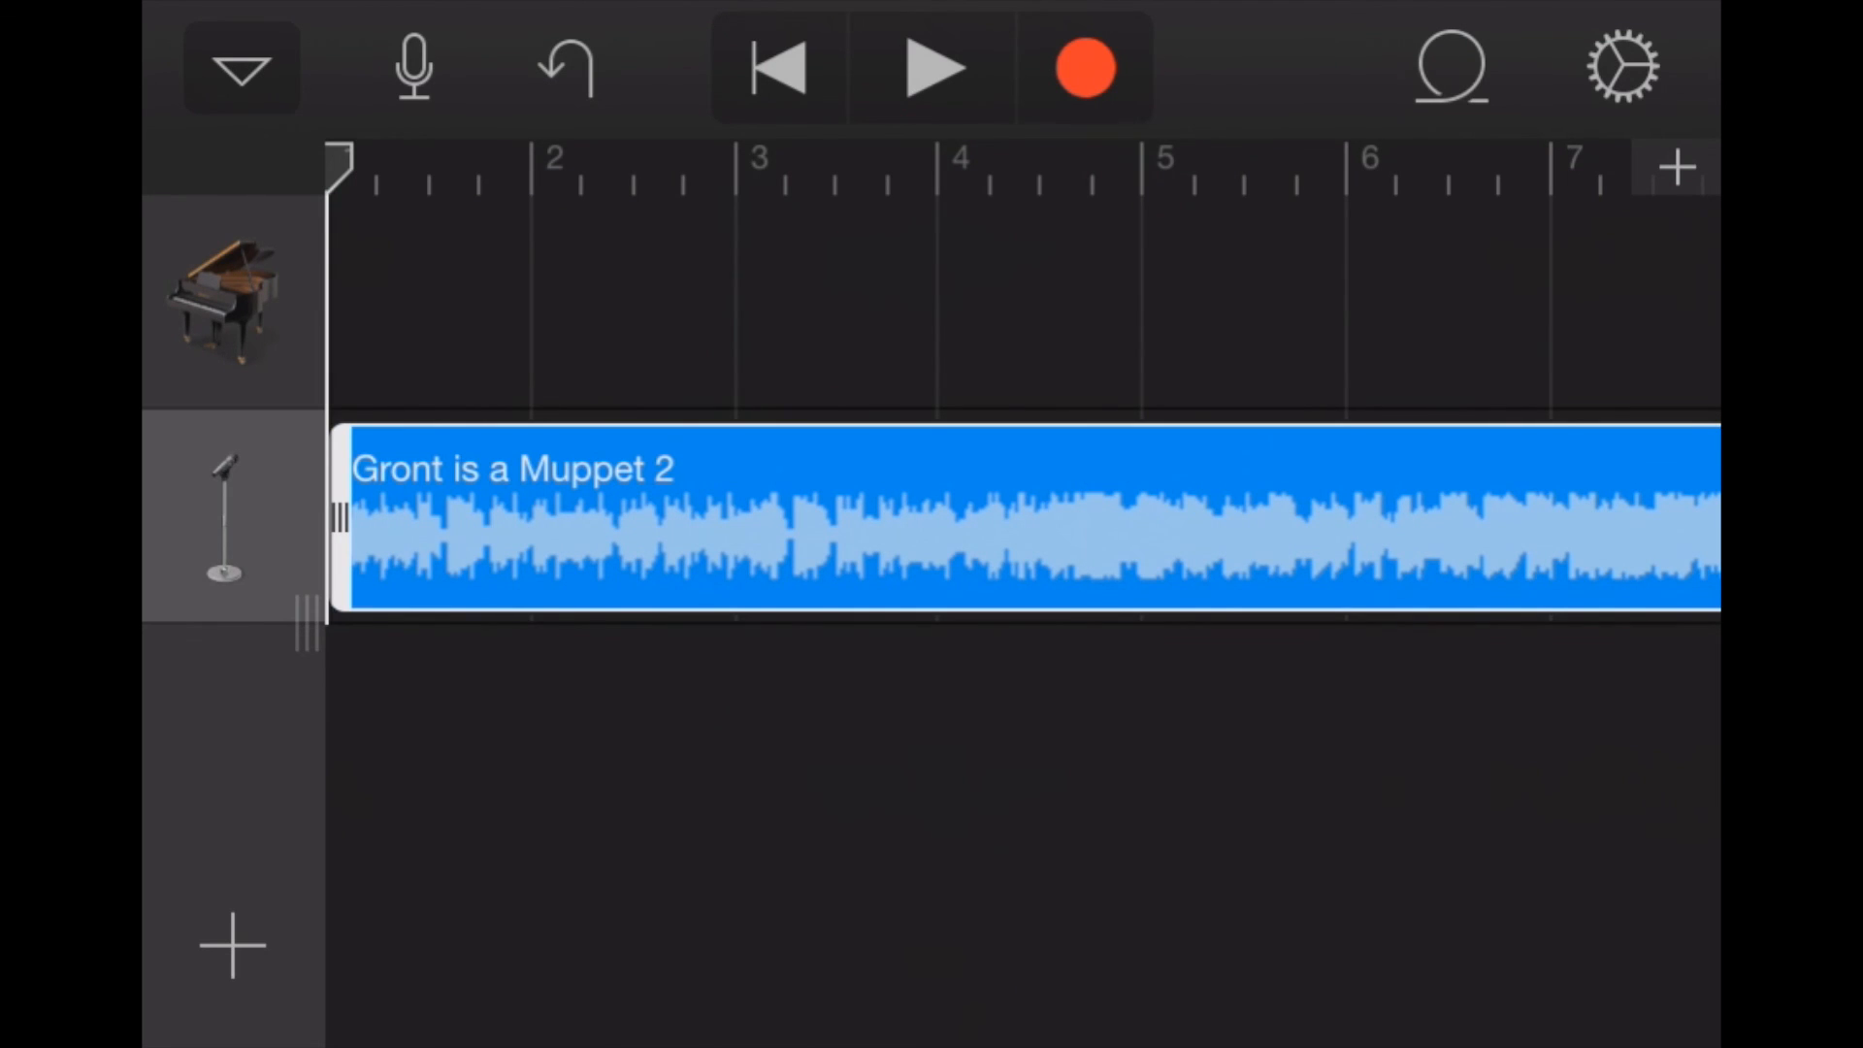
# Step: Save the song and return to the My Songs browser
pyautogui.click(241, 68)
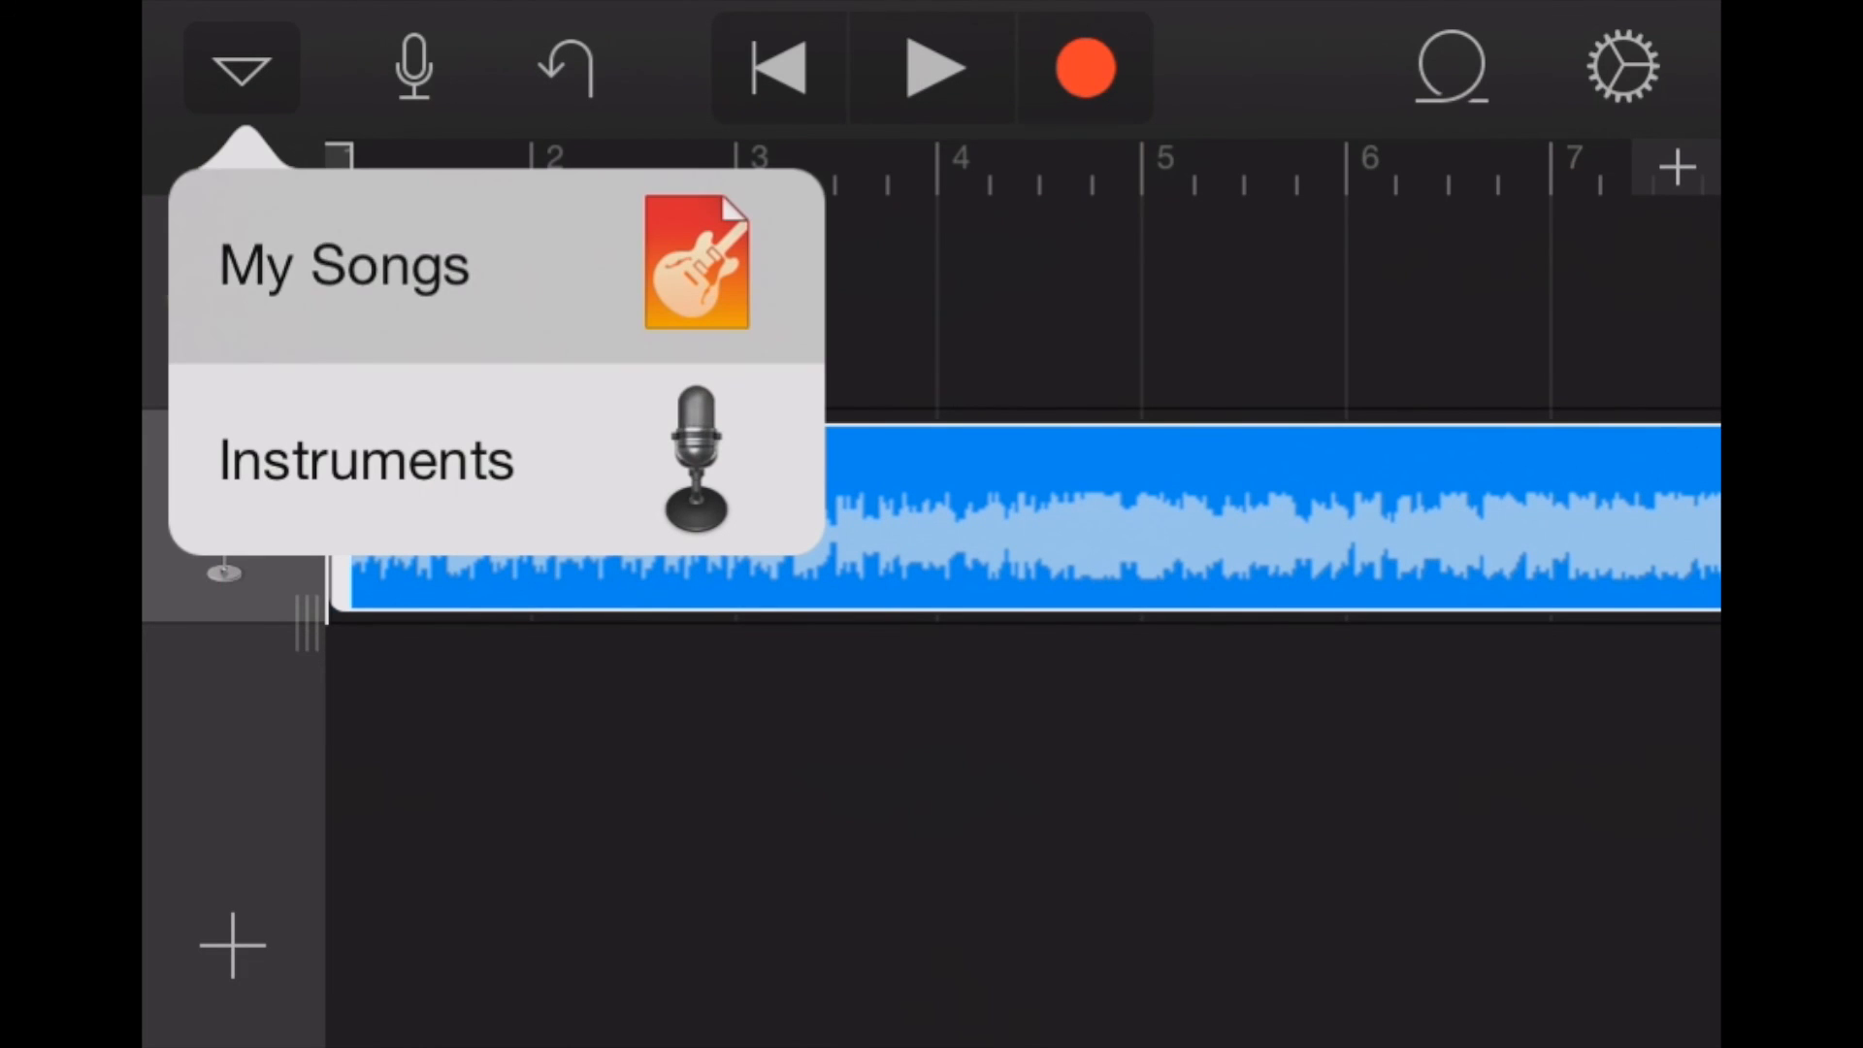
pyautogui.click(344, 264)
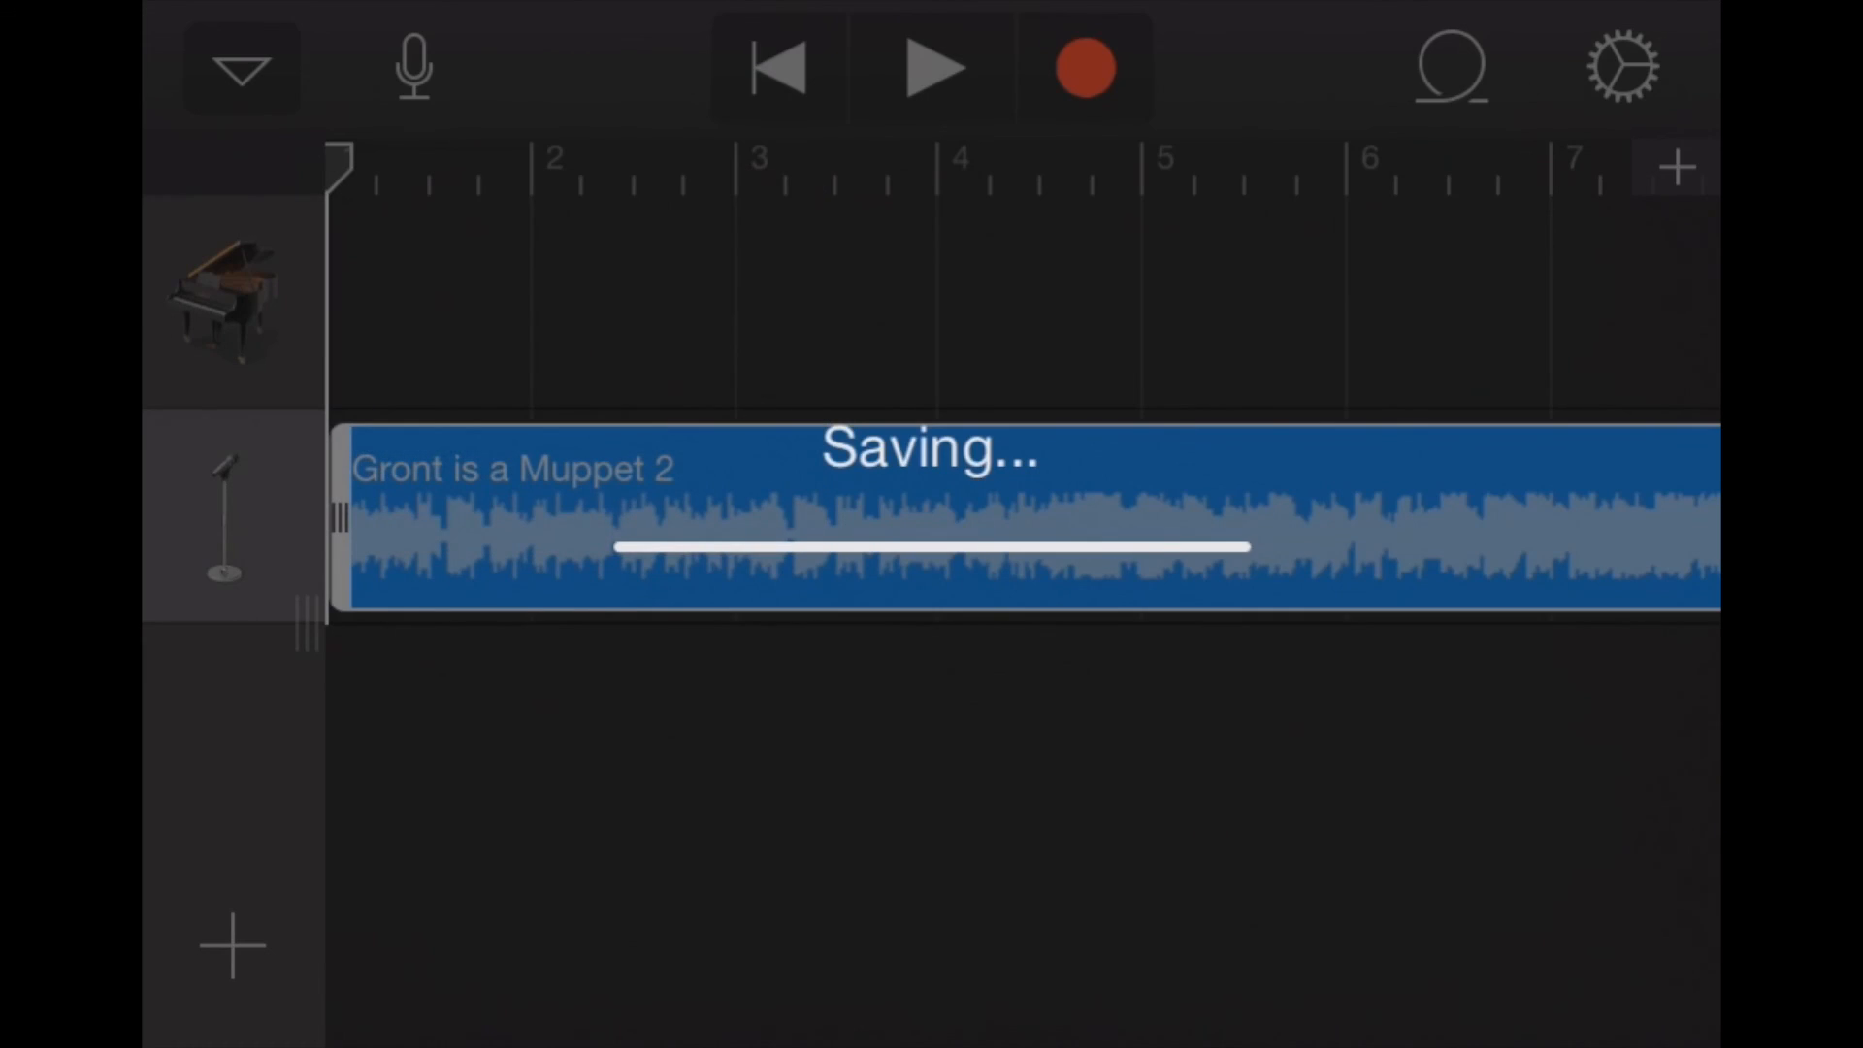
pyautogui.click(241, 68)
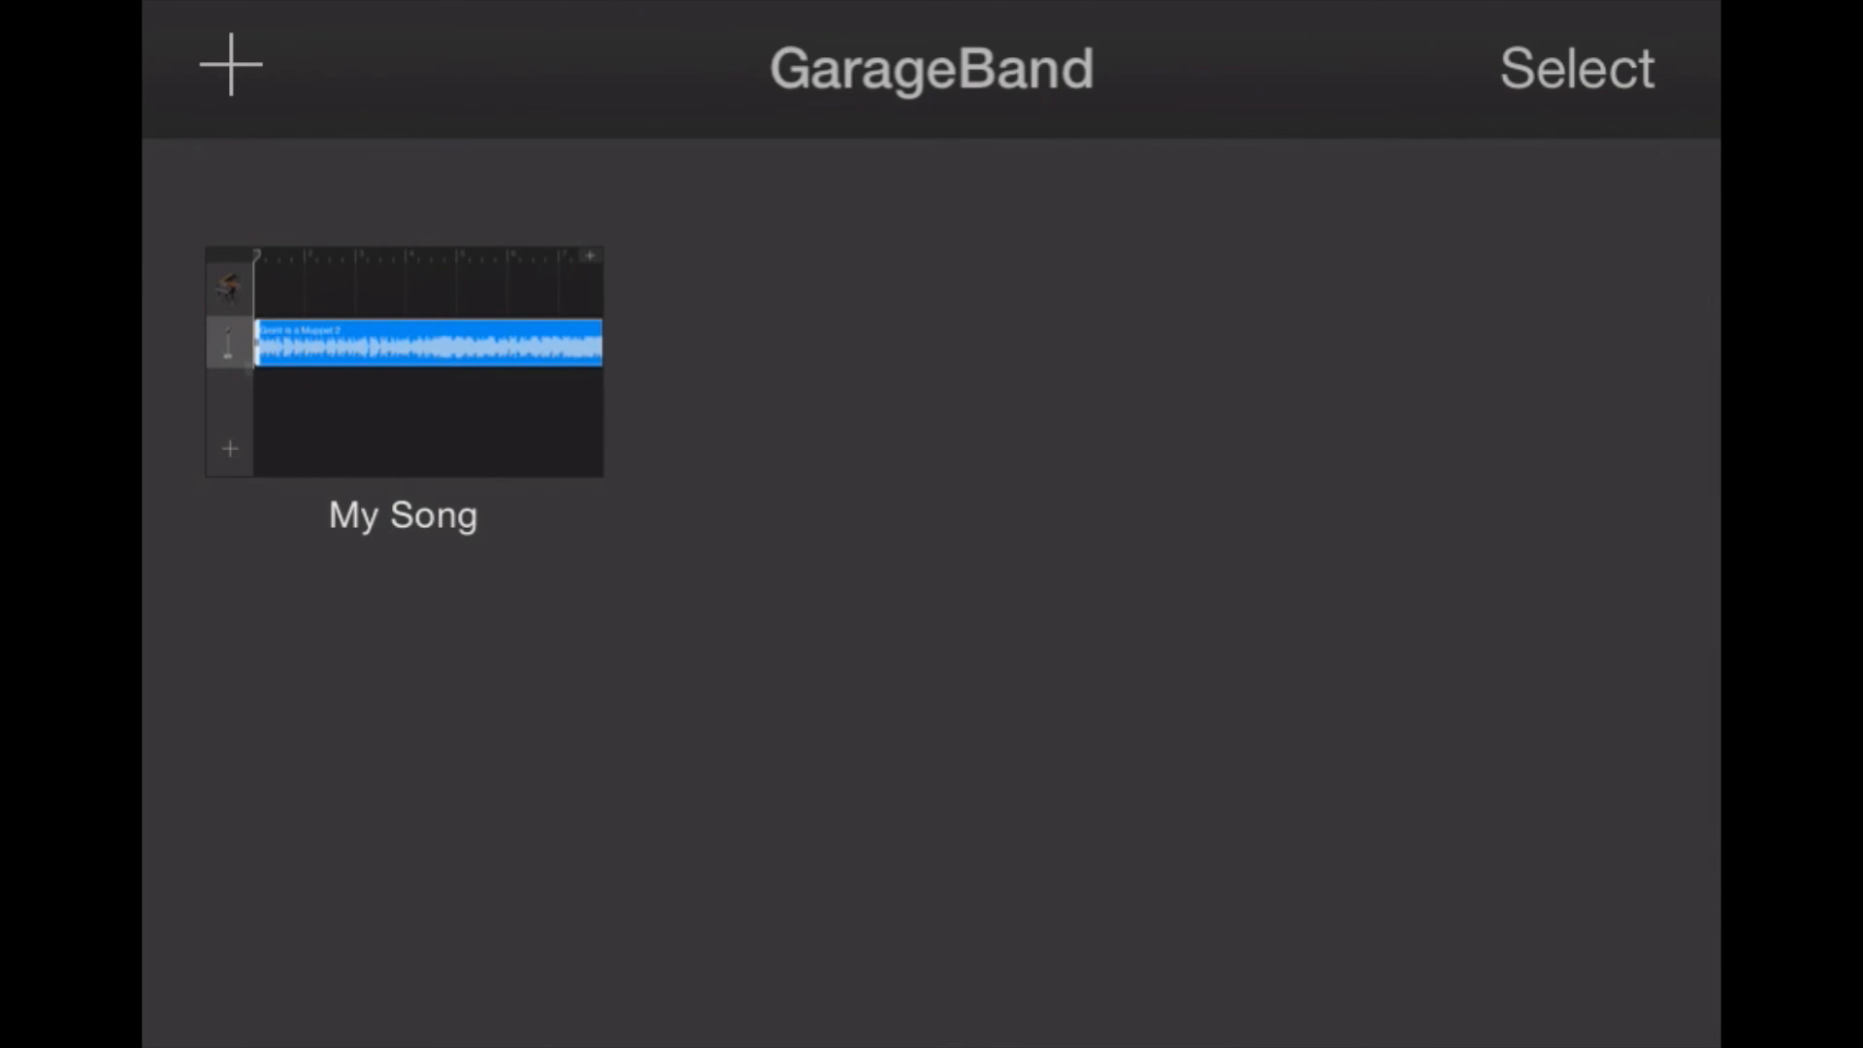
# Step: Select My Song and bring up its sharing destinations including Ringtone
pyautogui.click(1576, 67)
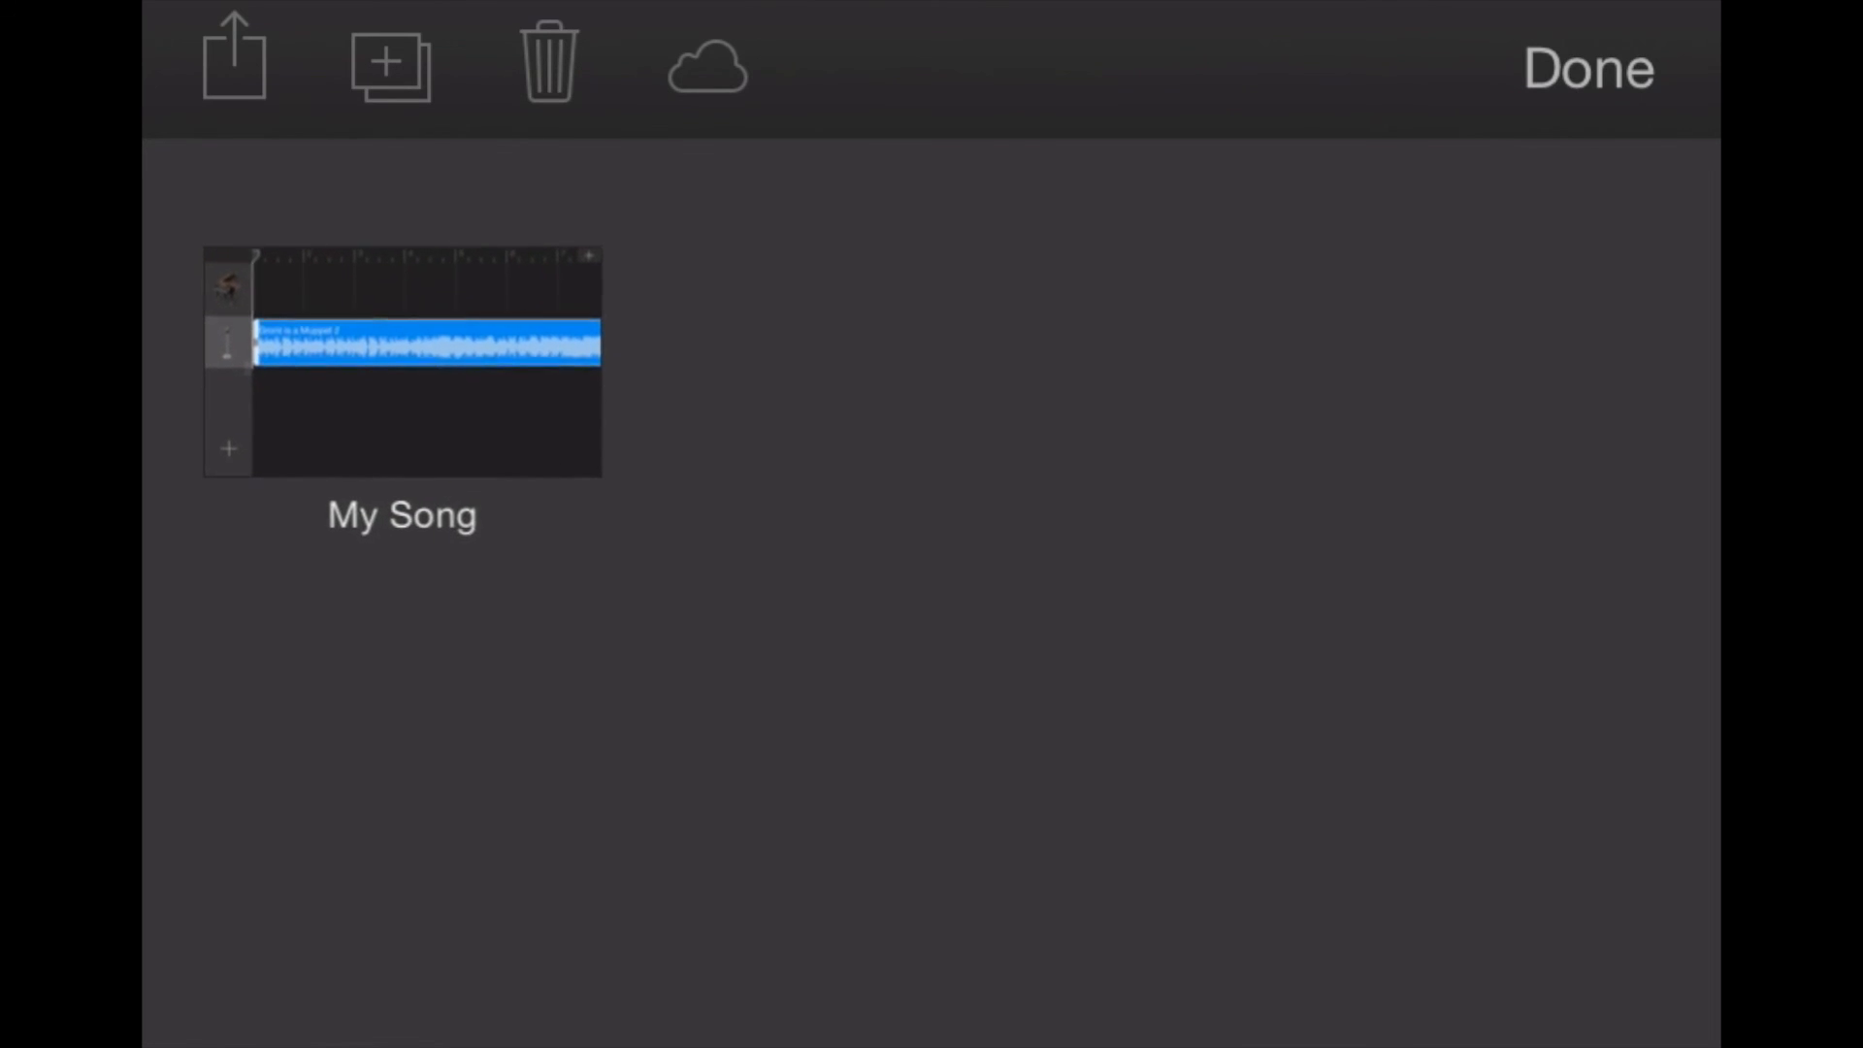
pyautogui.click(401, 361)
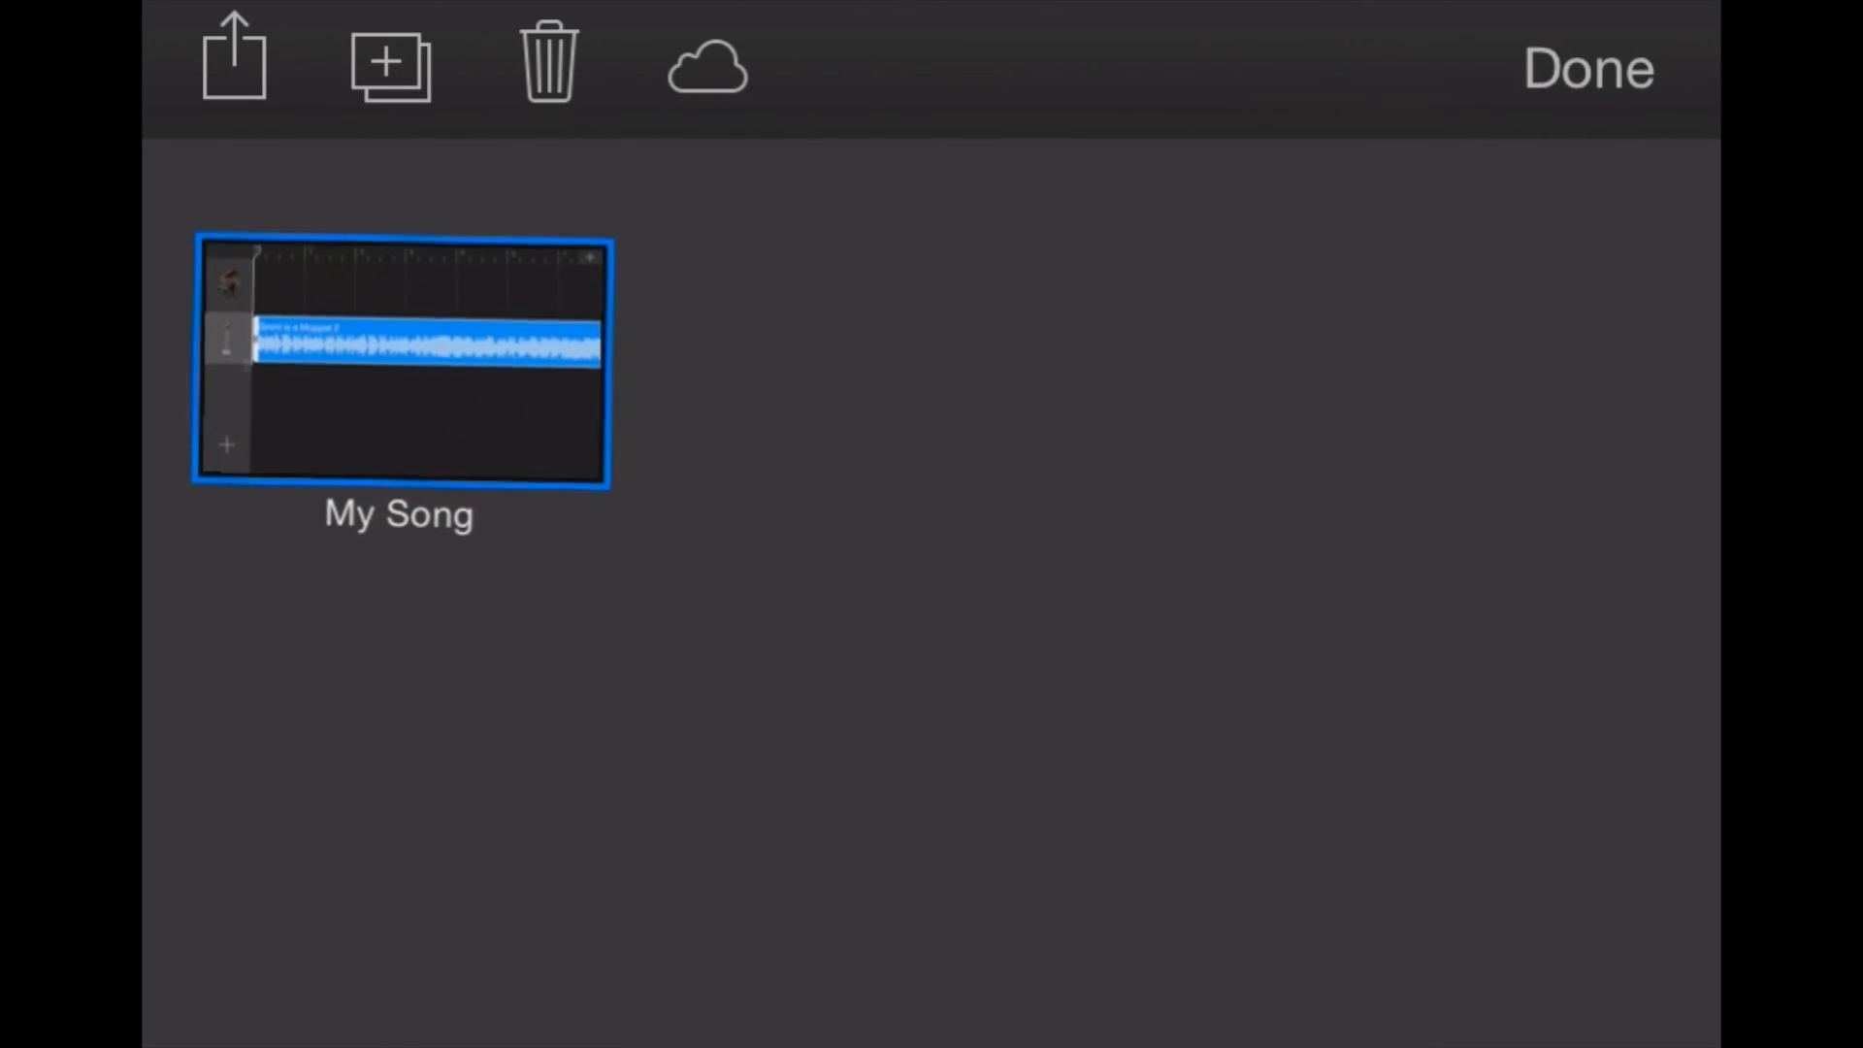
pyautogui.click(233, 66)
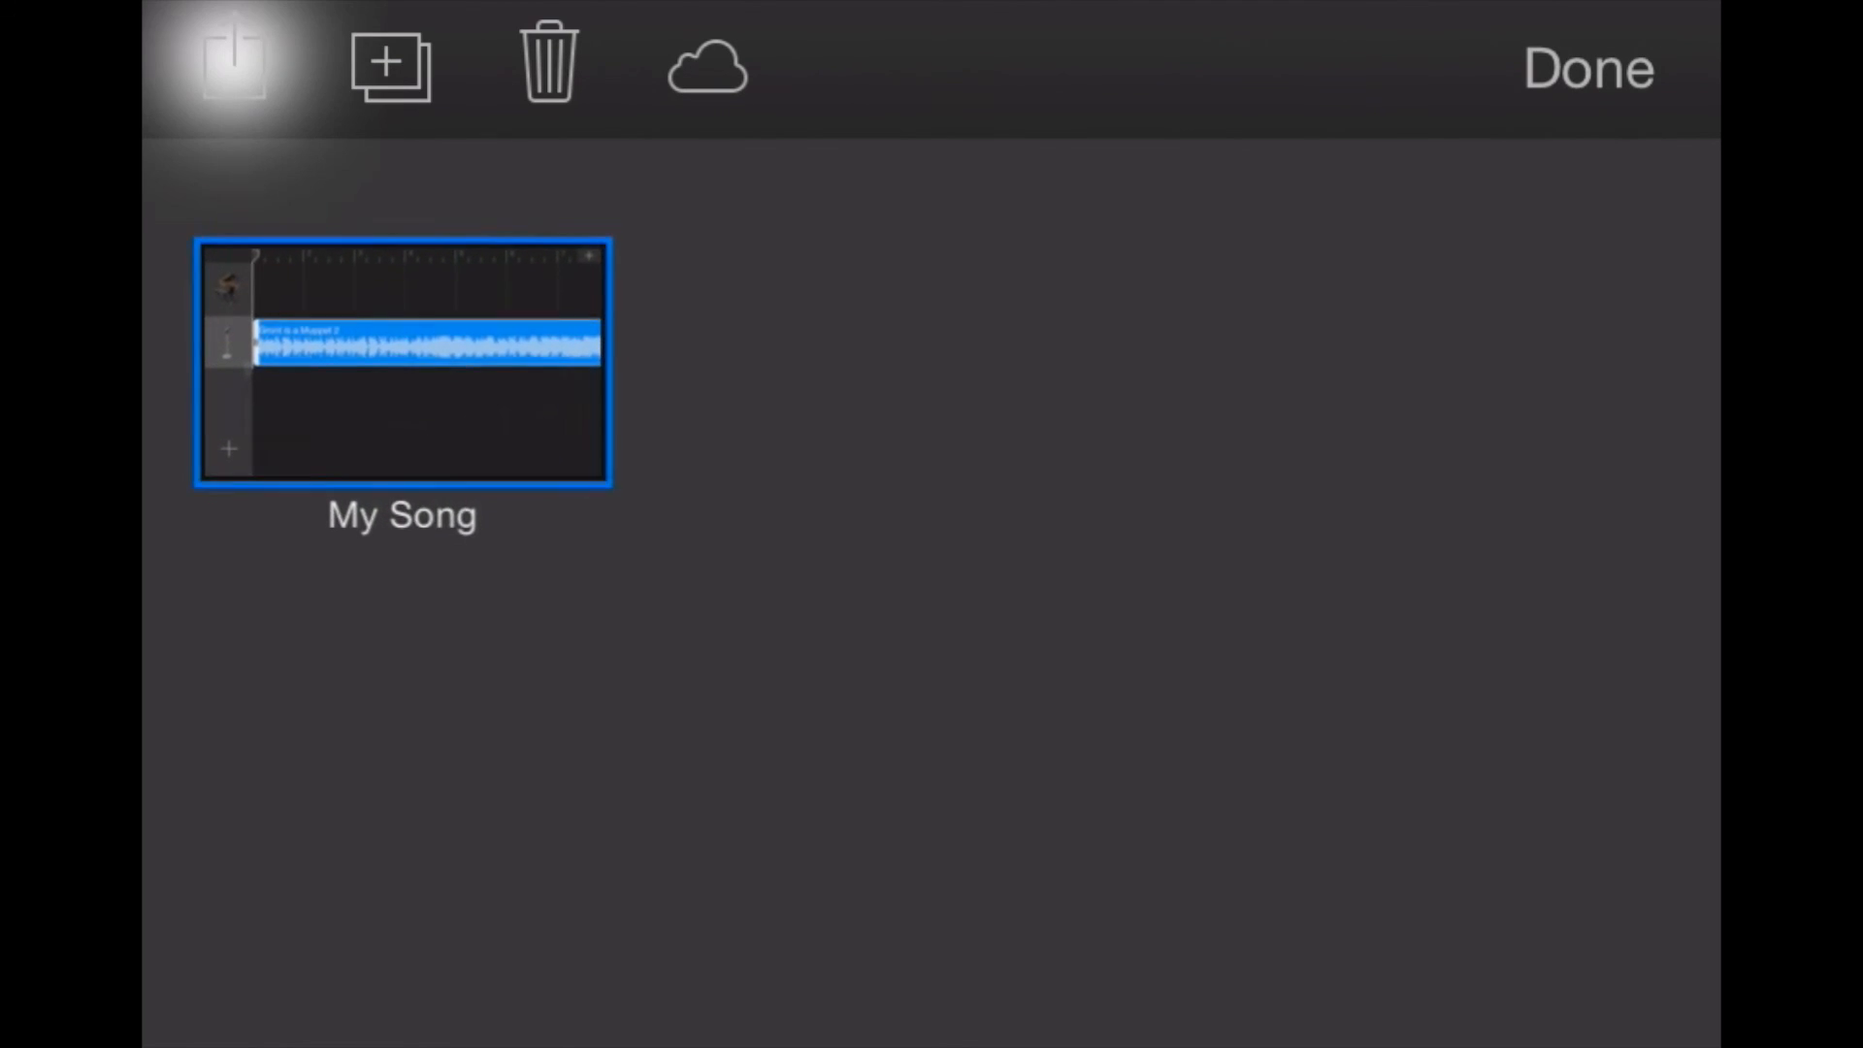
pyautogui.click(233, 64)
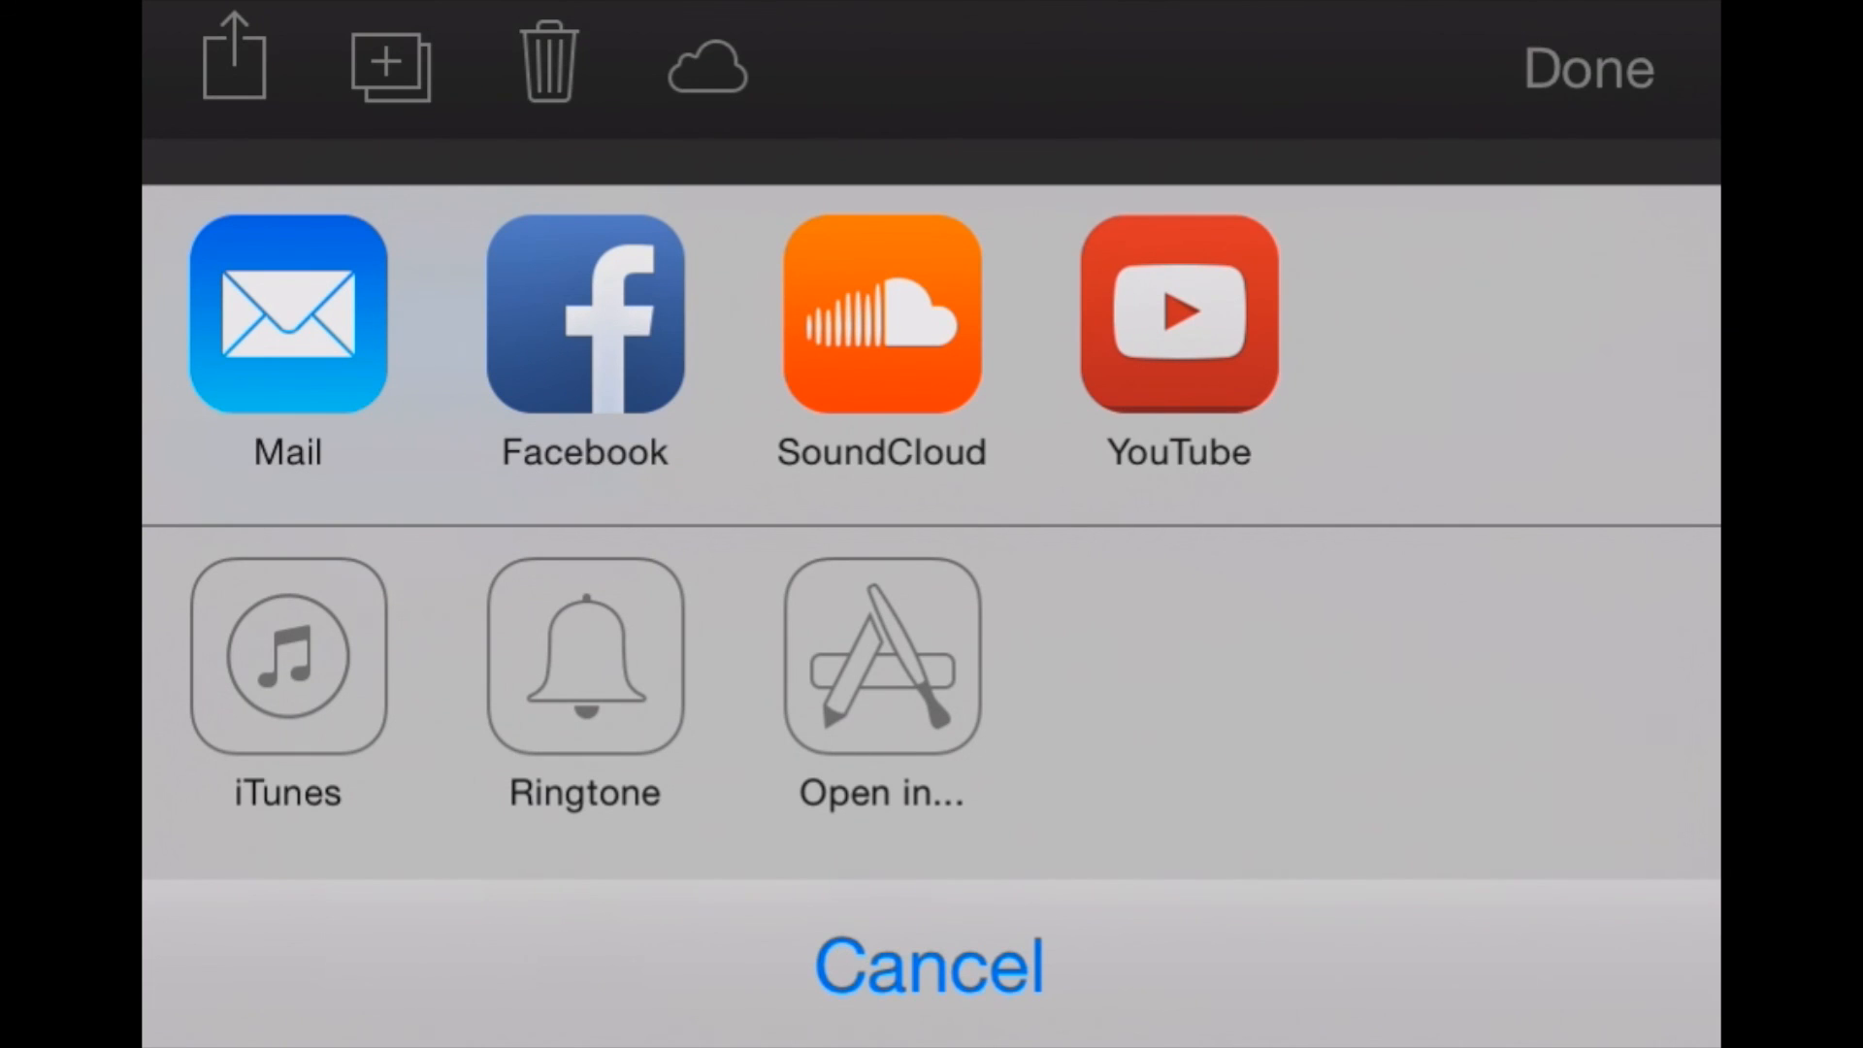
# Step: Choose Ringtone export and name the ringtone 'Gront', rejecting autocorrect
pyautogui.click(584, 657)
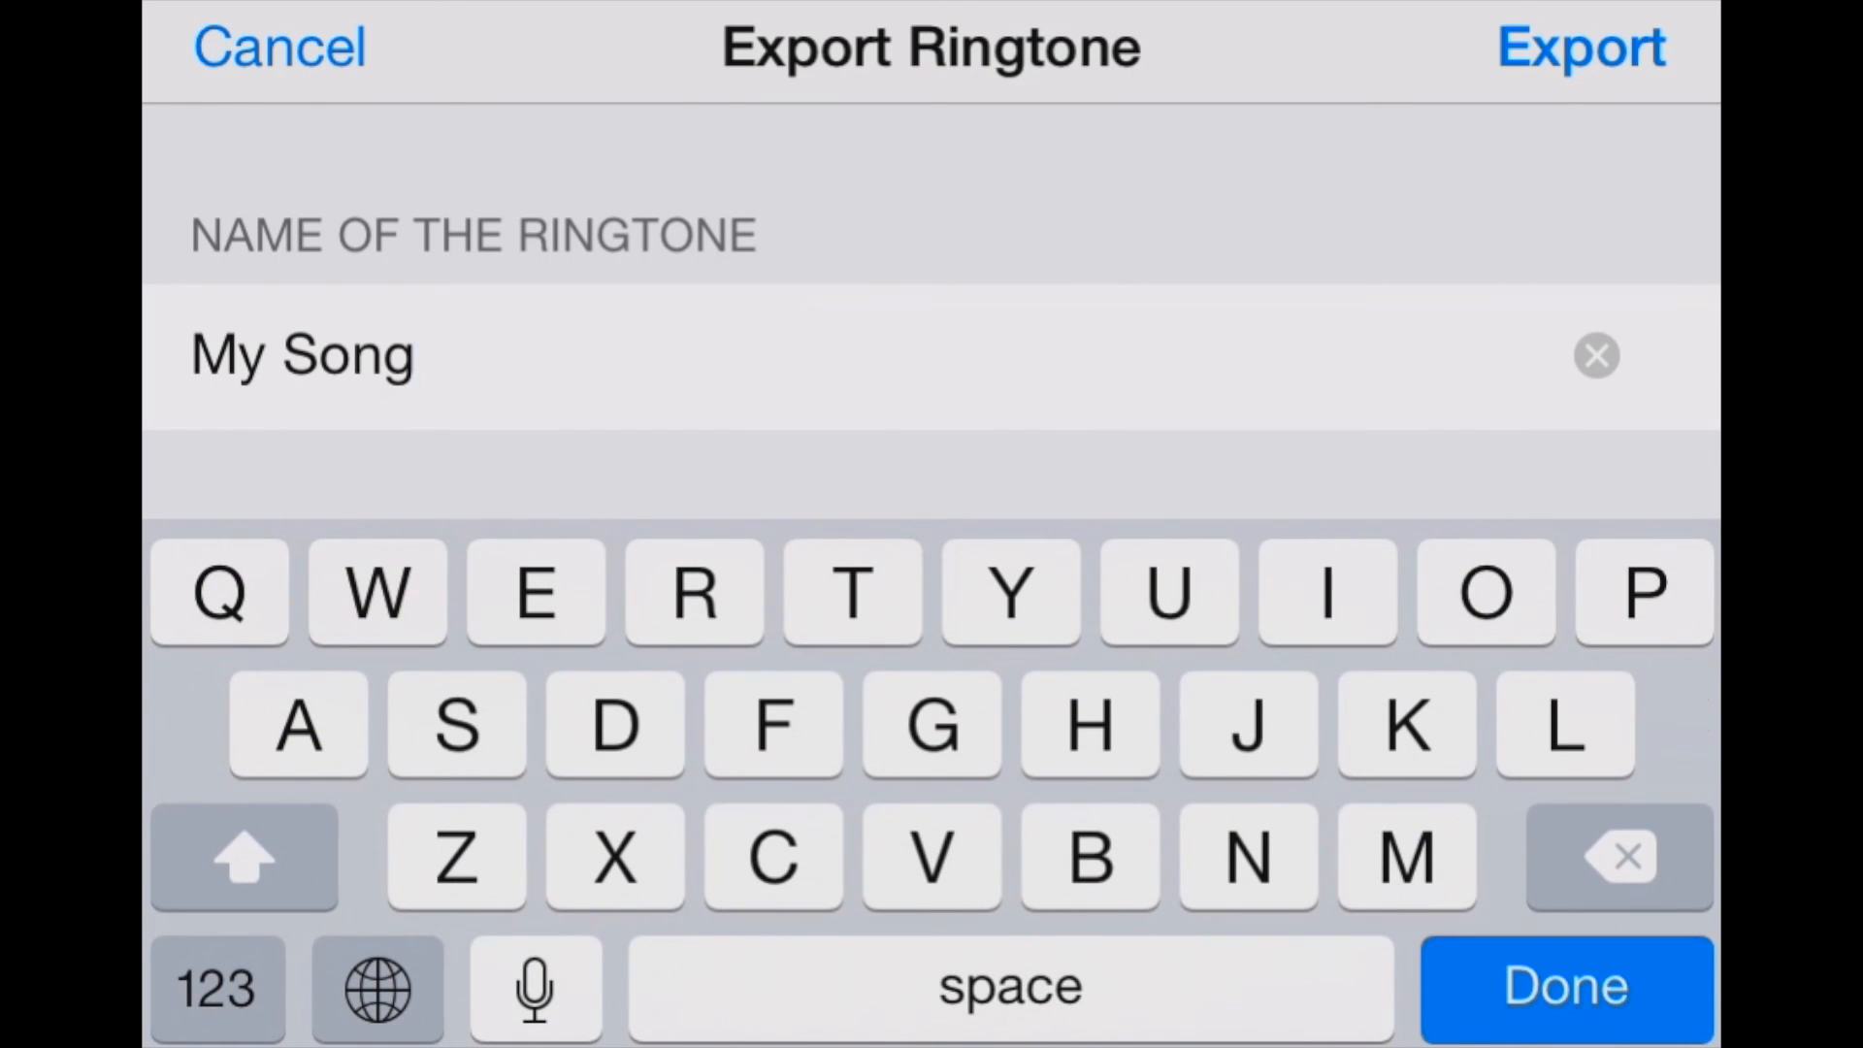
pyautogui.click(1597, 355)
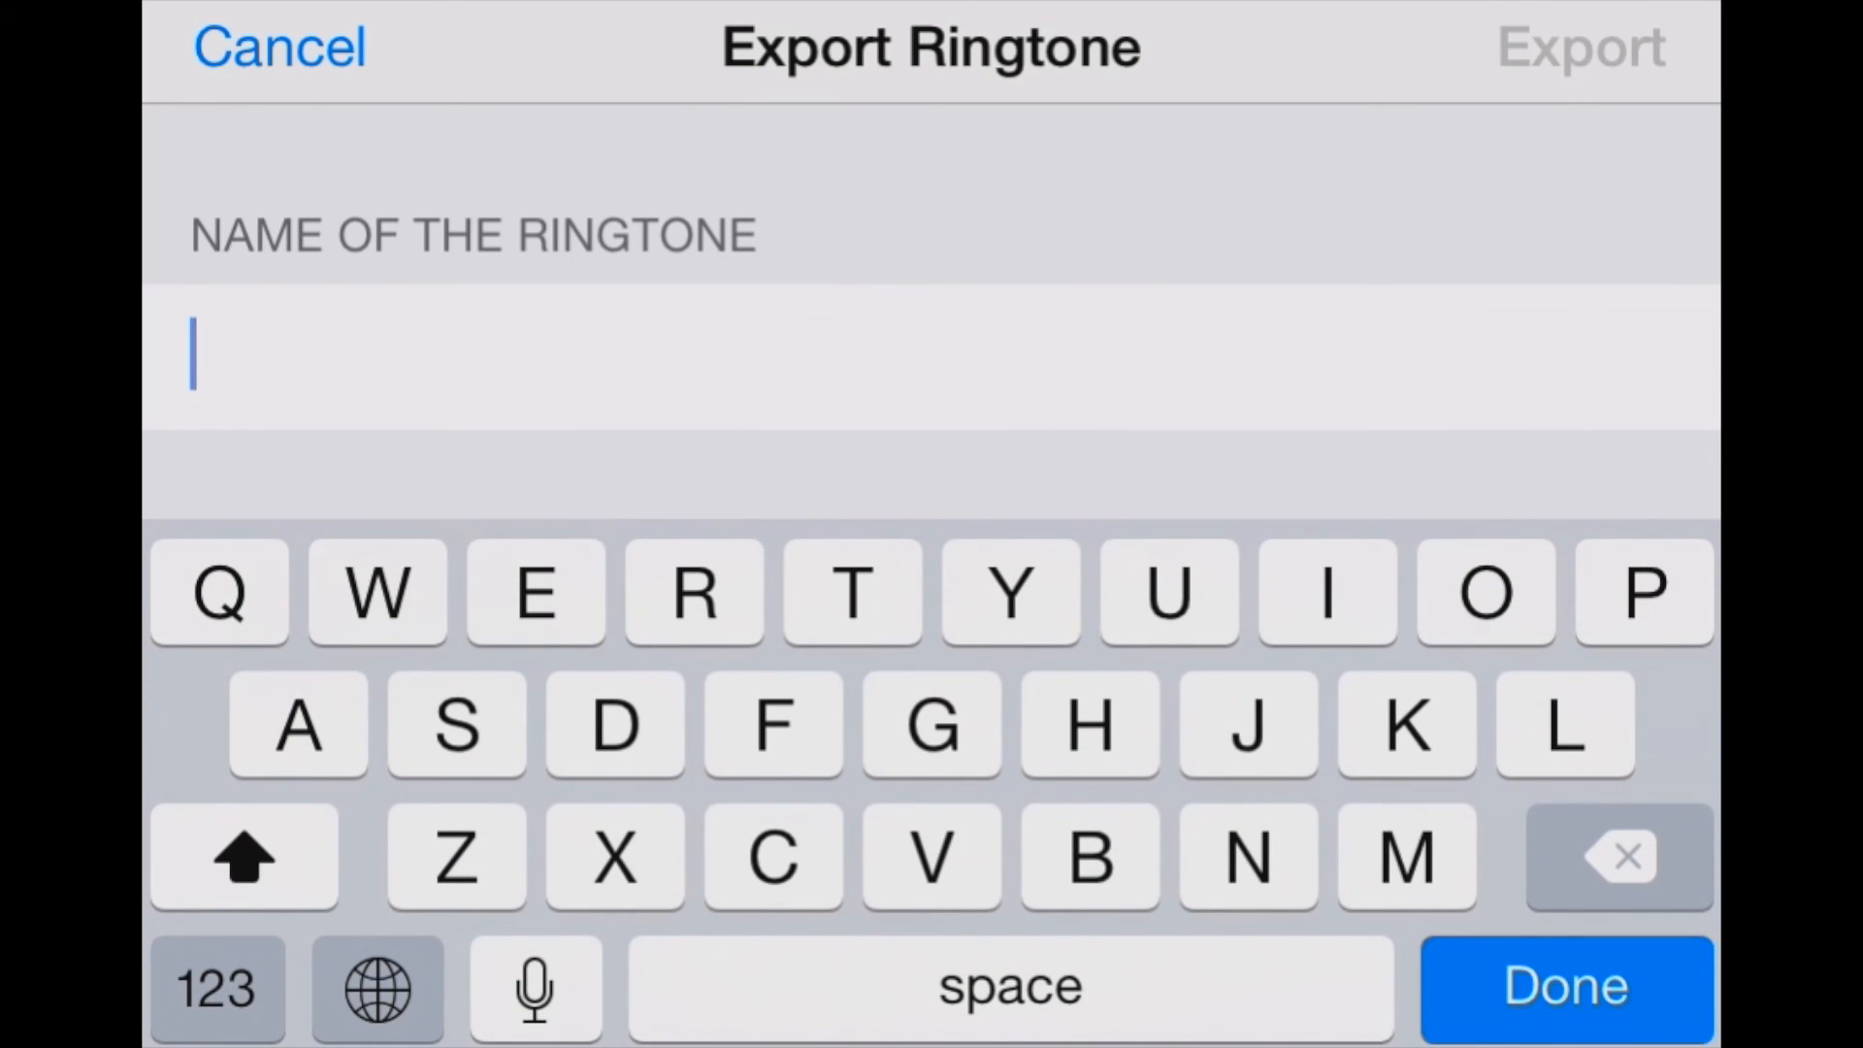
pyautogui.write('Gro')
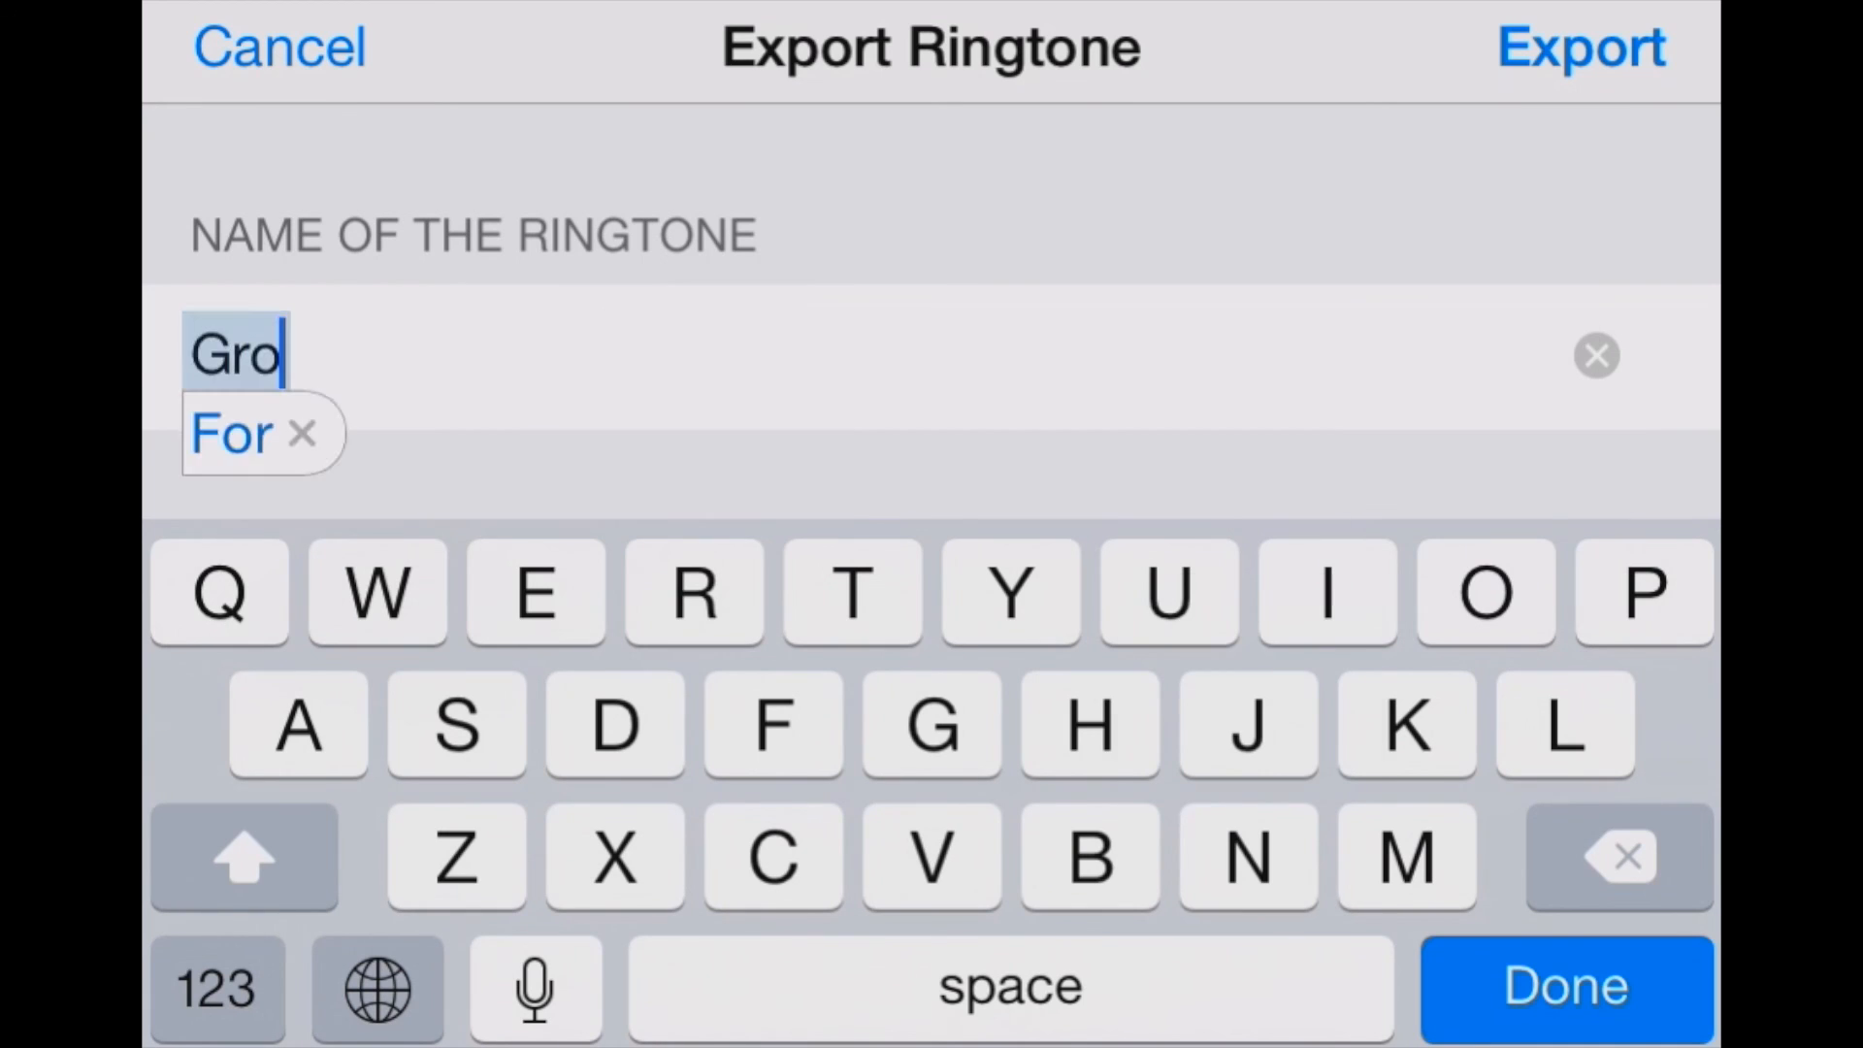
pyautogui.write('nt')
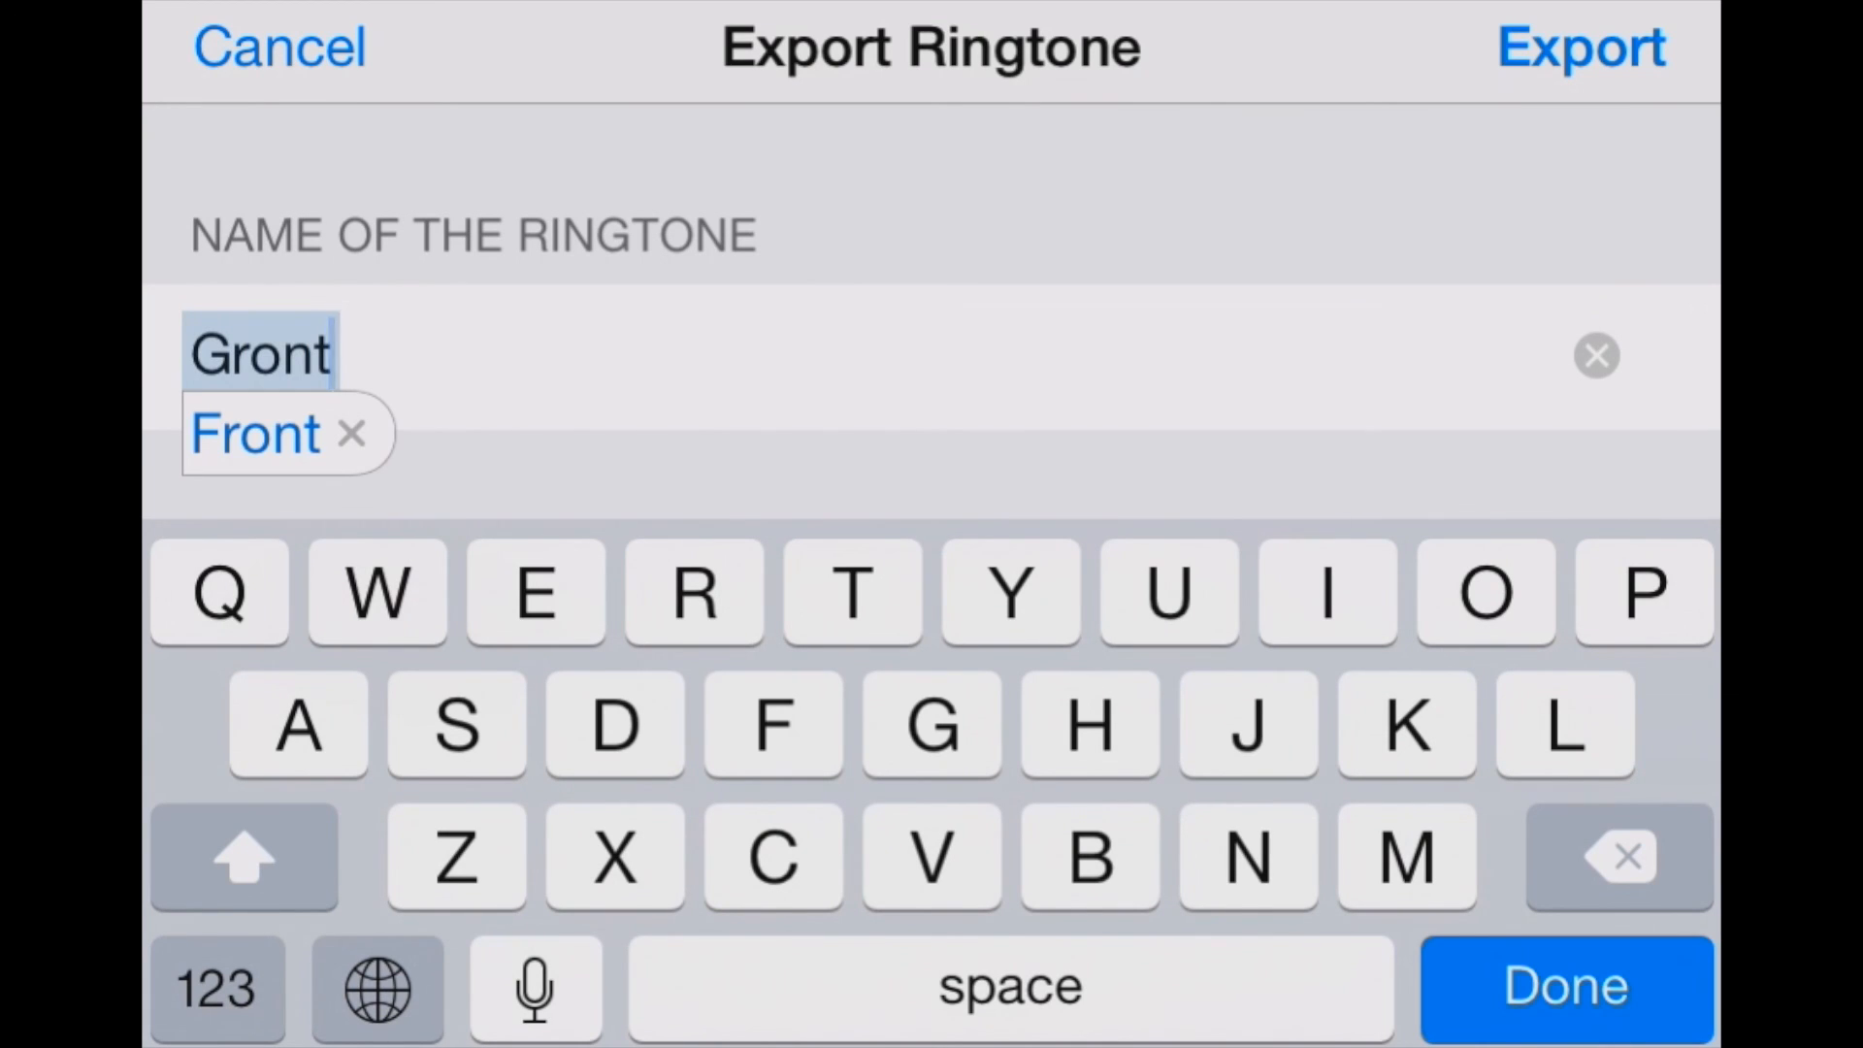
pyautogui.click(1564, 988)
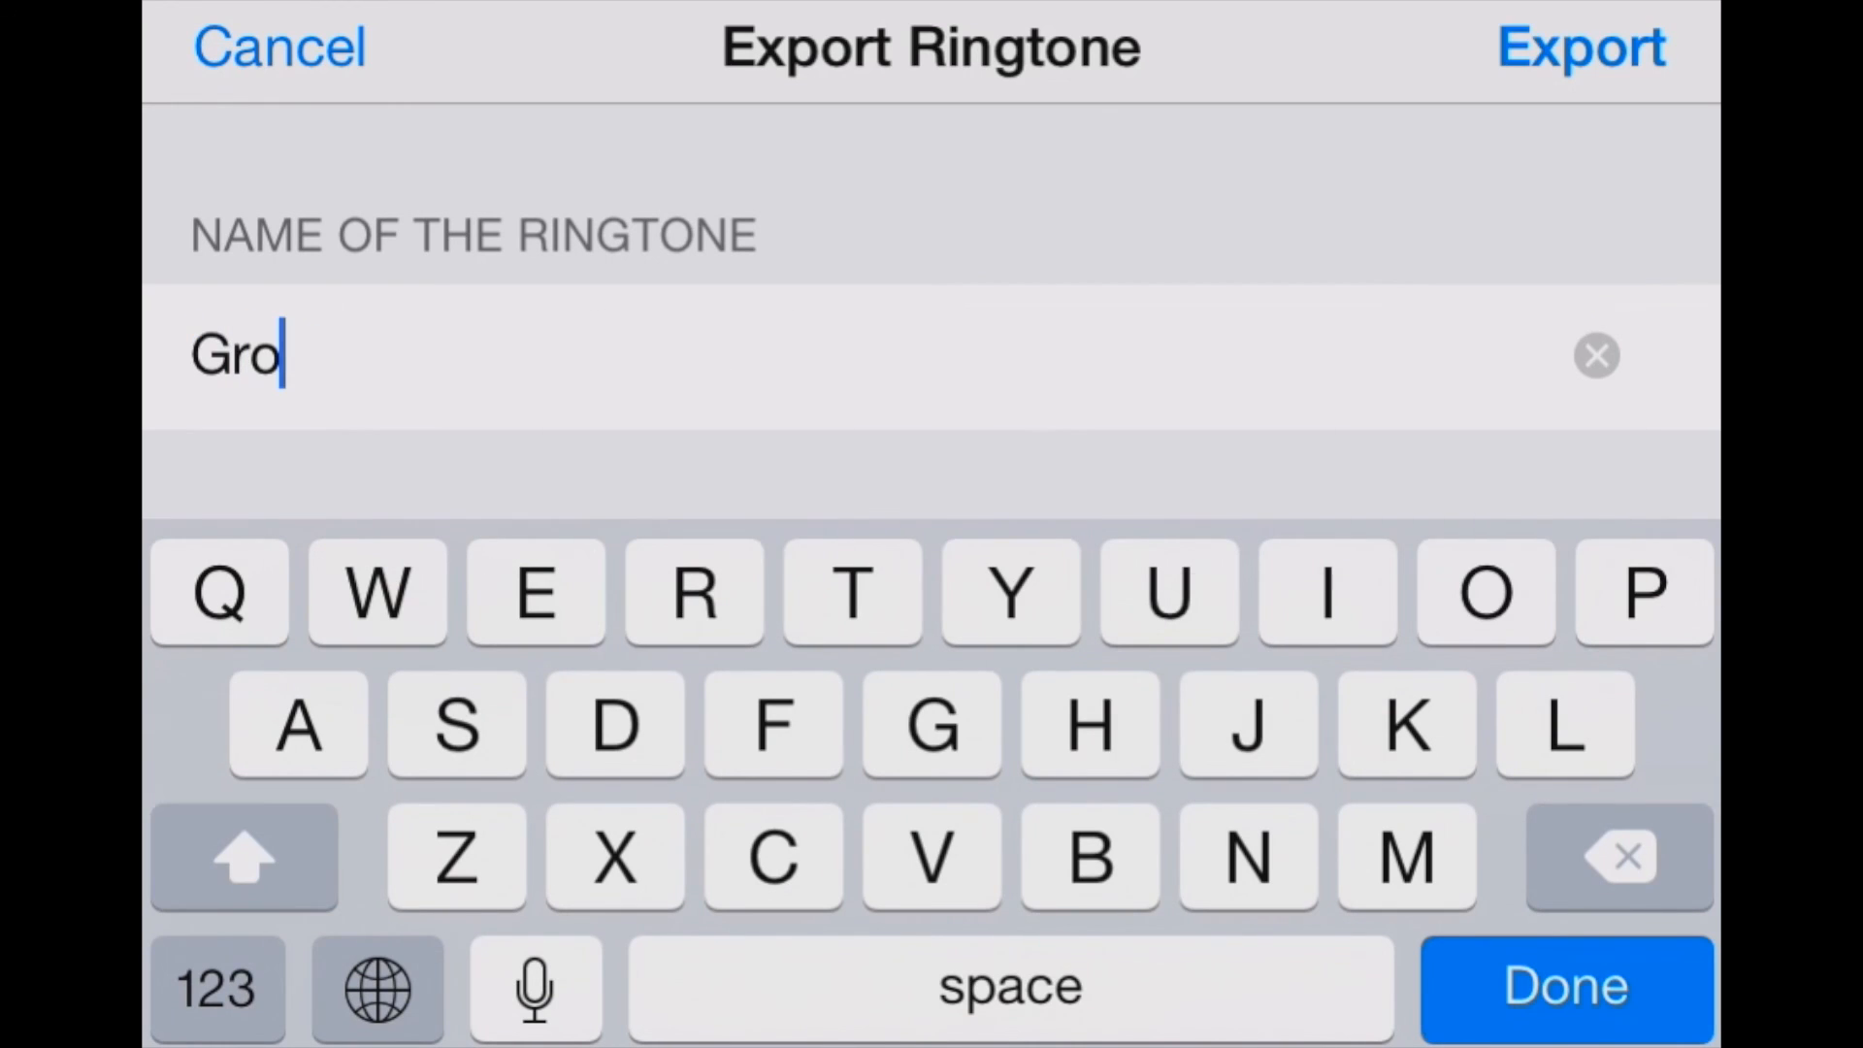
pyautogui.click(1564, 988)
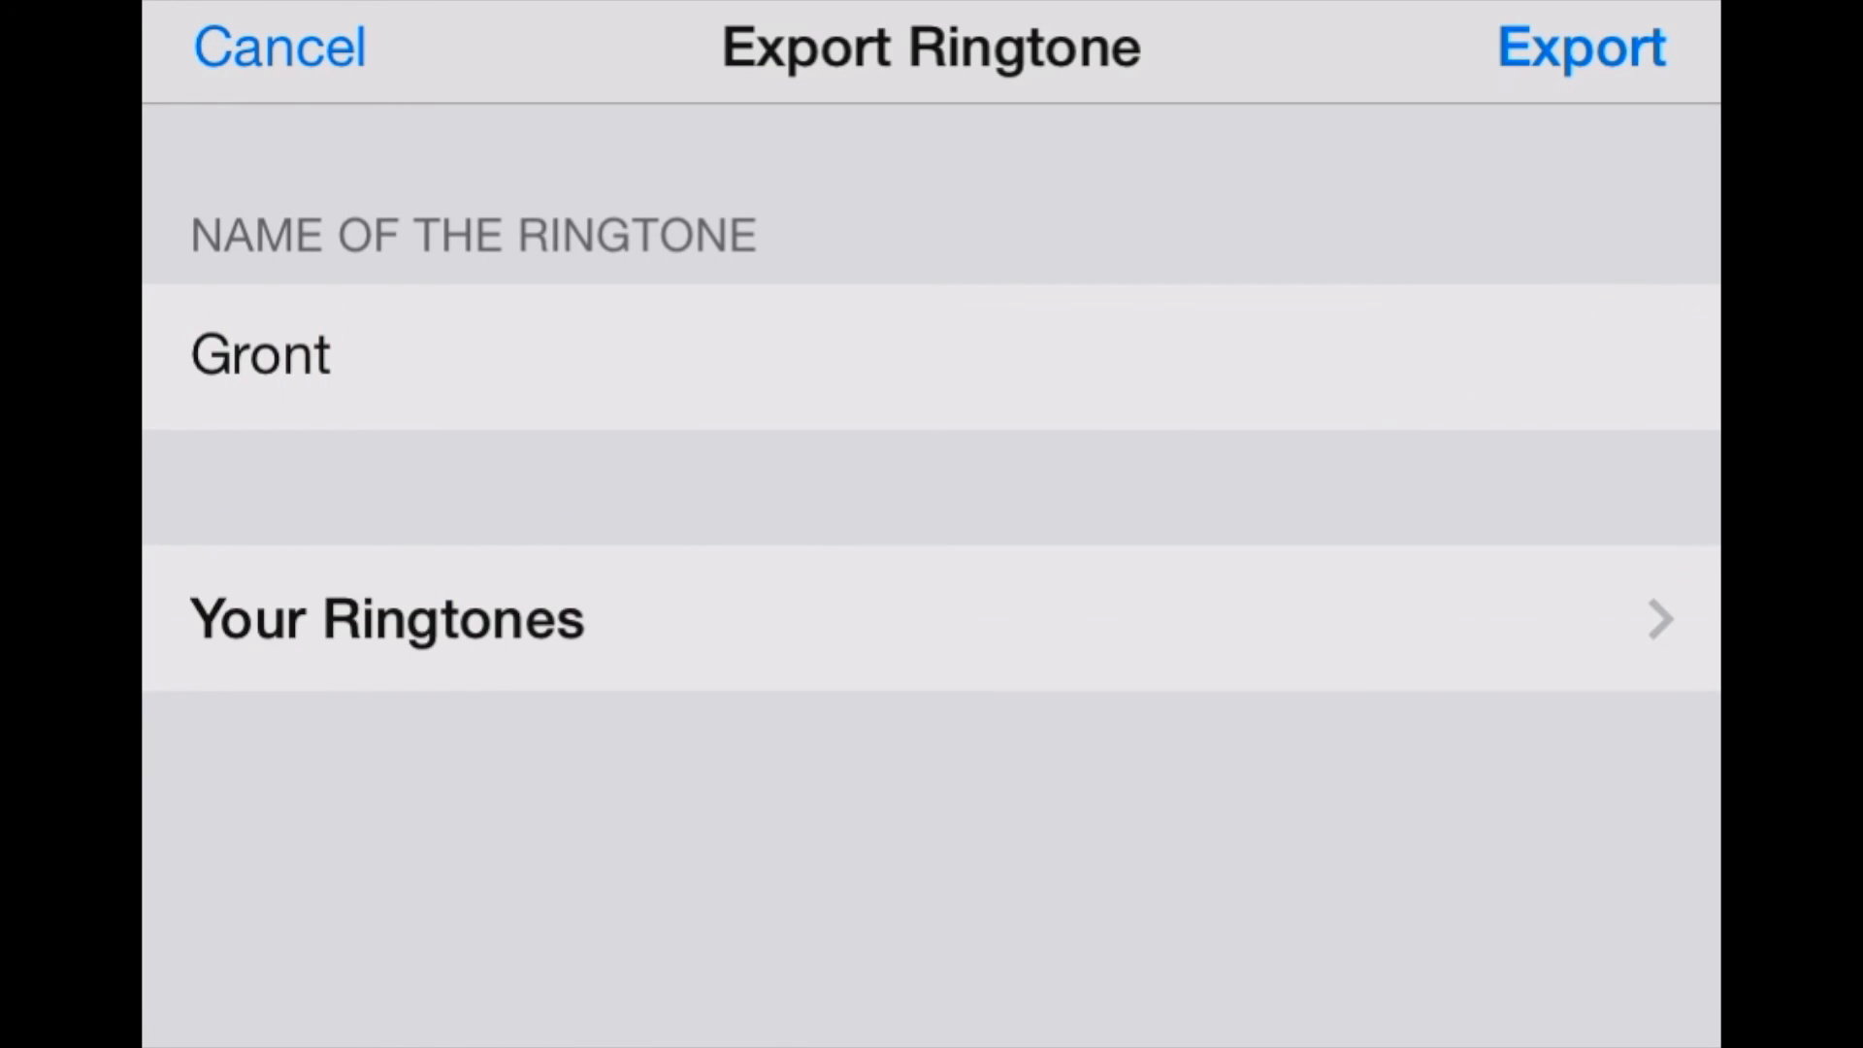
# Step: Export the Gront ringtone and get the export-successful confirmation
pyautogui.click(1580, 47)
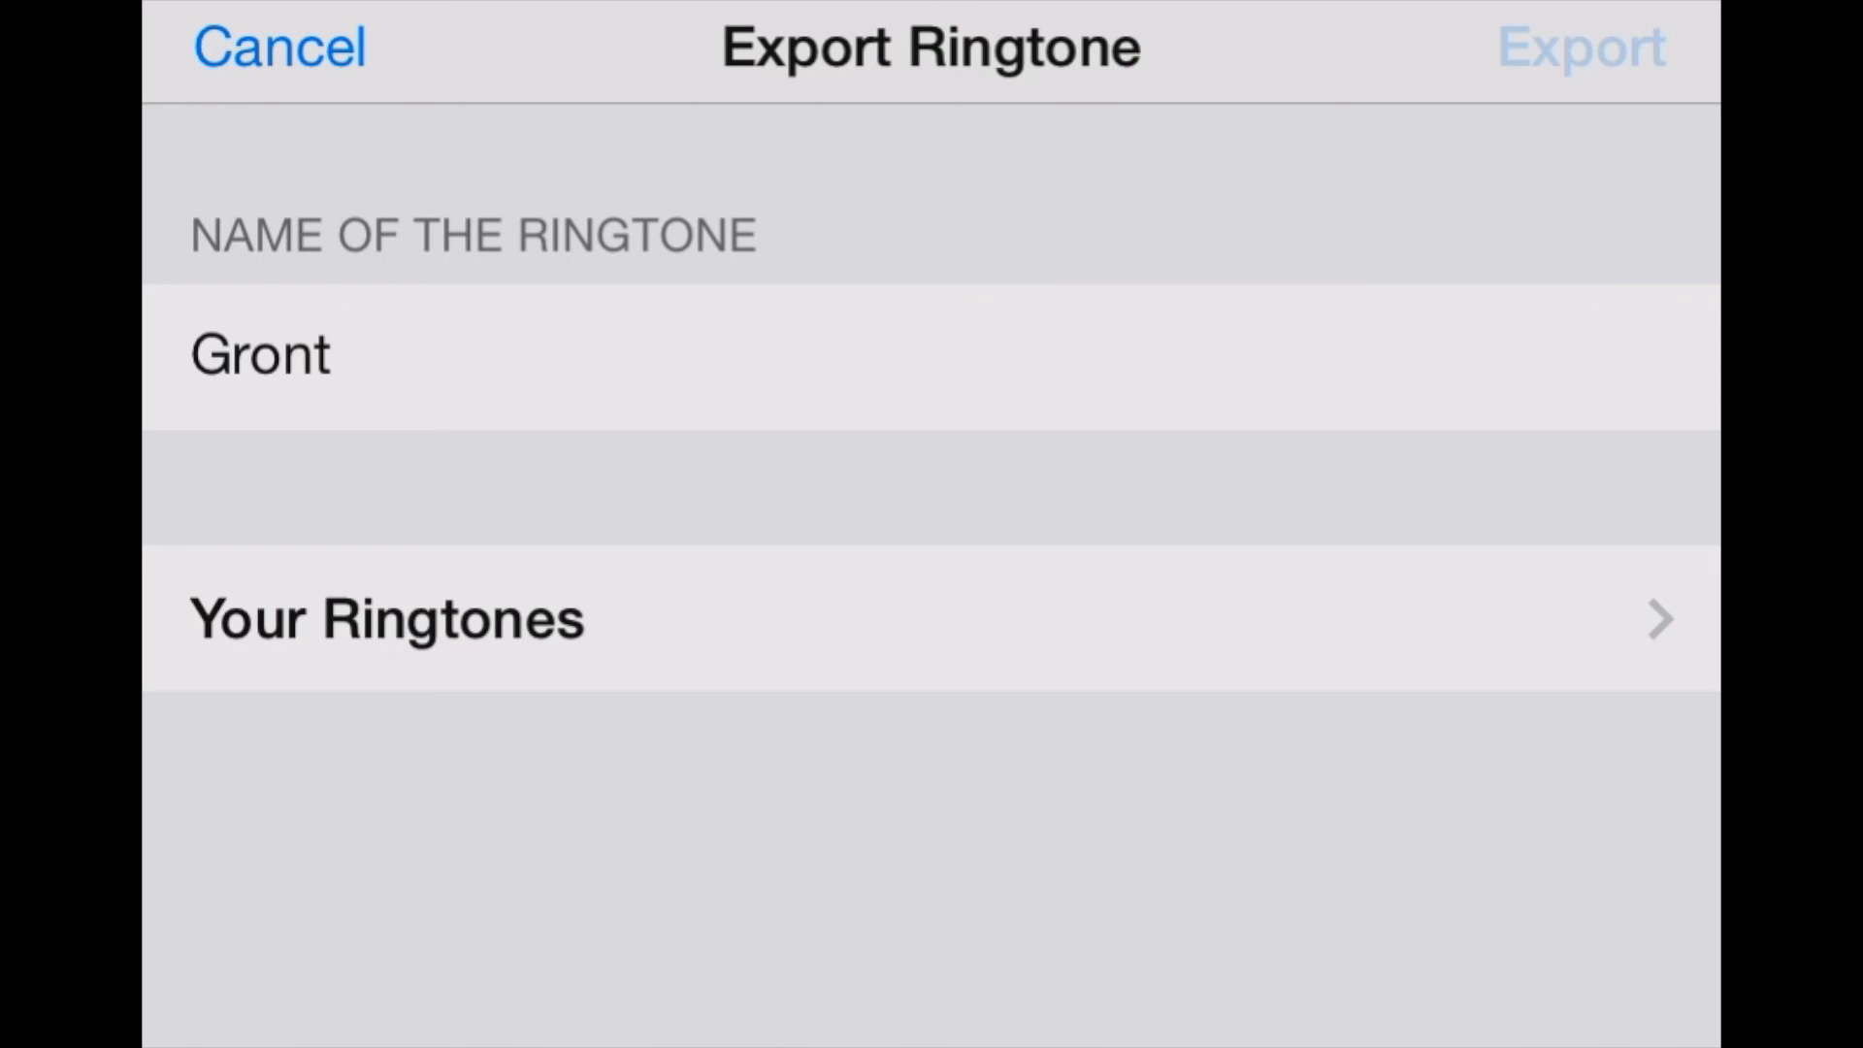
pyautogui.click(1579, 47)
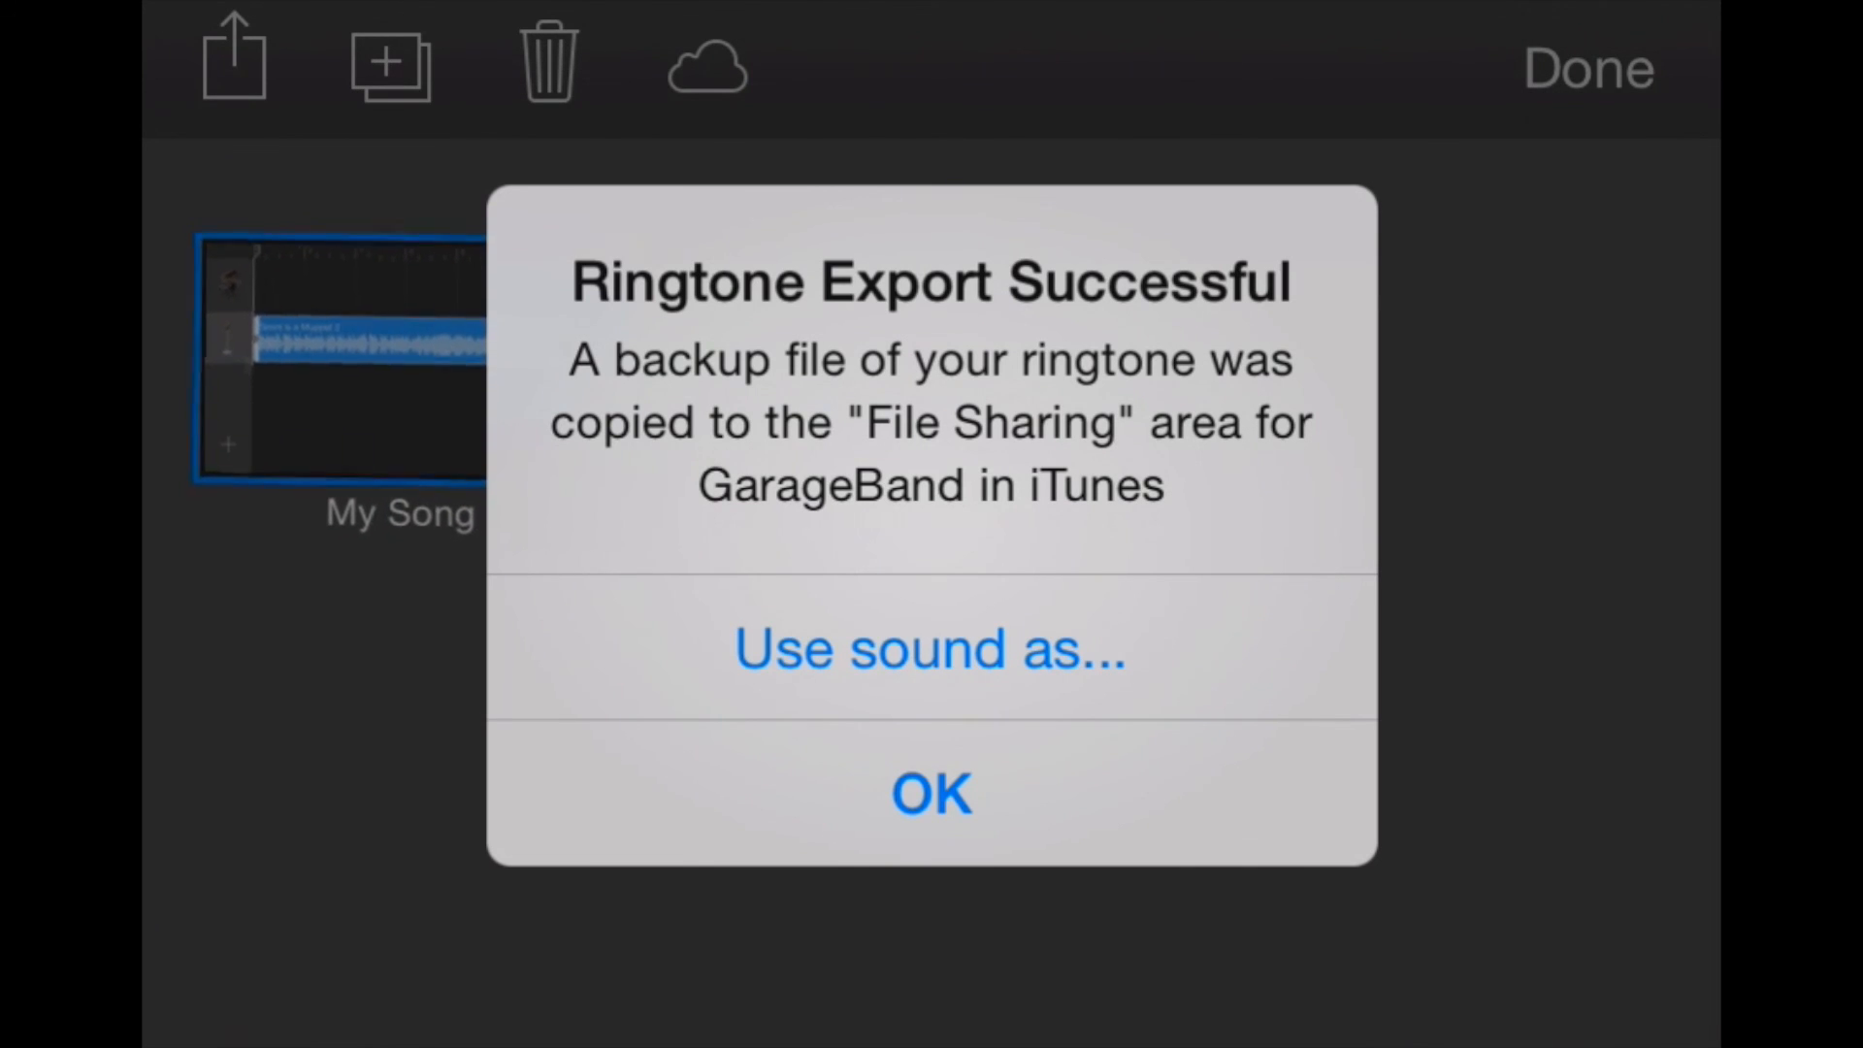
# Step: Dismiss the 'Use sound as...' assignment sheet without assigning and return to My Songs
pyautogui.click(929, 648)
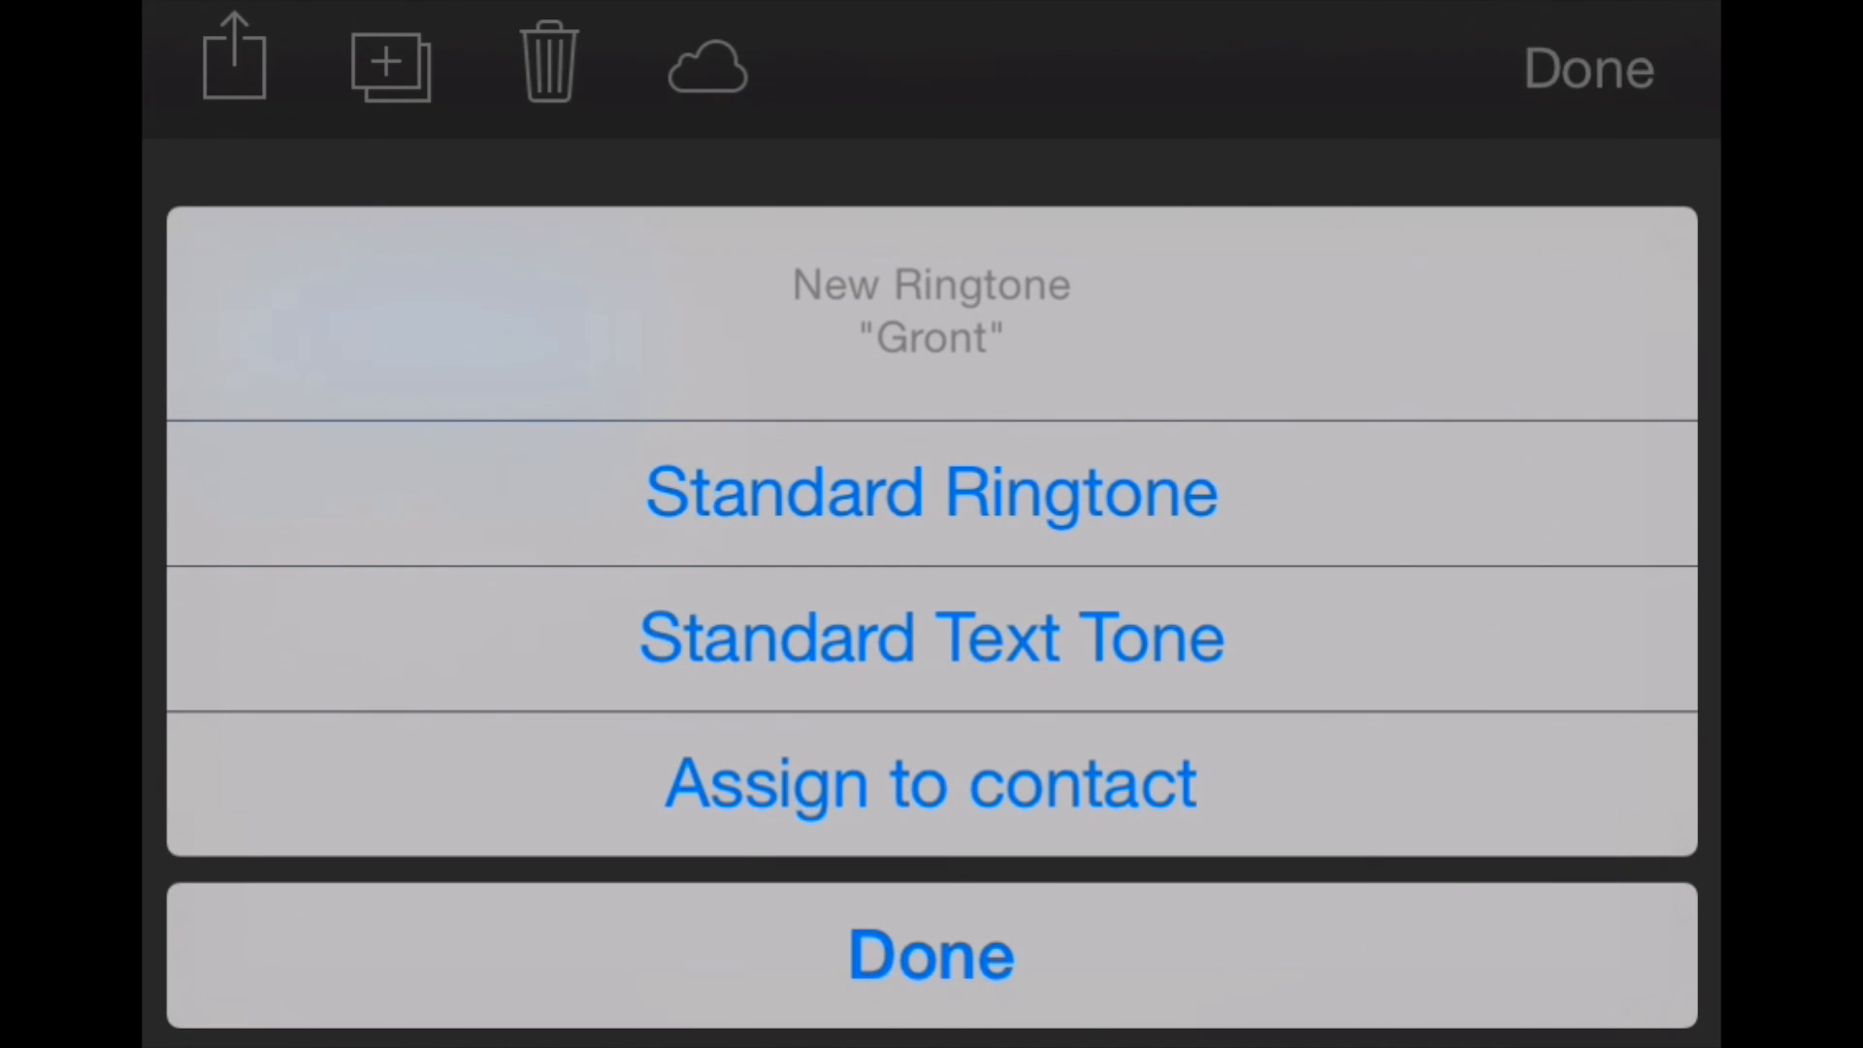
pyautogui.click(929, 954)
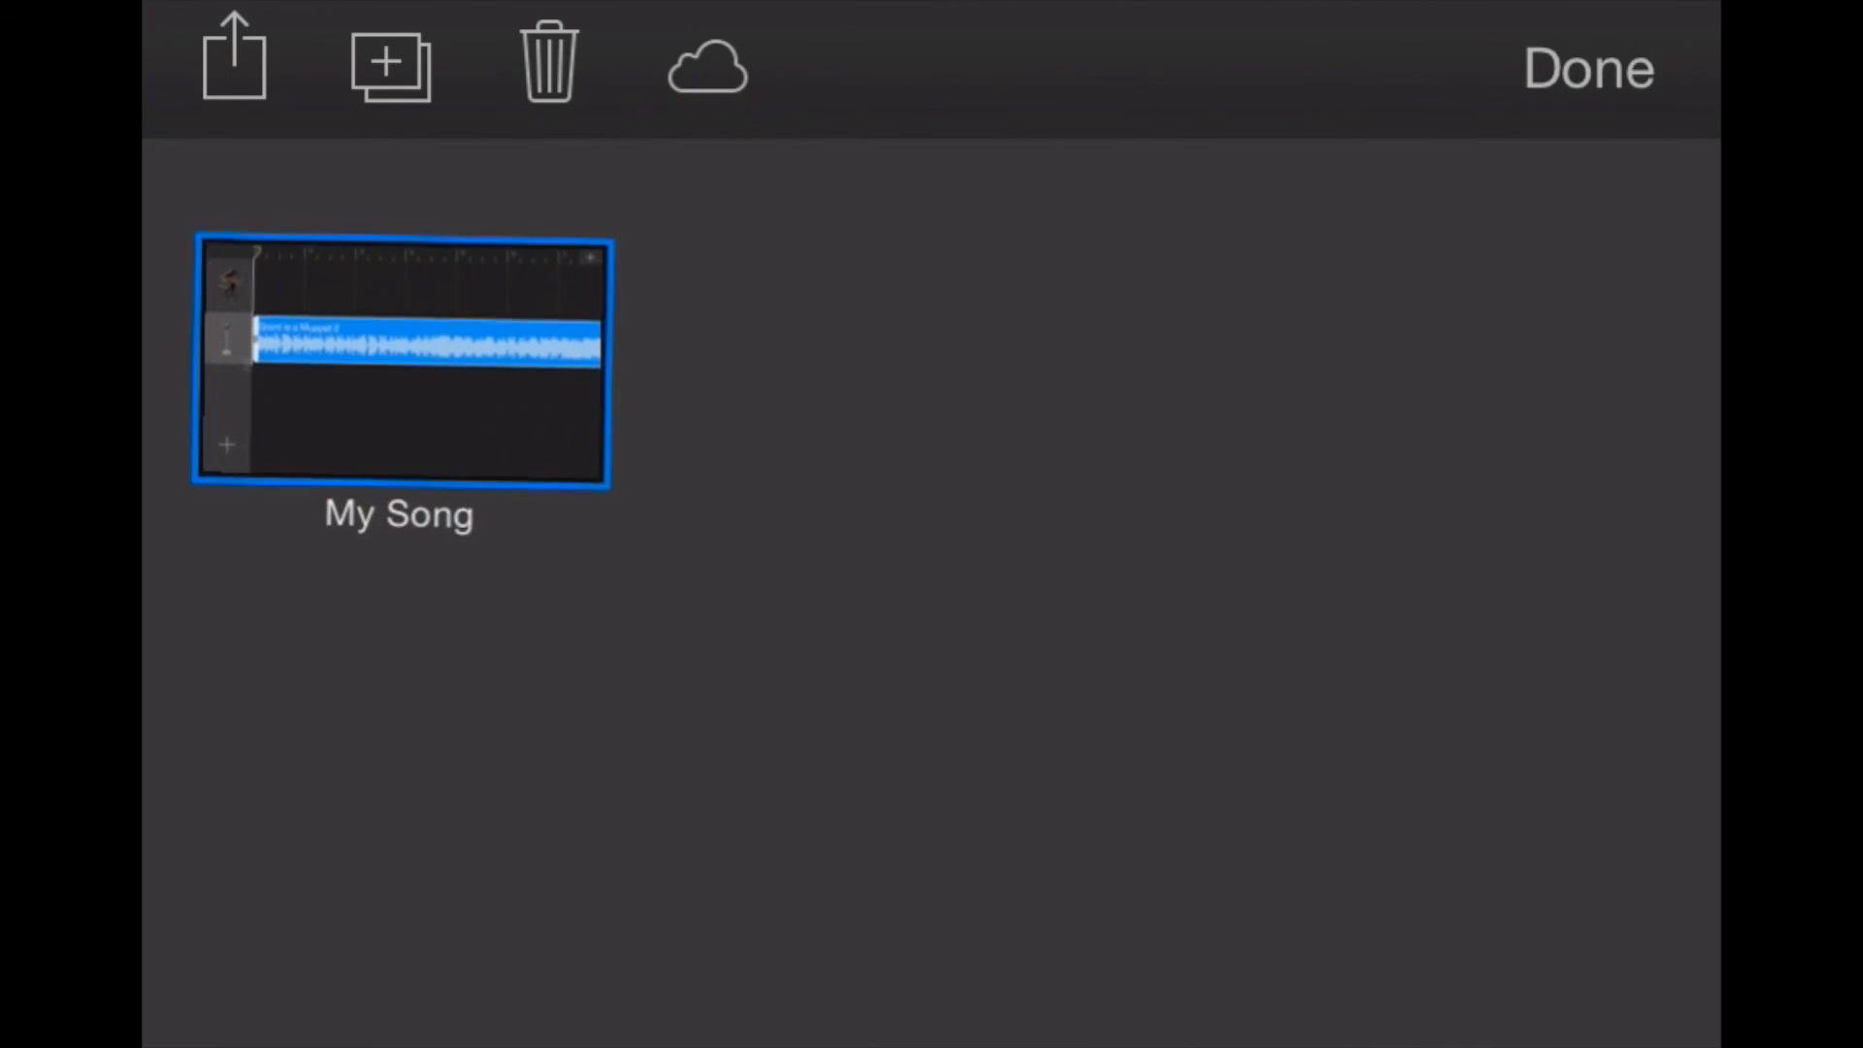
pyautogui.click(1587, 68)
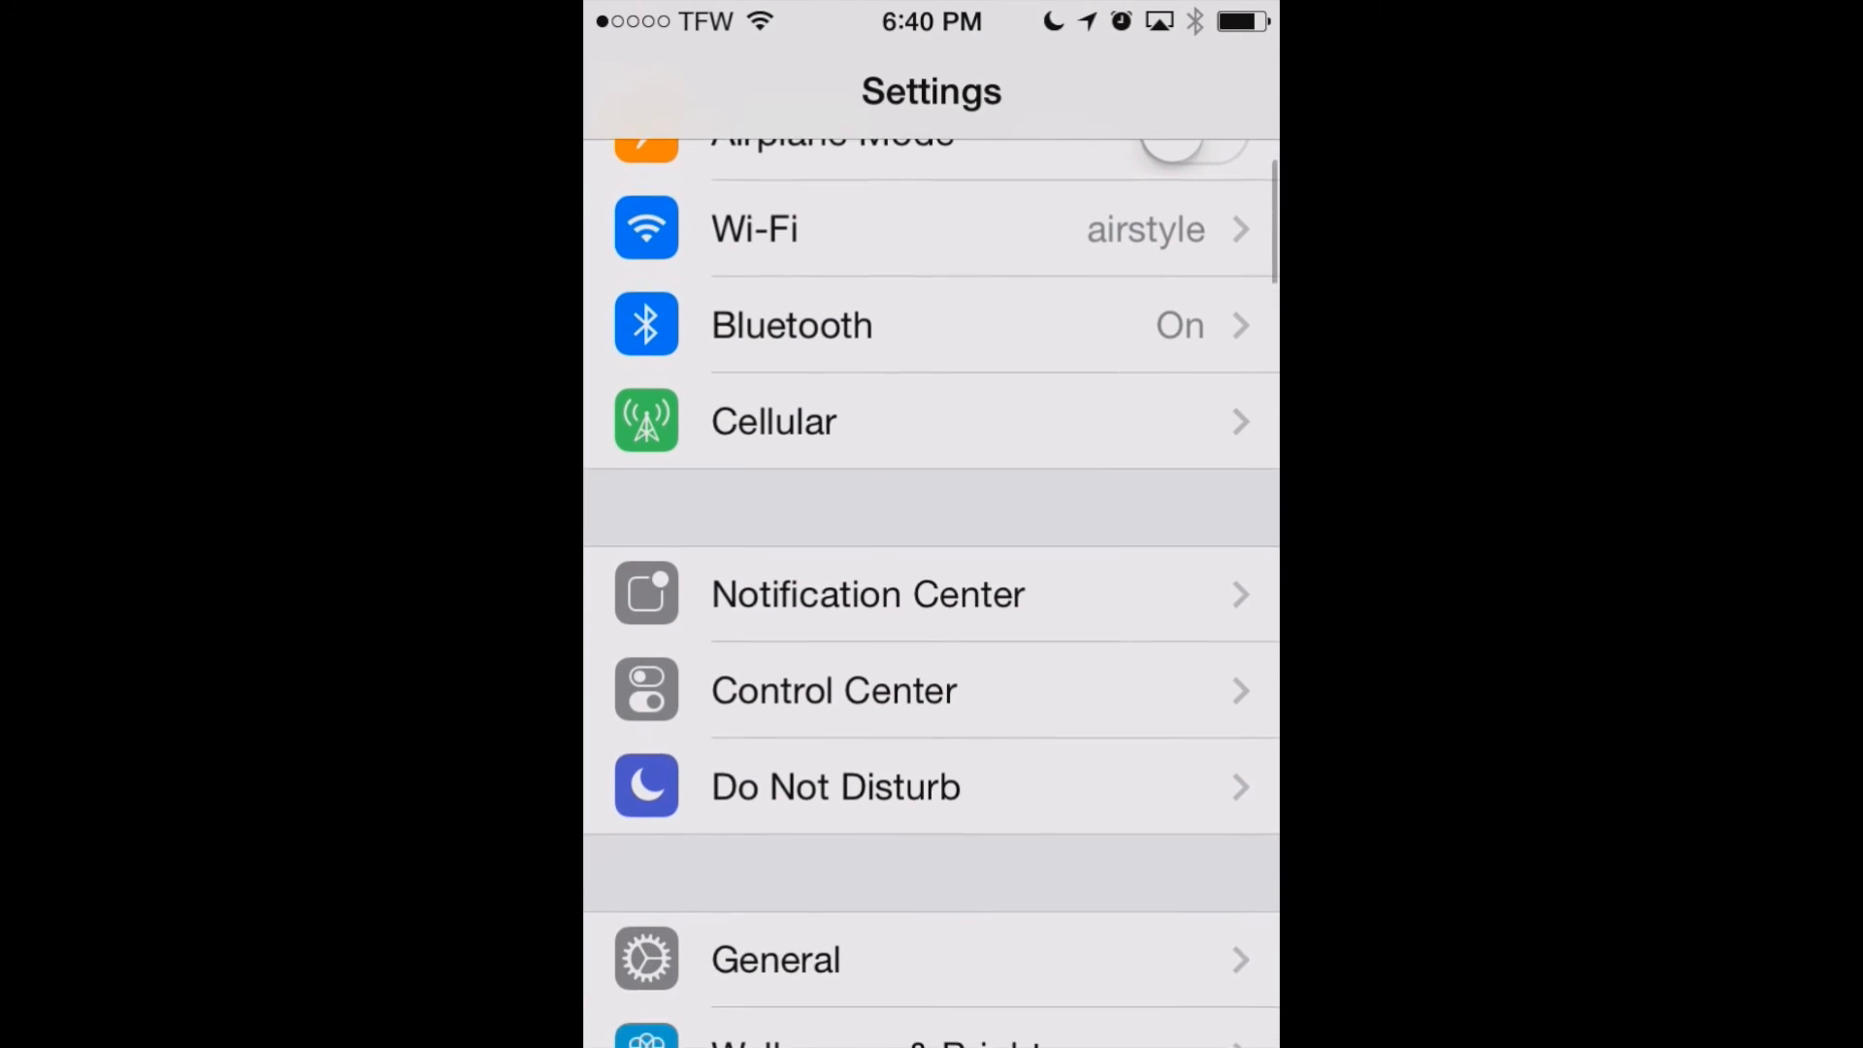
# Step: Reach the Ringtone entry in Settings > Sounds and show the available ringtones
pyautogui.scroll(-3)
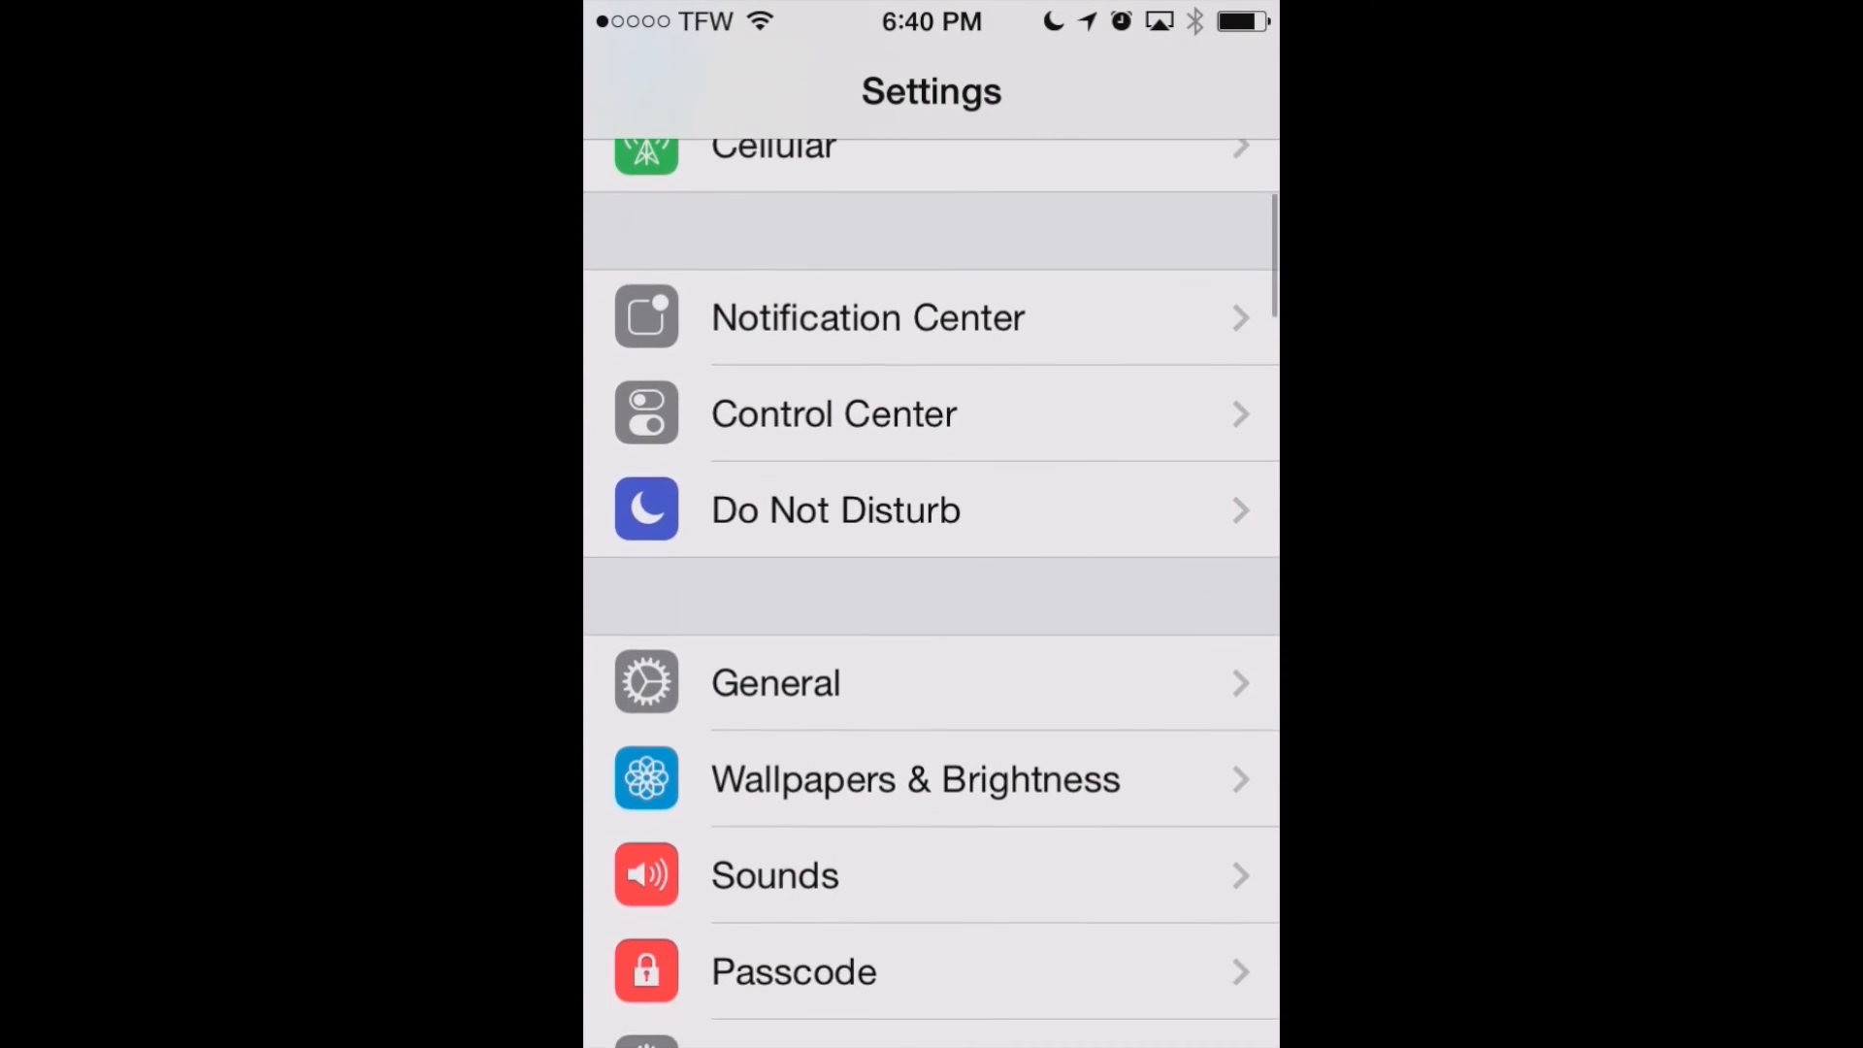
pyautogui.scroll(-3)
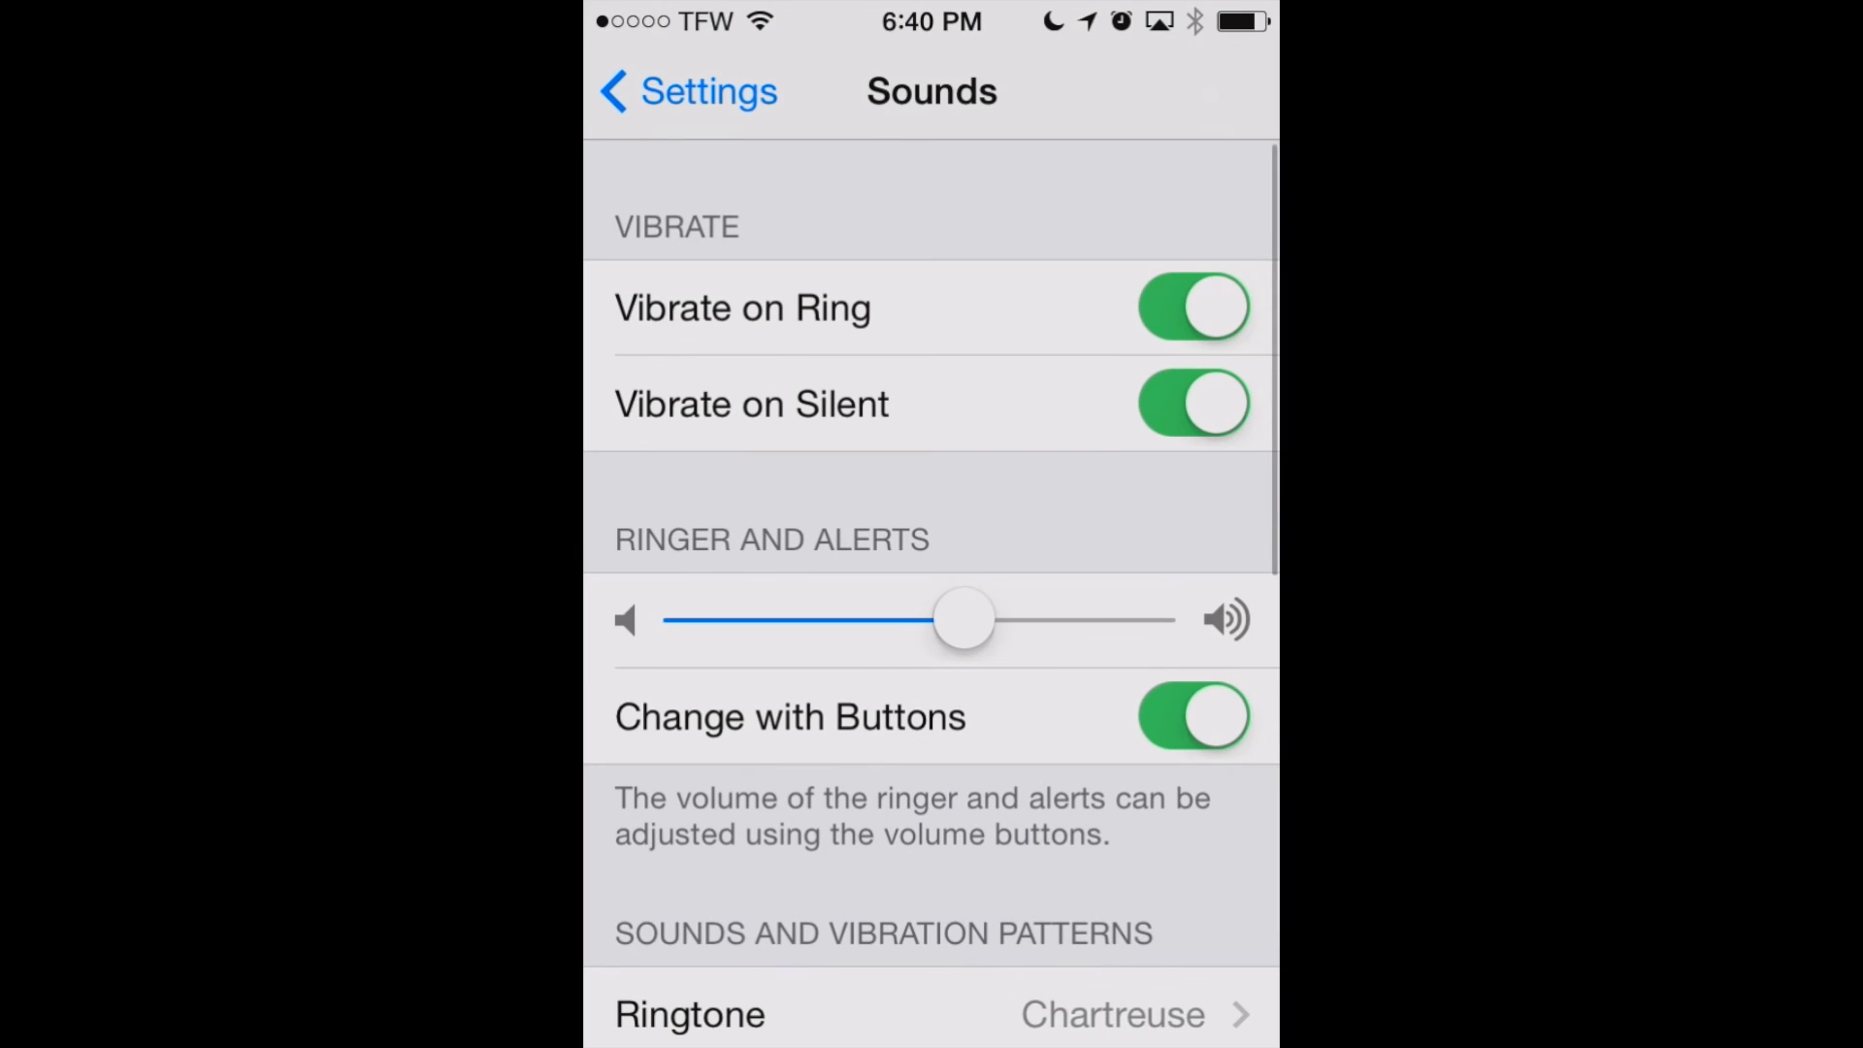
pyautogui.scroll(-3)
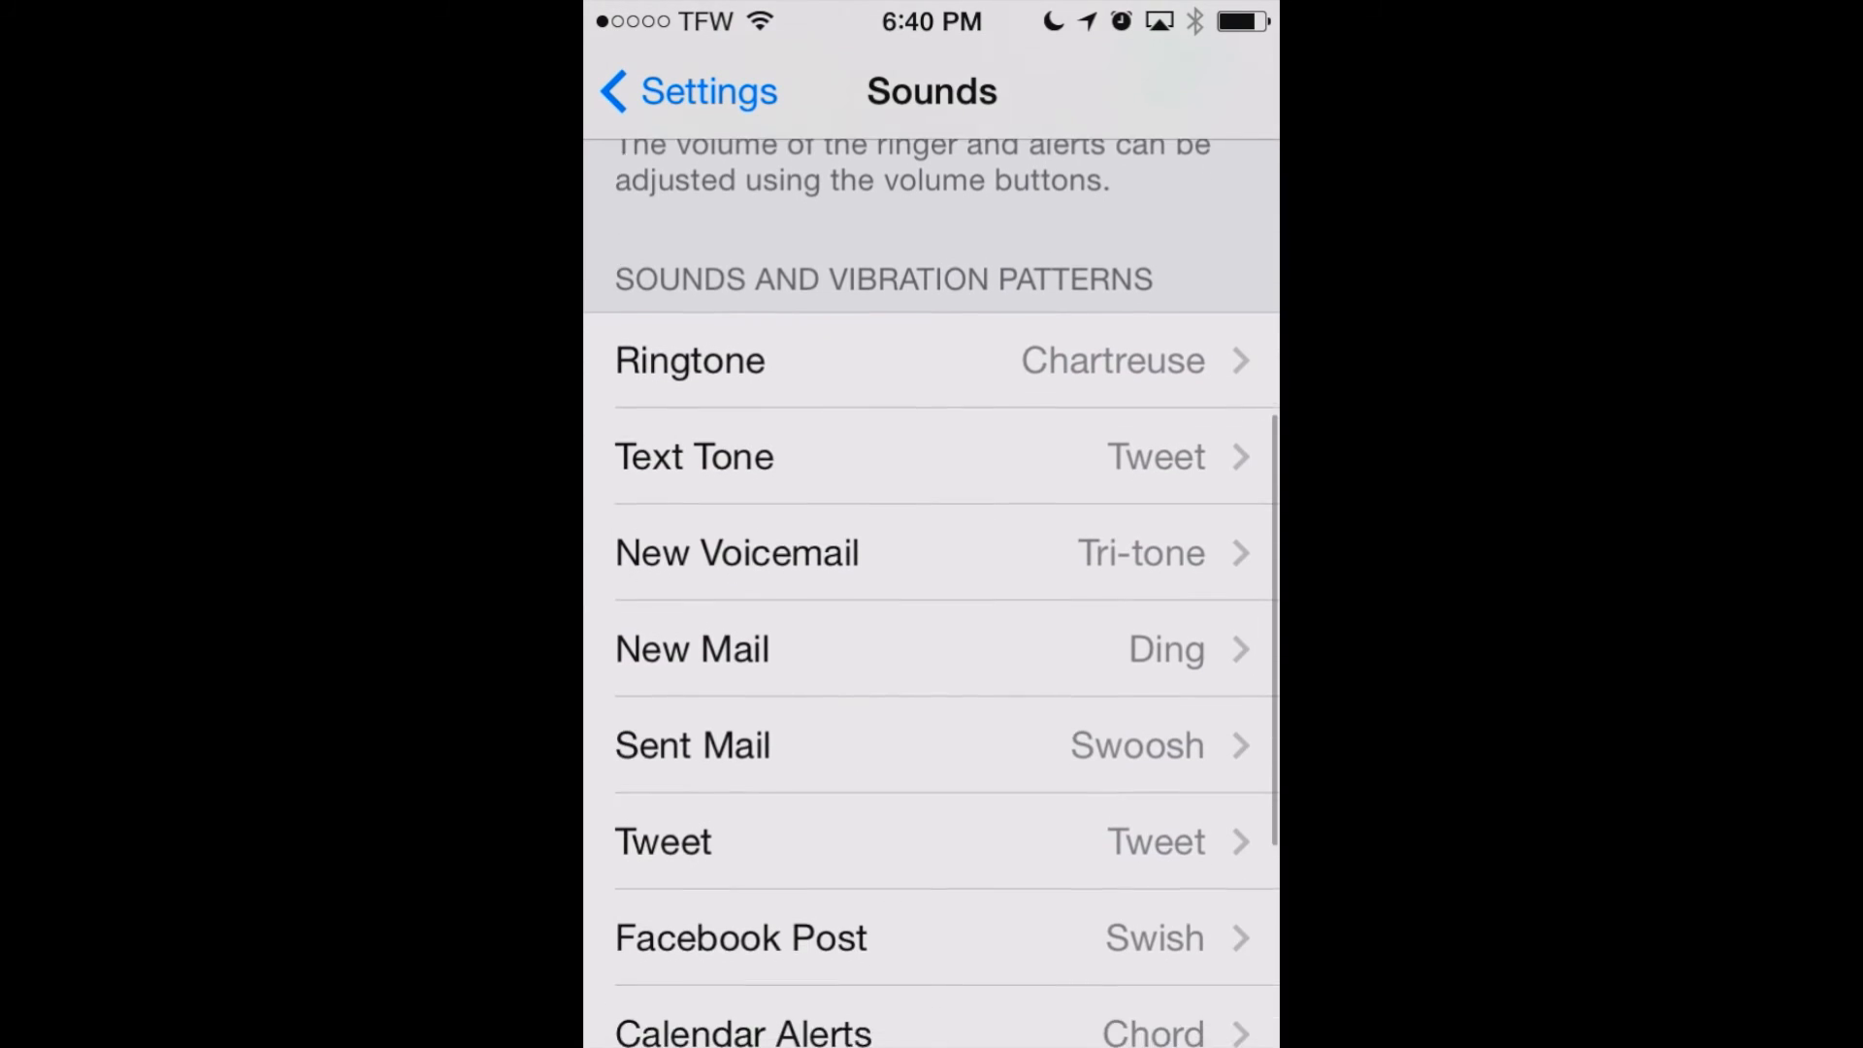
pyautogui.scroll(3)
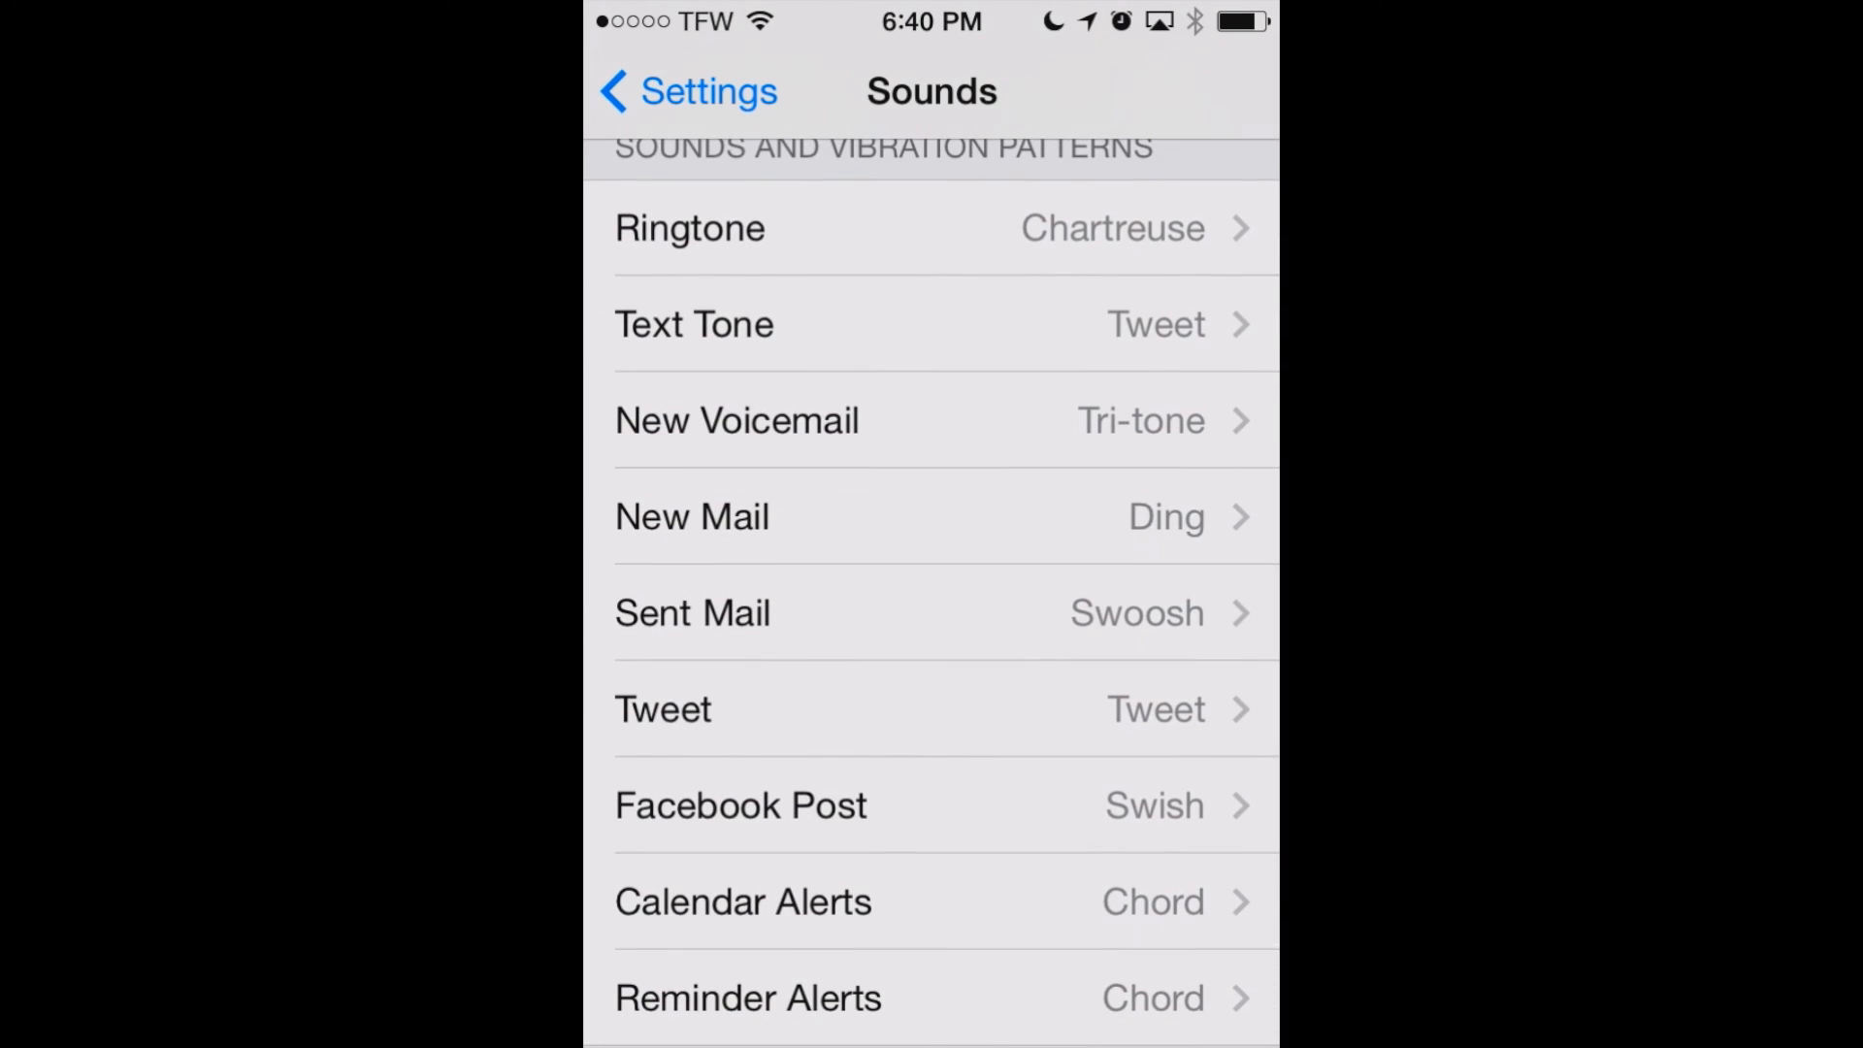
pyautogui.scroll(-3)
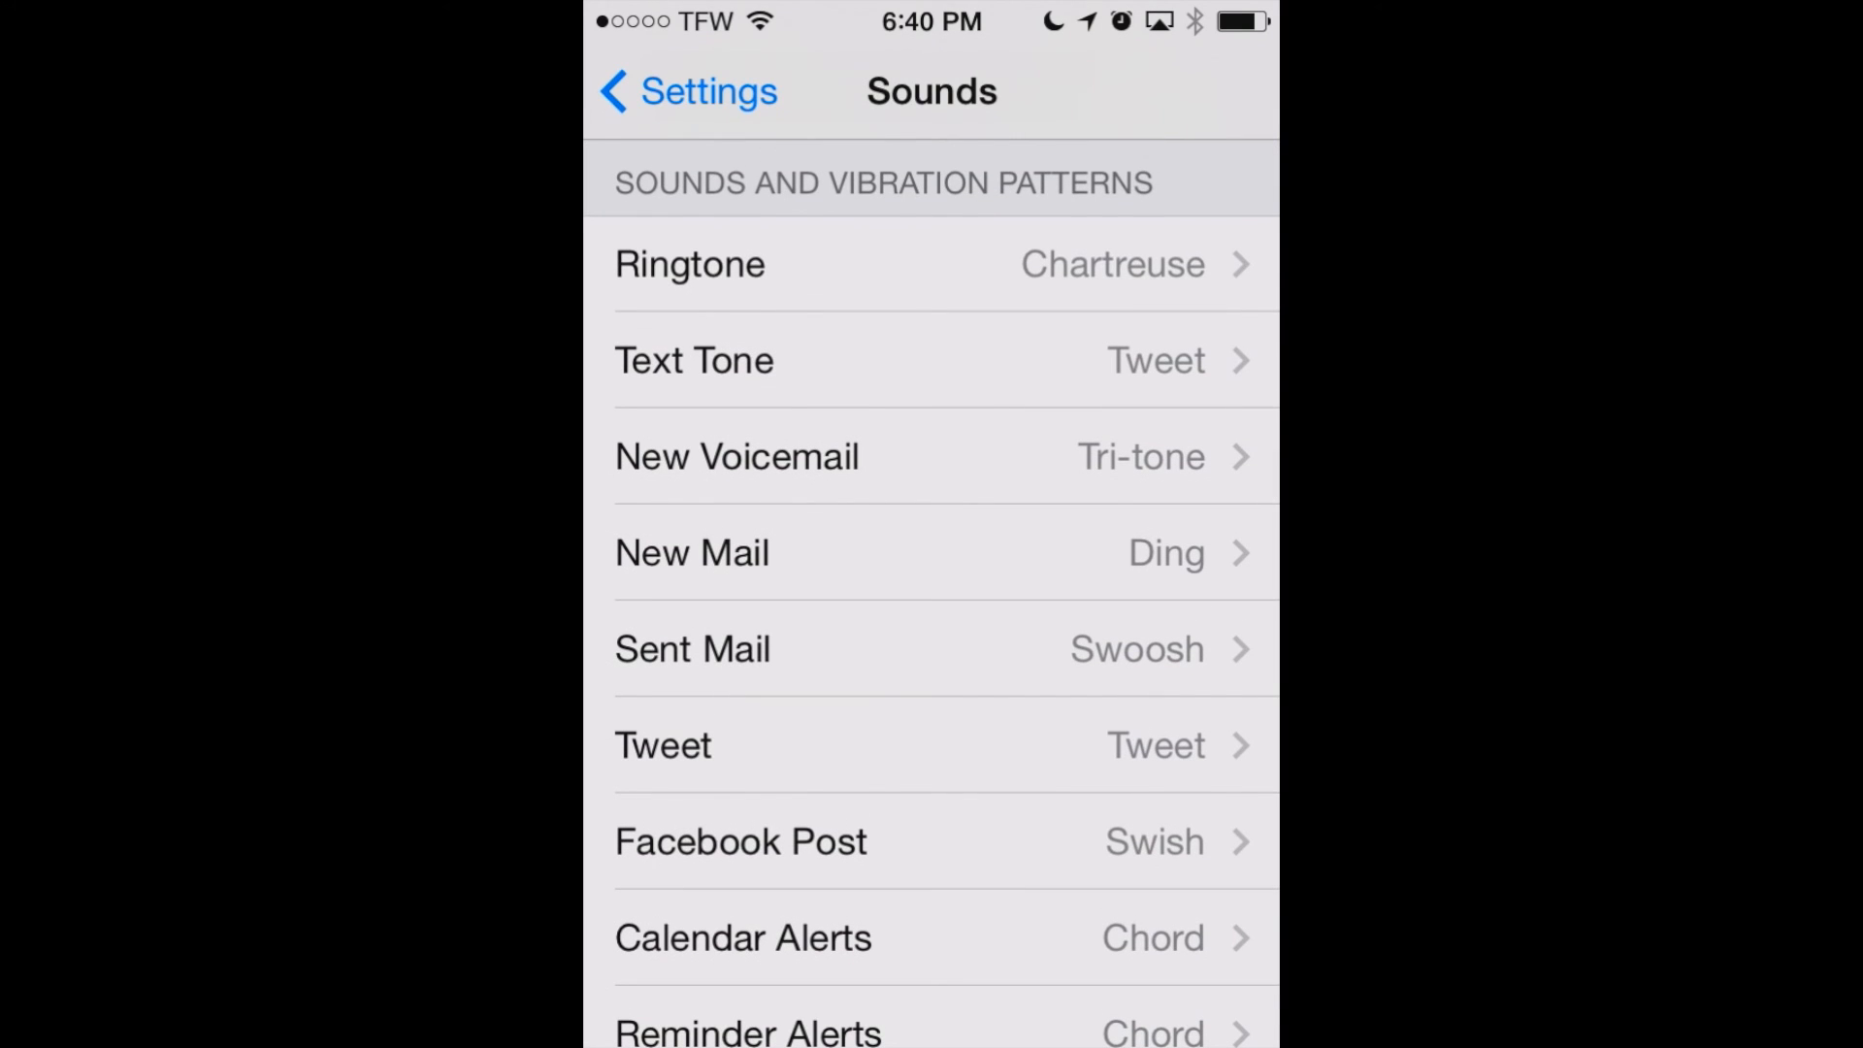
pyautogui.scroll(-3)
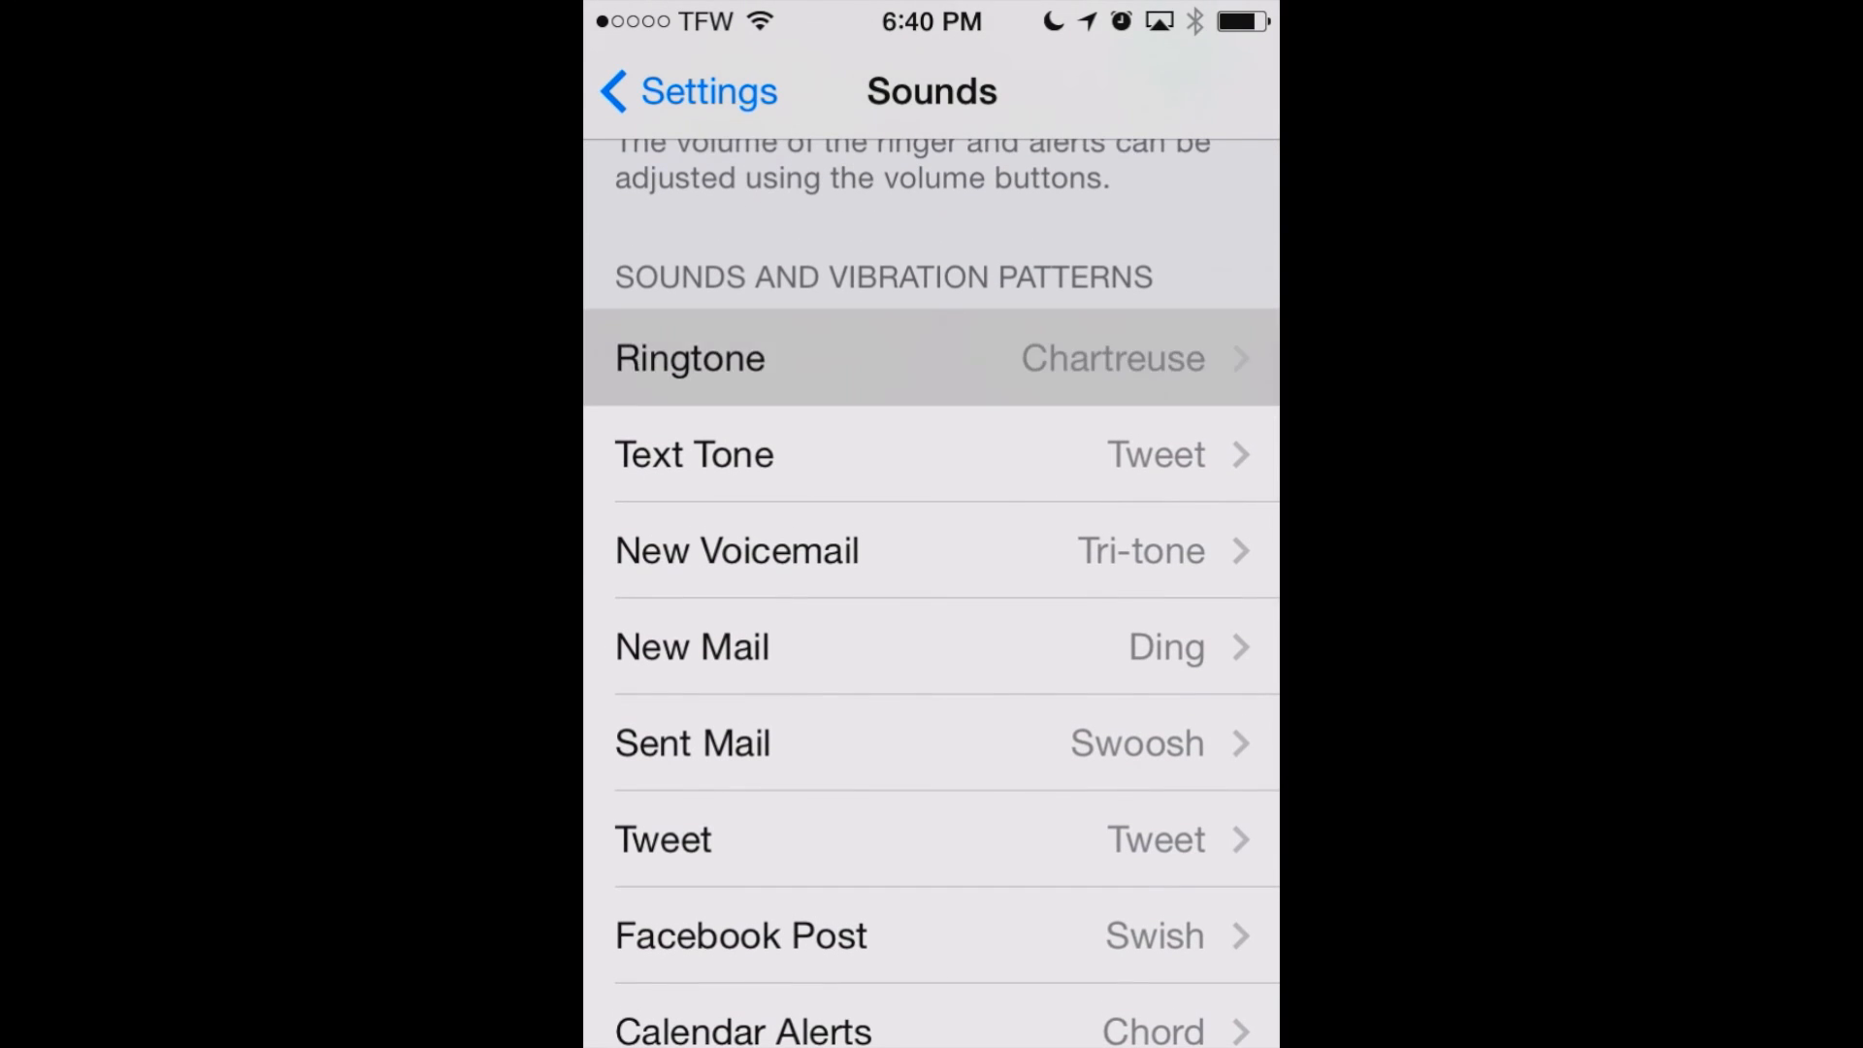
pyautogui.click(832, 357)
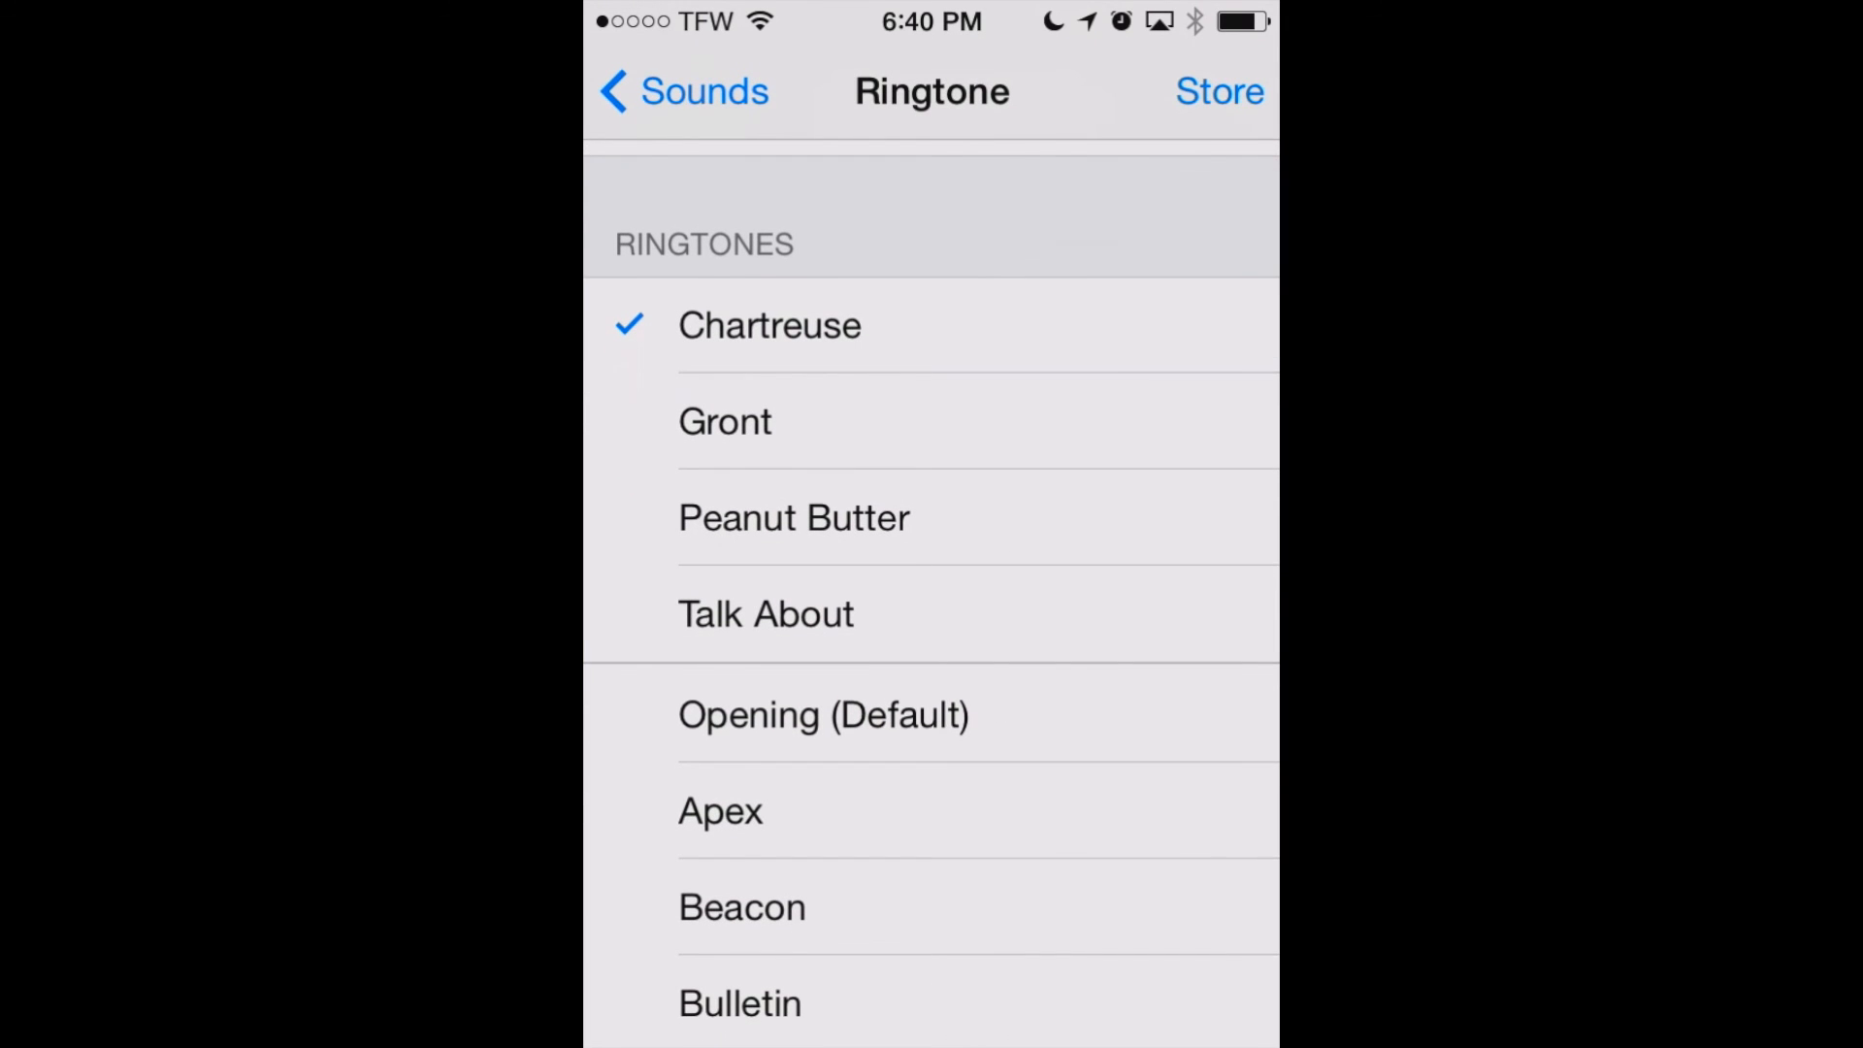
# Step: Select Gront as the iPhone's ringtone in place of Chartreuse and return to Sounds
pyautogui.click(929, 421)
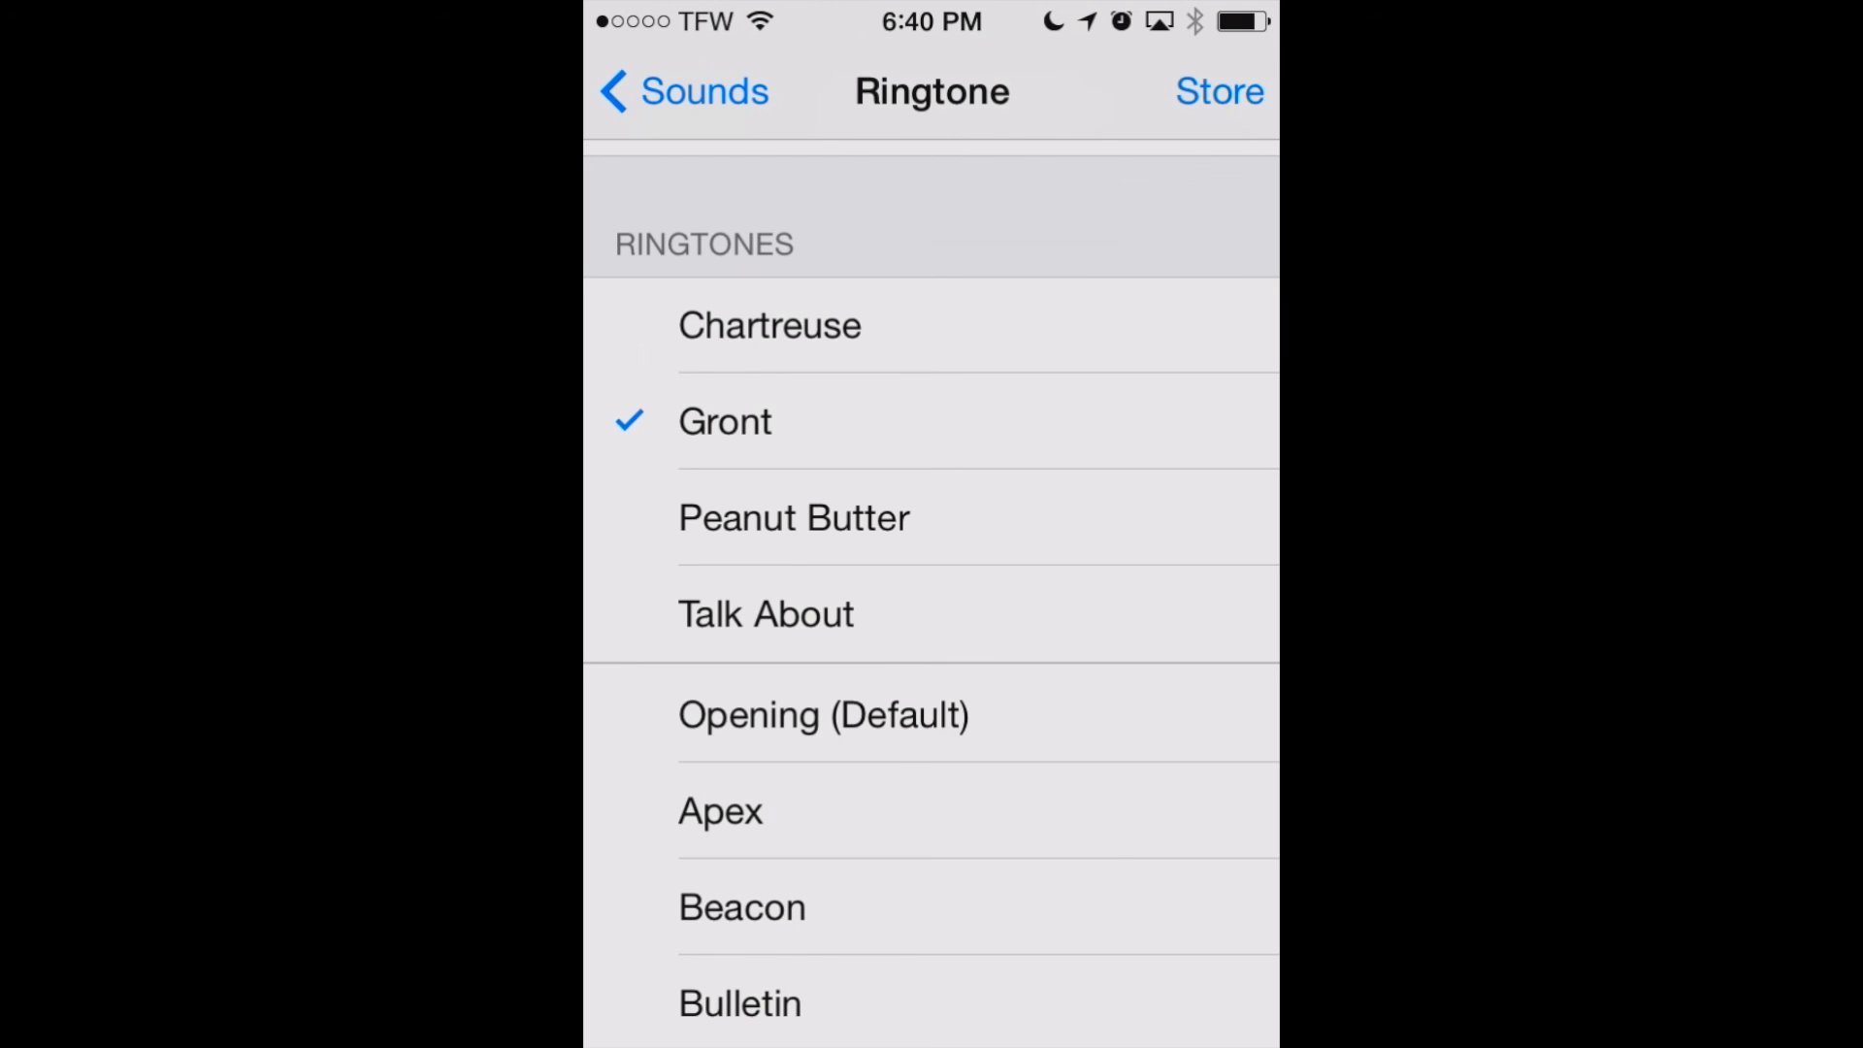
pyautogui.click(683, 91)
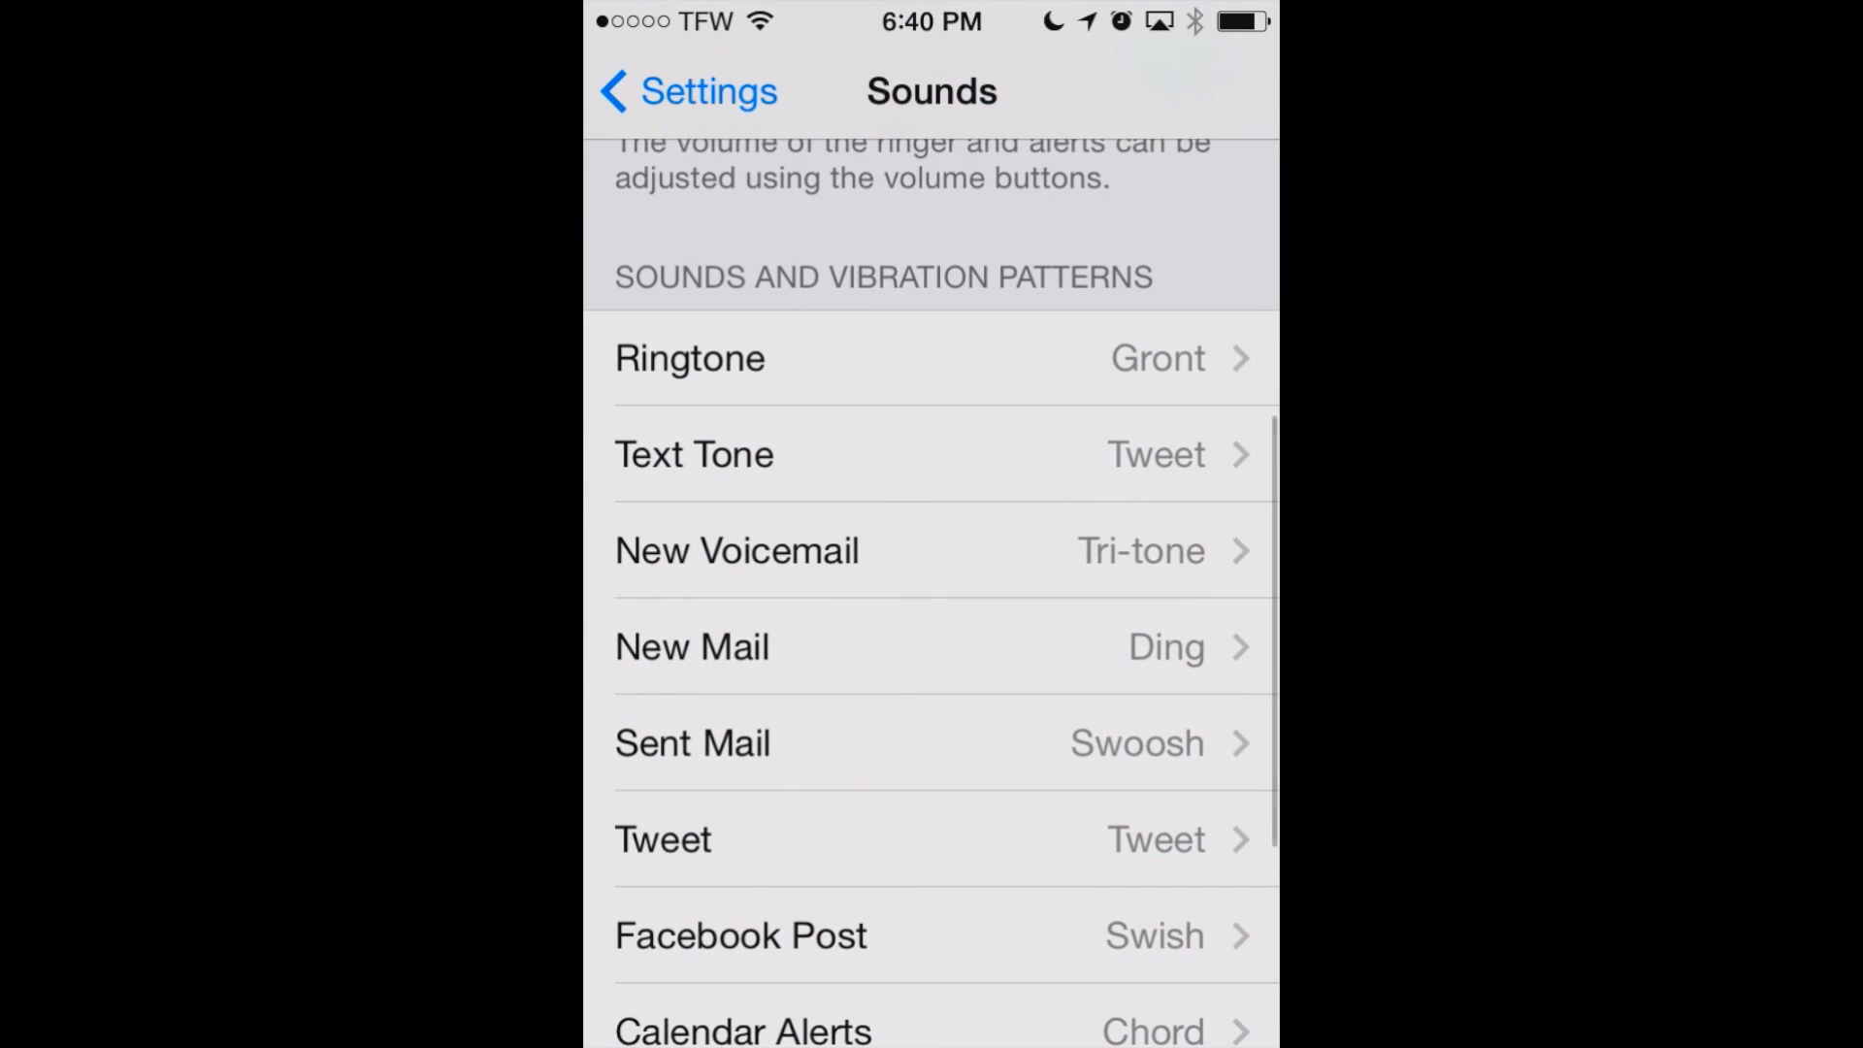